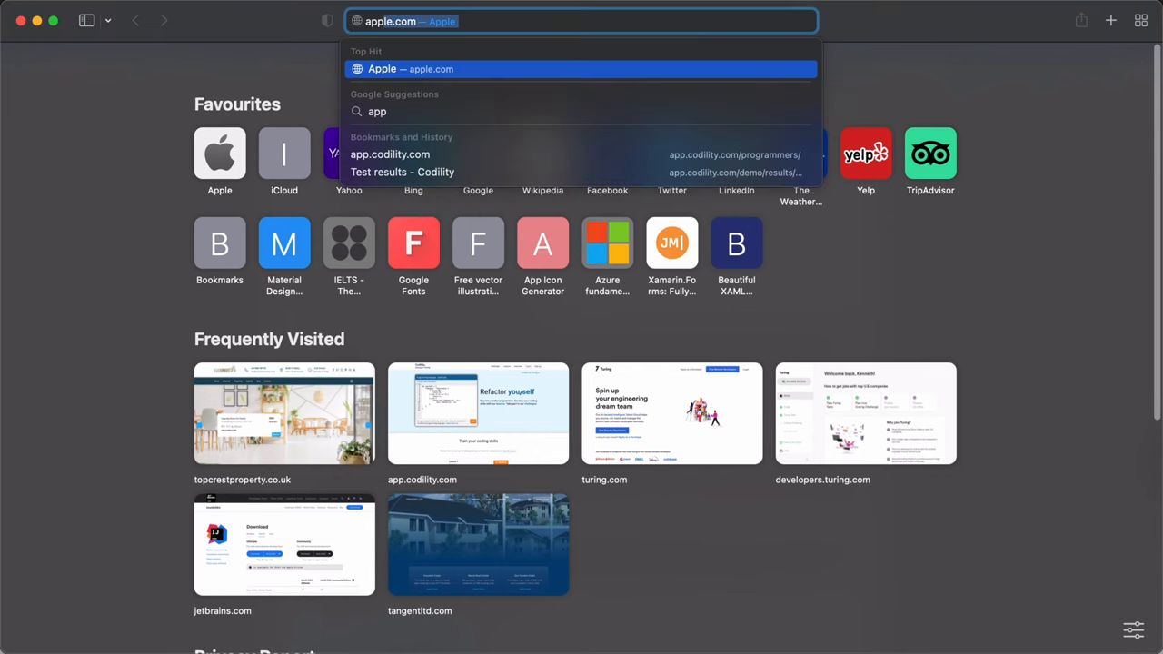
- Navigate Safari to app.codility.com via the address-bar suggestion
click(389, 153)
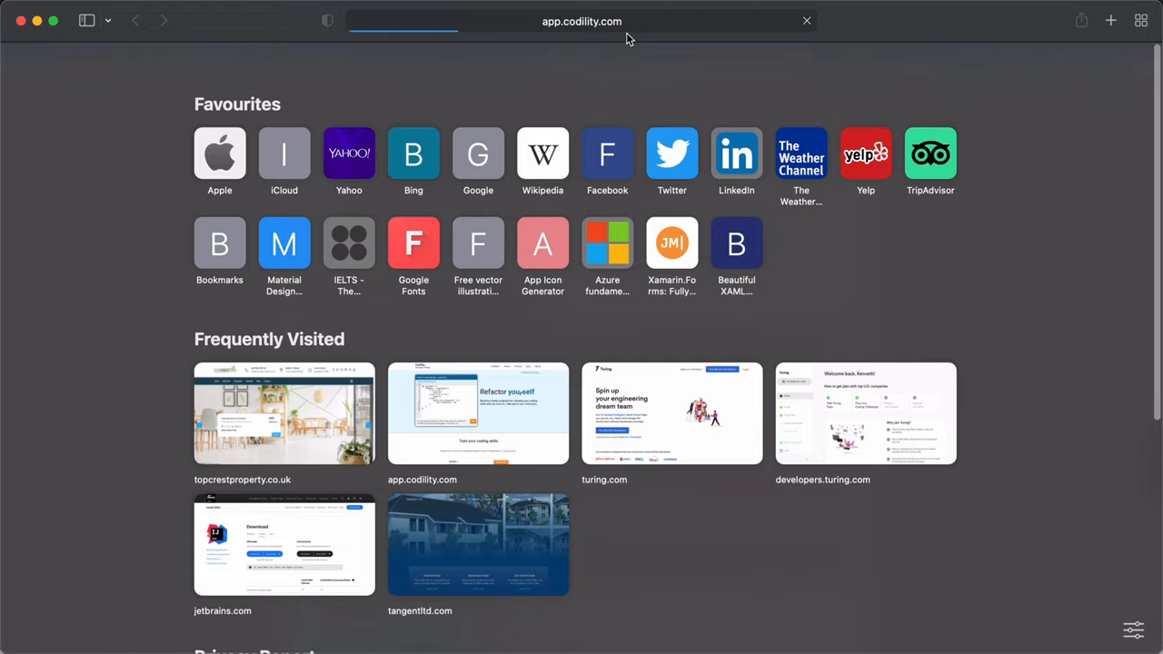
click(477, 414)
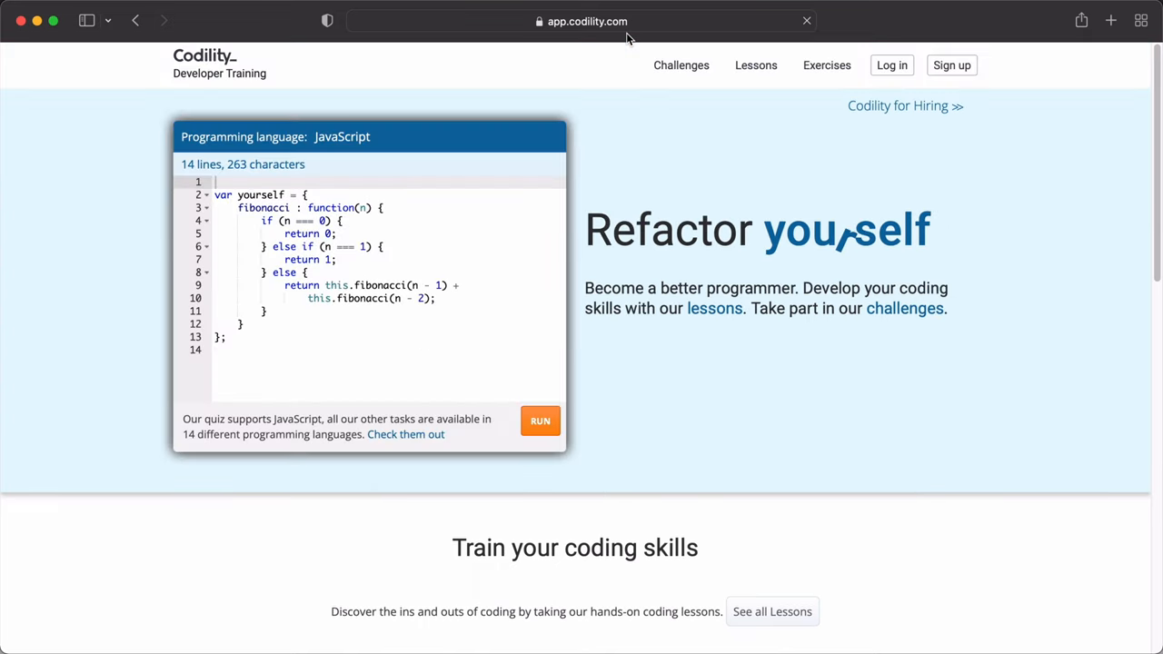
- Log in to Codility using the saved AutoFill credentials
click(891, 65)
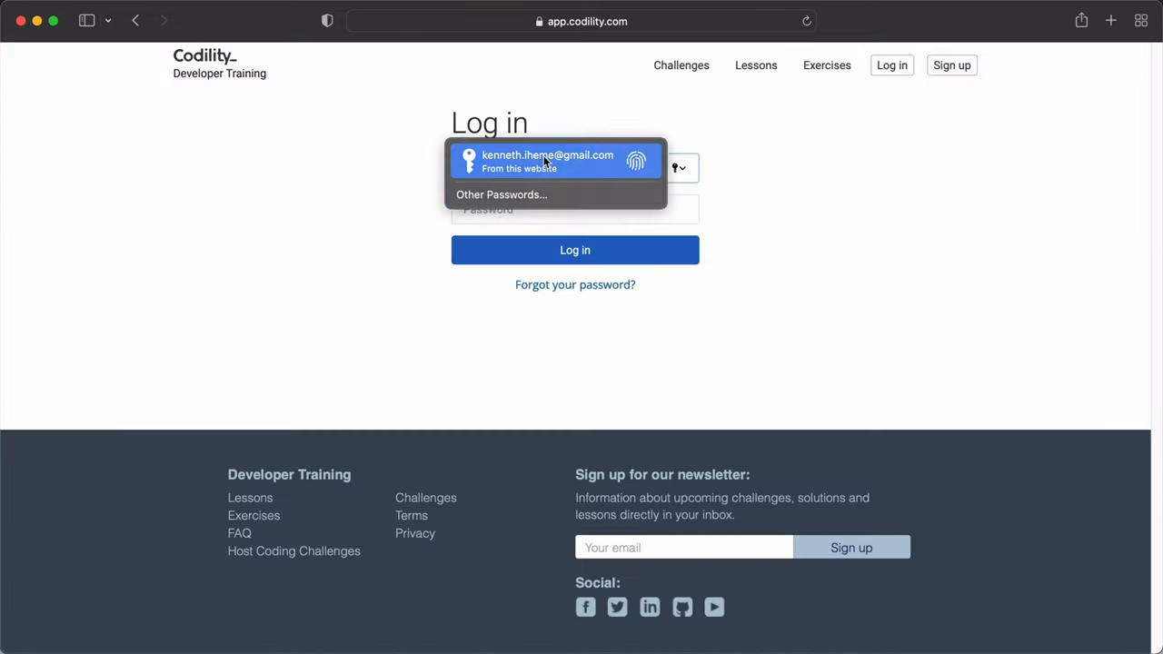
click(547, 159)
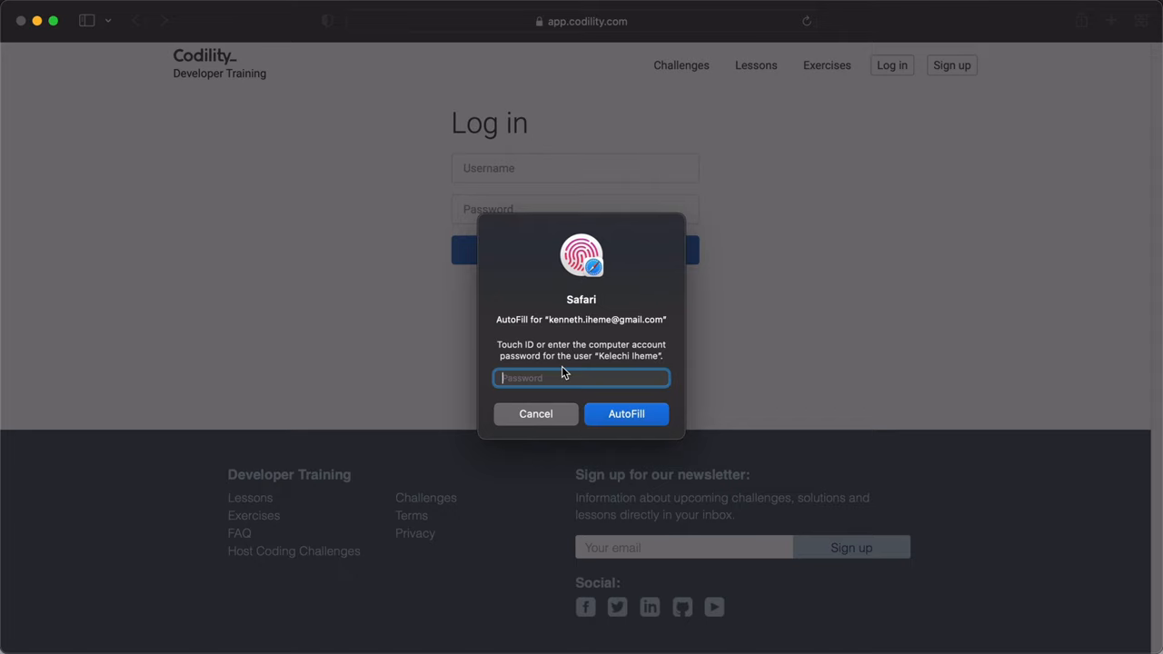
click(625, 414)
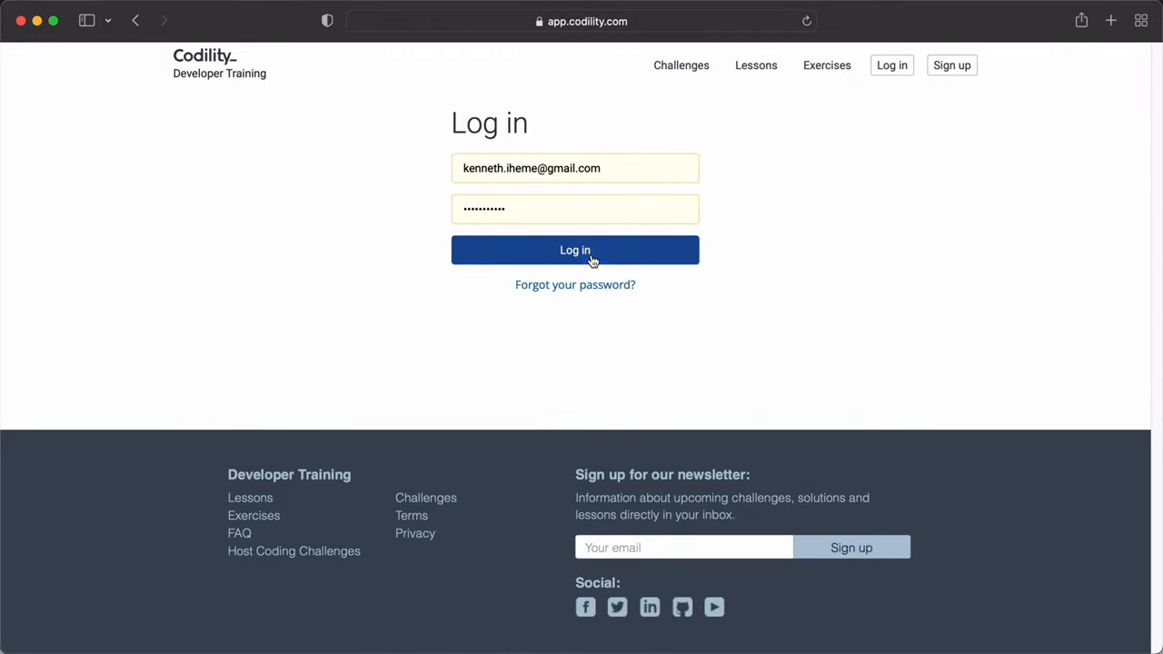
click(575, 251)
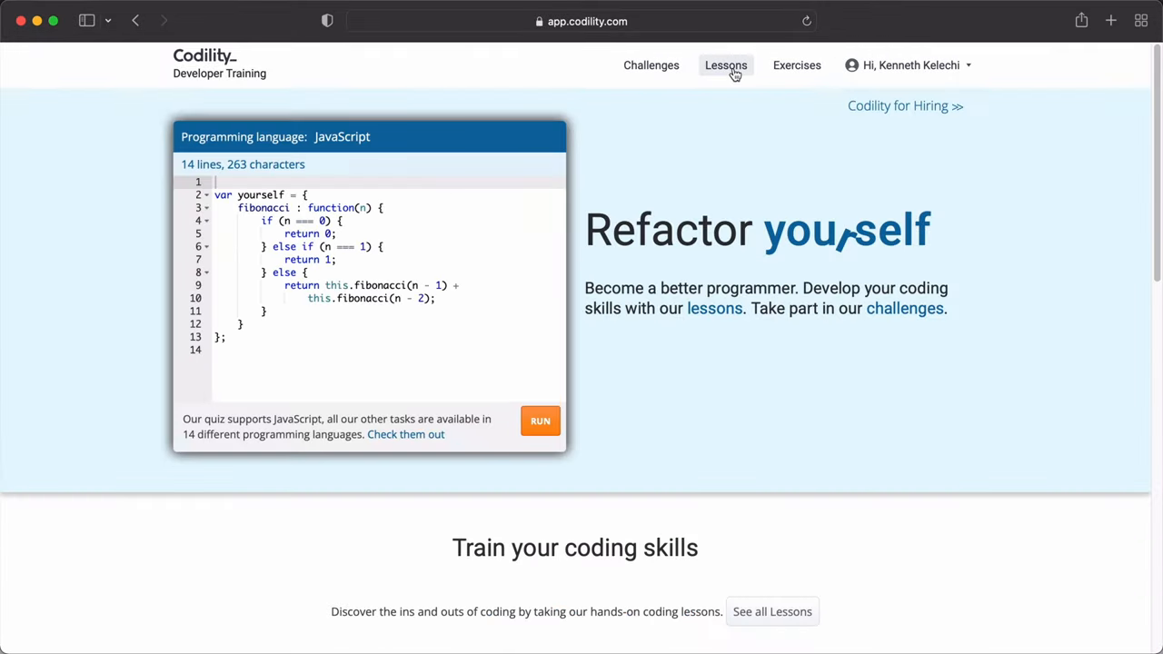
- Open OddOccurrencesInArray from the Arrays lesson and choose C# as the language
click(728, 65)
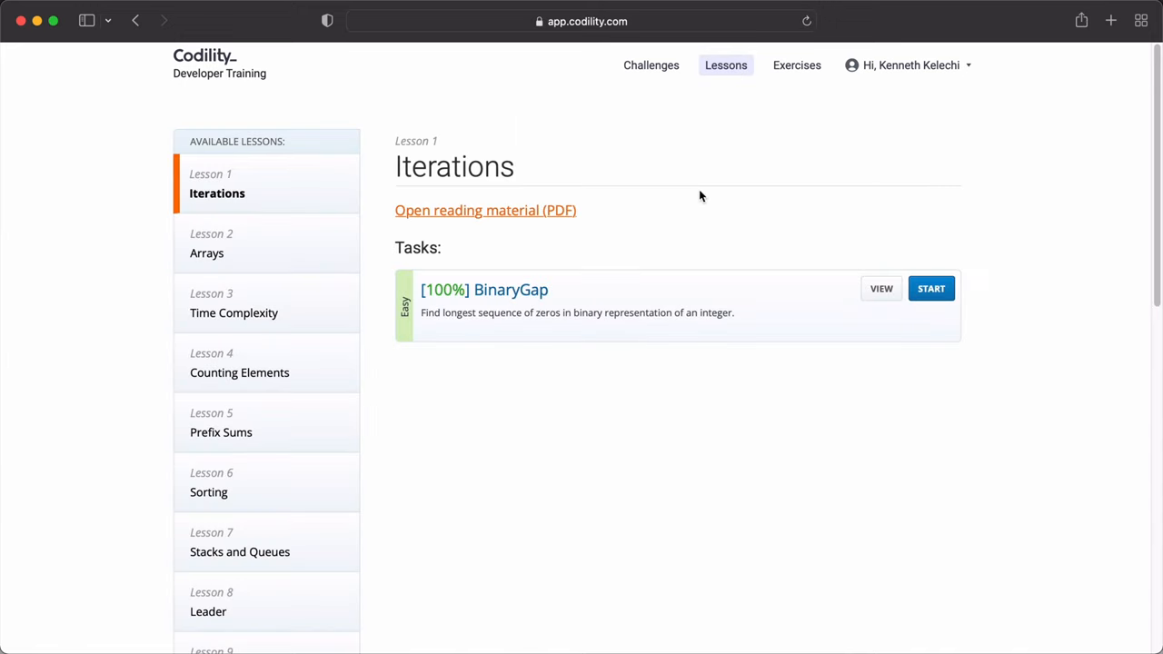
click(207, 244)
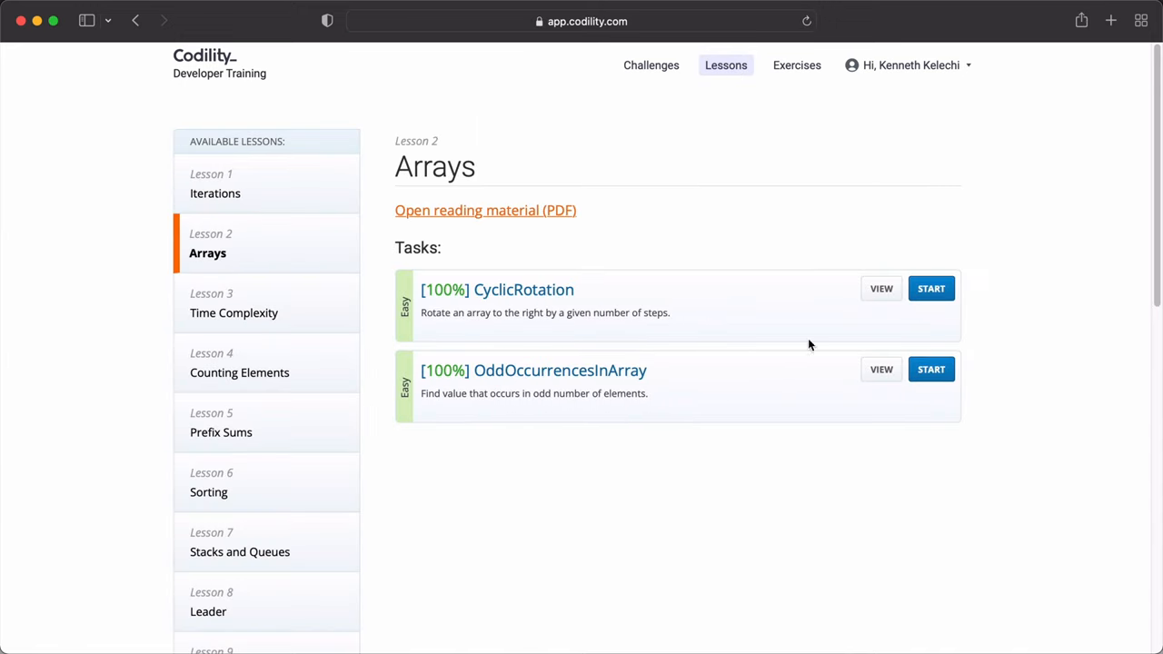
click(880, 369)
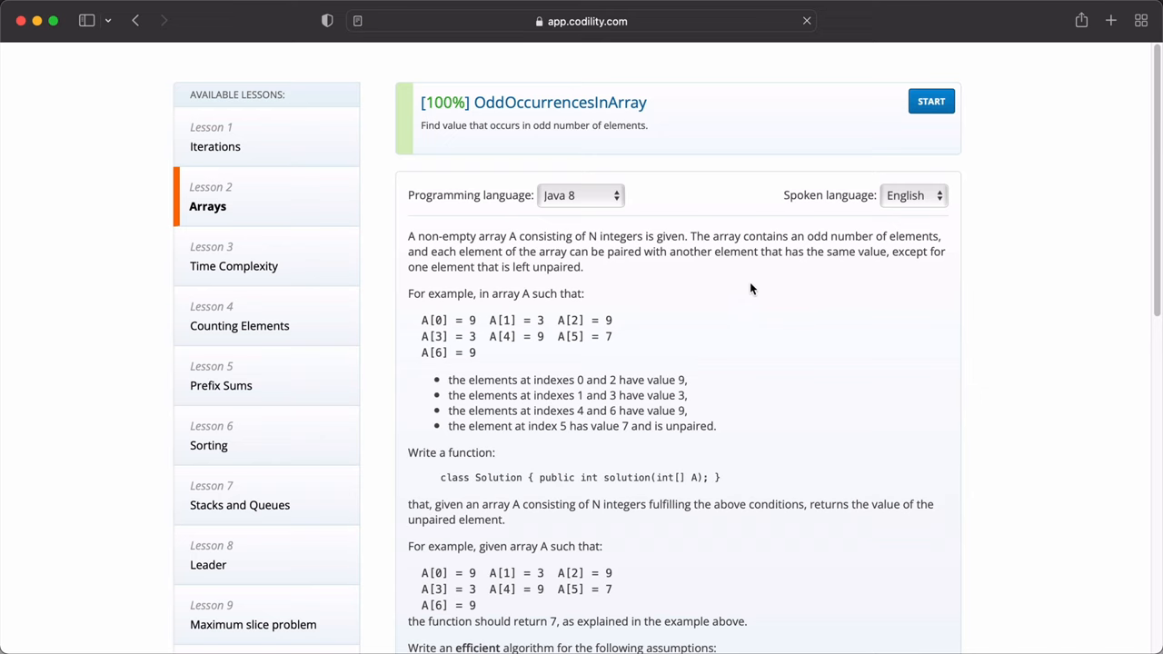
scroll(up, 3)
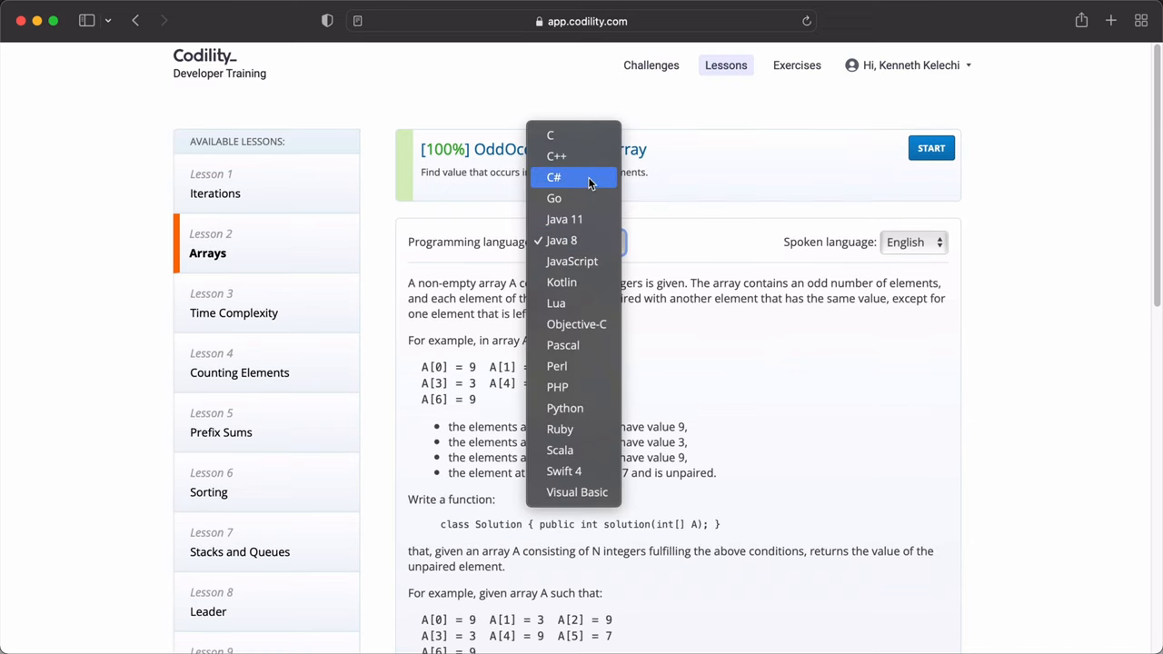
click(555, 178)
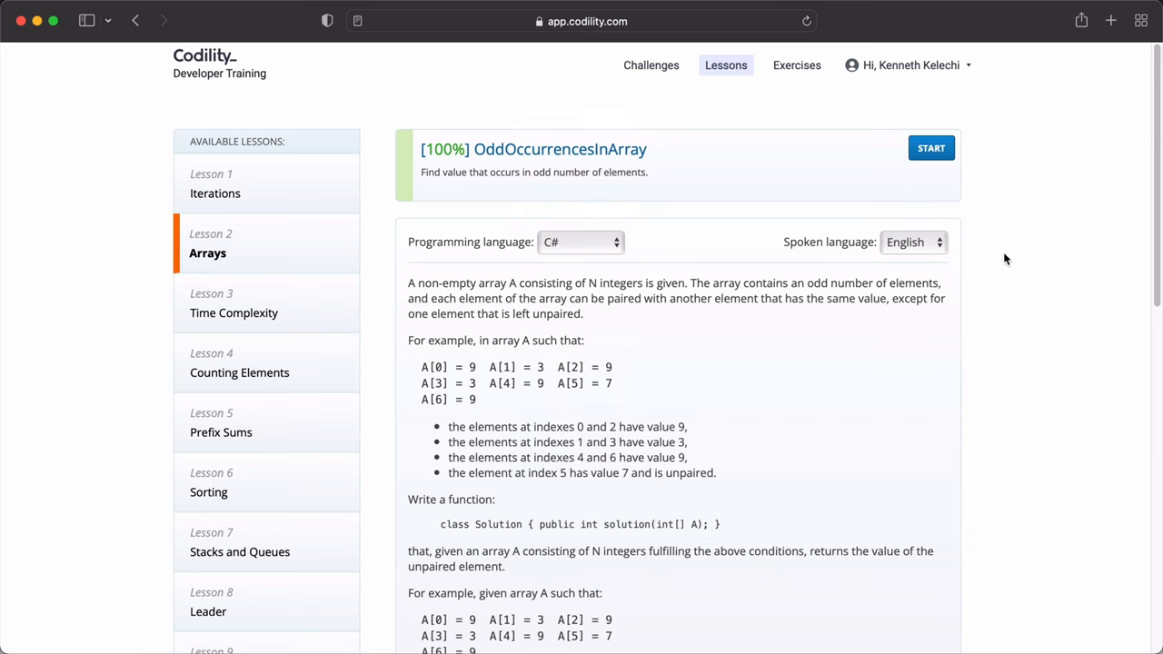
scroll(down, 3)
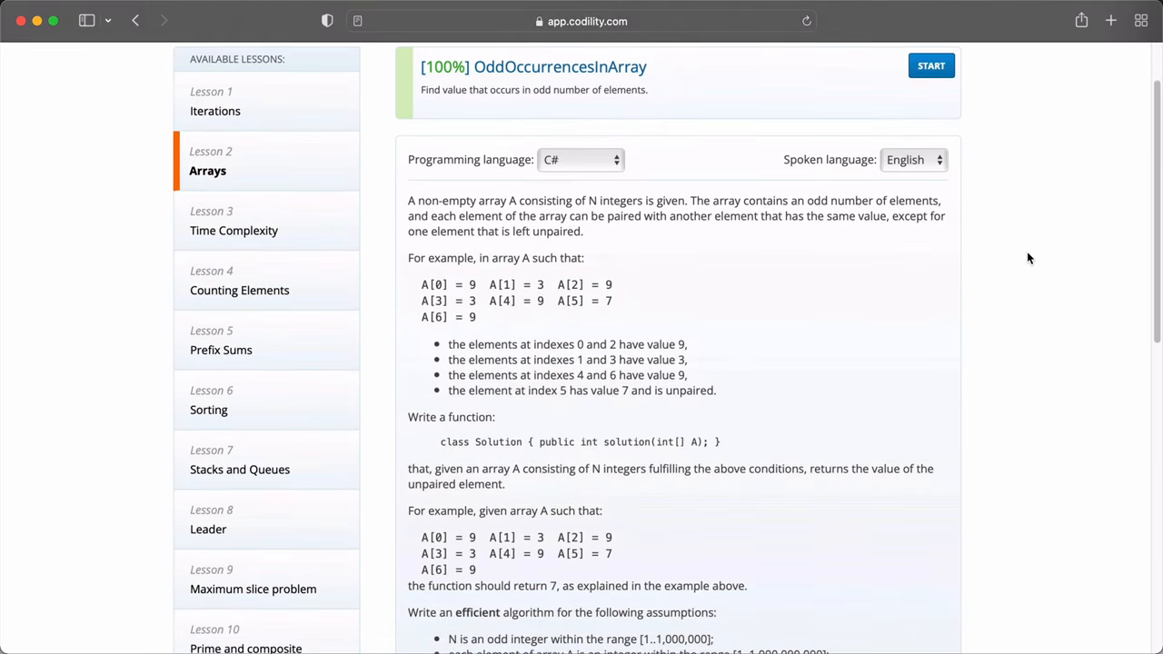
scroll(down, 3)
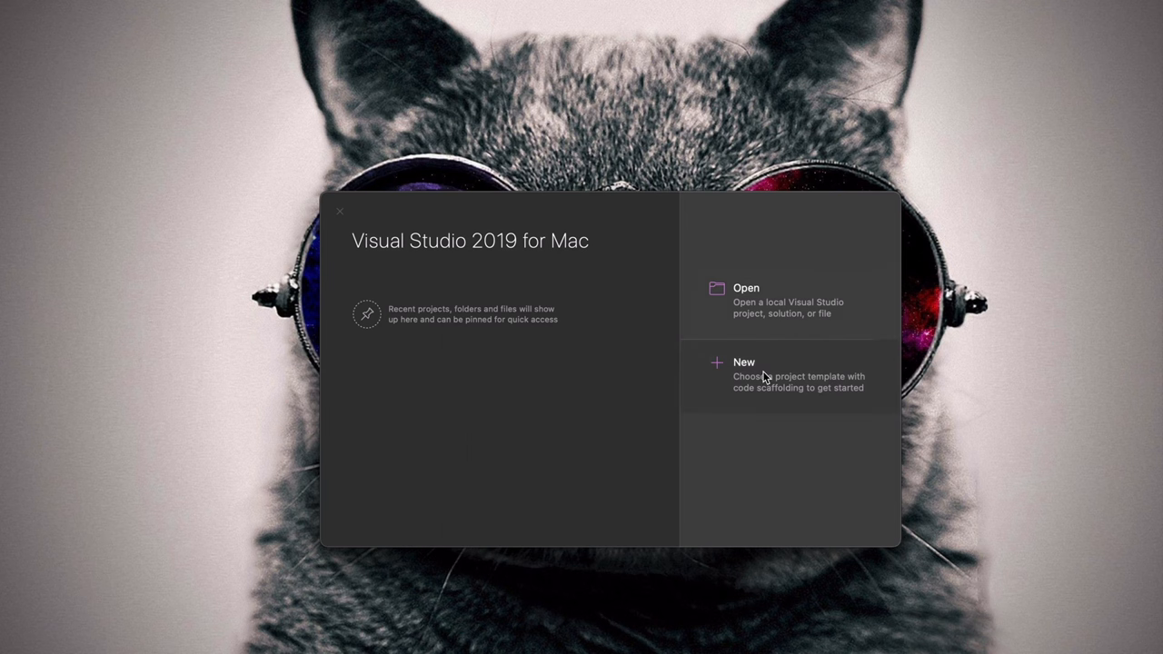
- Create a new Console Project named OddOccurrencesInArray
click(743, 362)
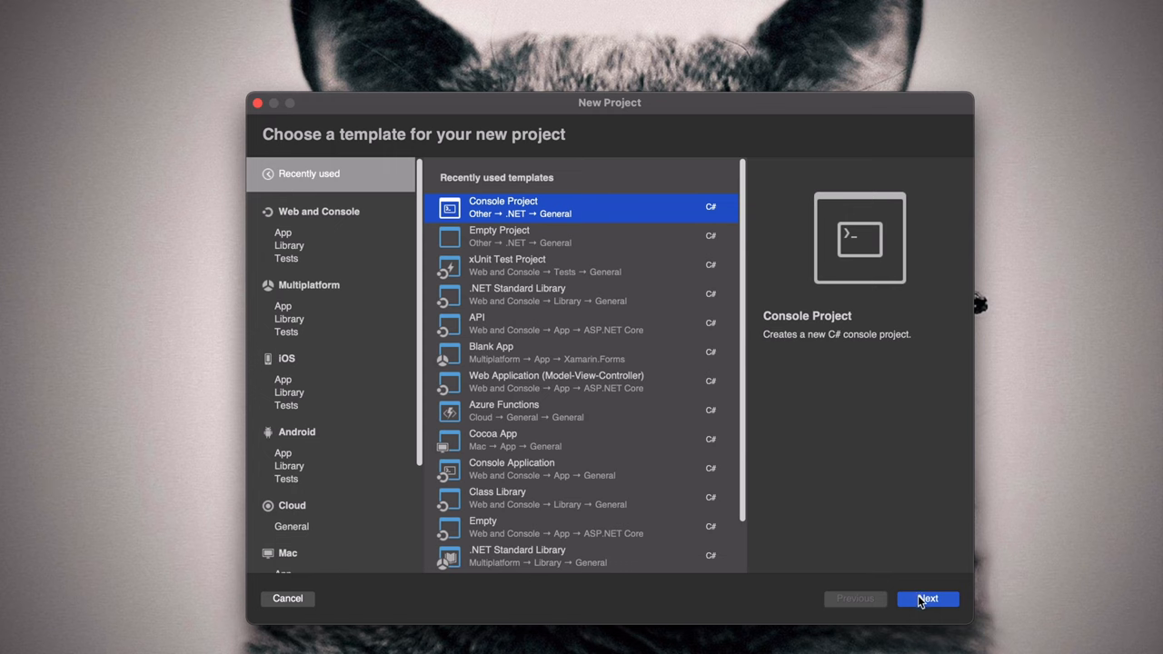
click(927, 600)
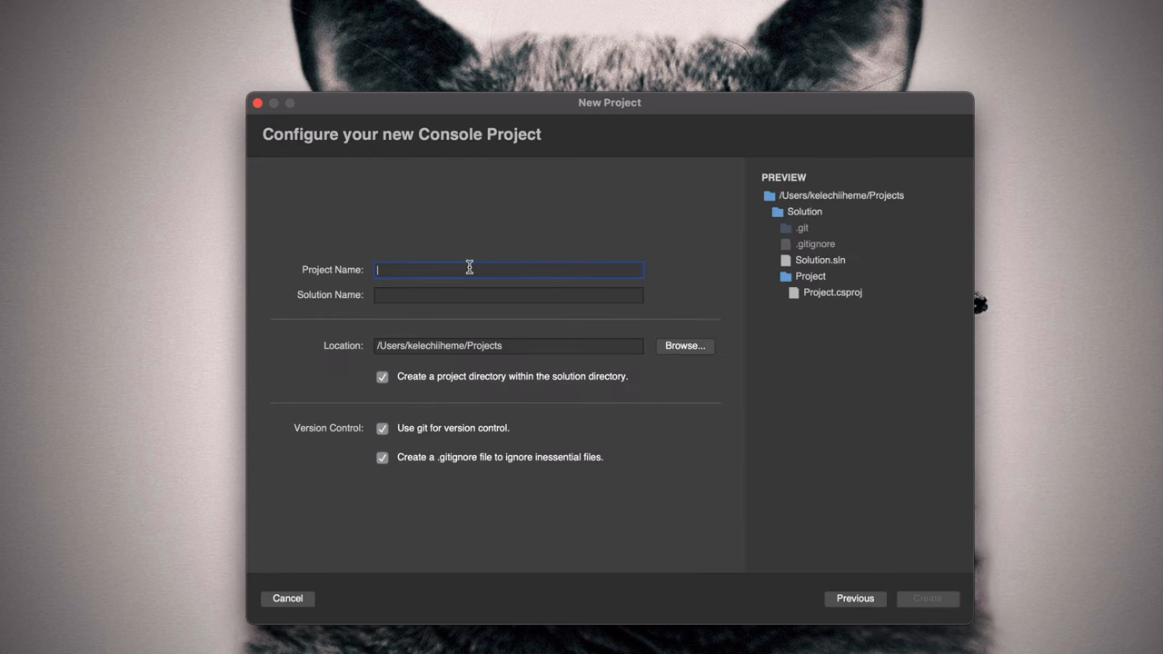
text(OddOccurre)
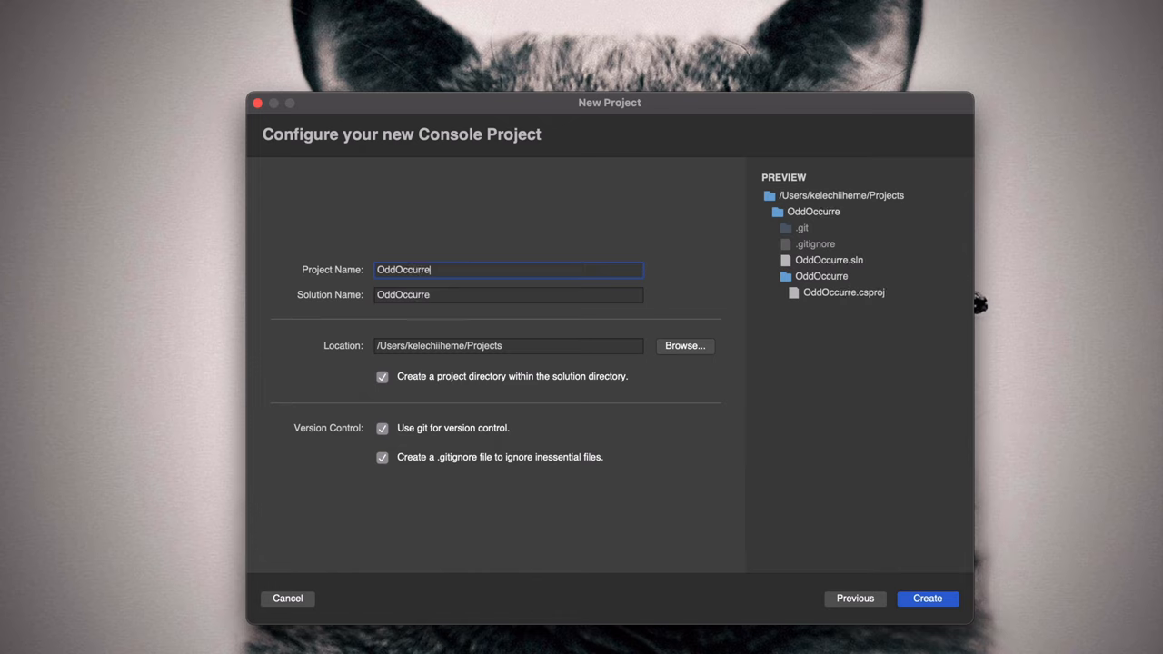
text(ncesInArray)
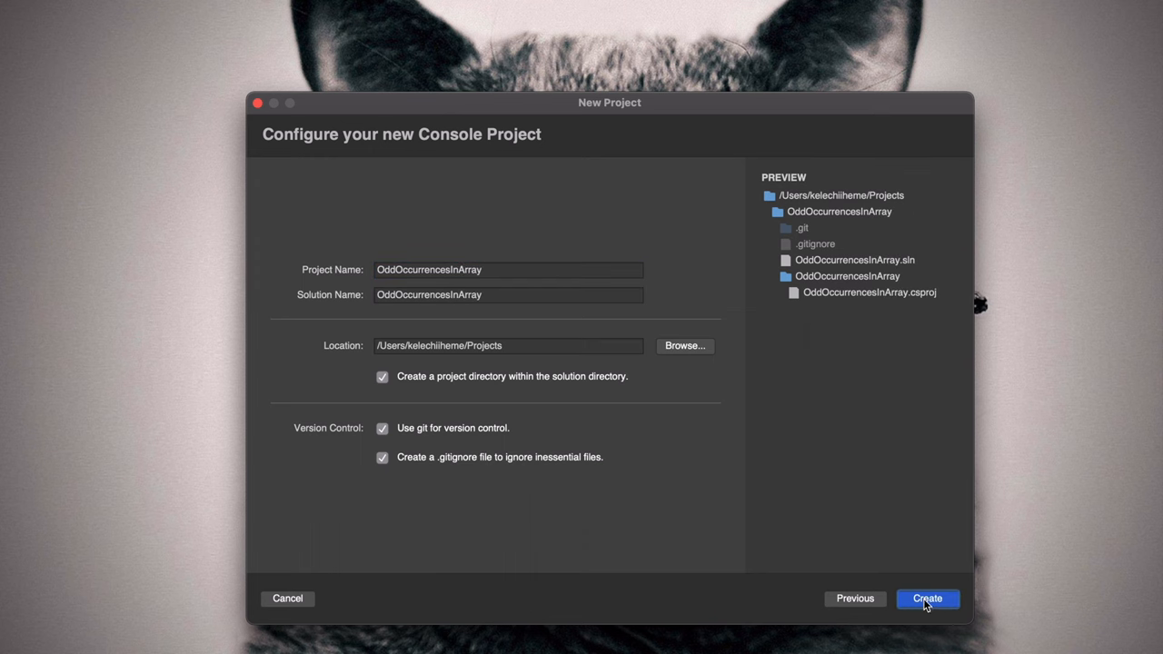
click(927, 598)
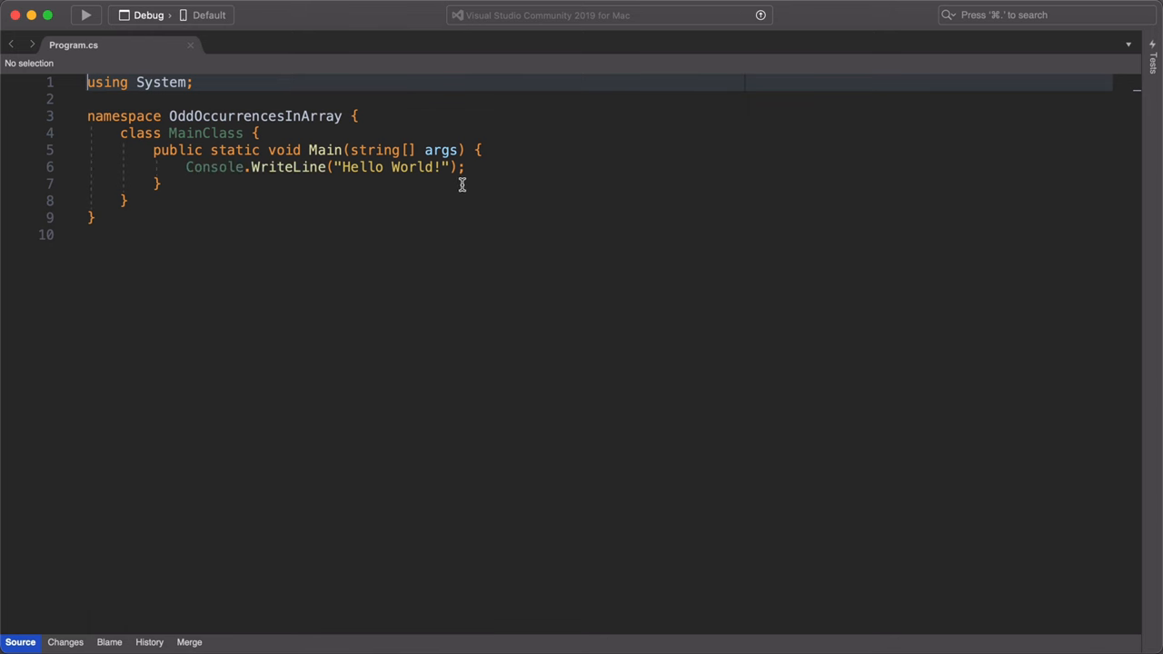
- Write class Solution { public int solution(int[] A); } inside the namespace and expand its braces
click(356, 116)
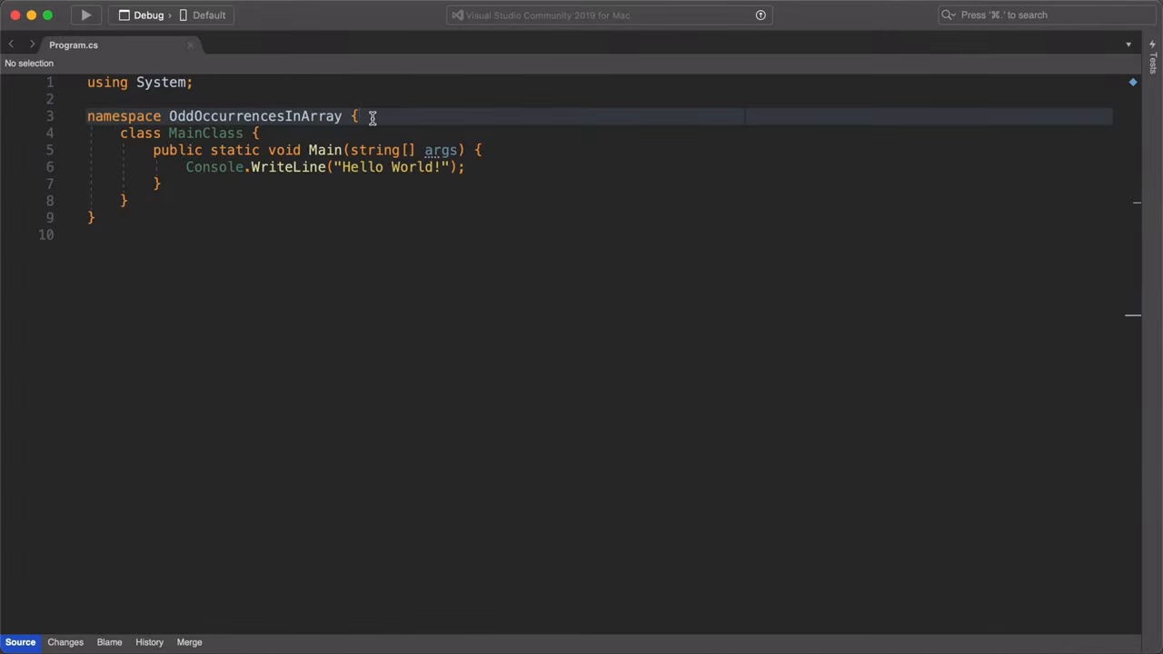
text(class Solution { public int solution(int[] A); })
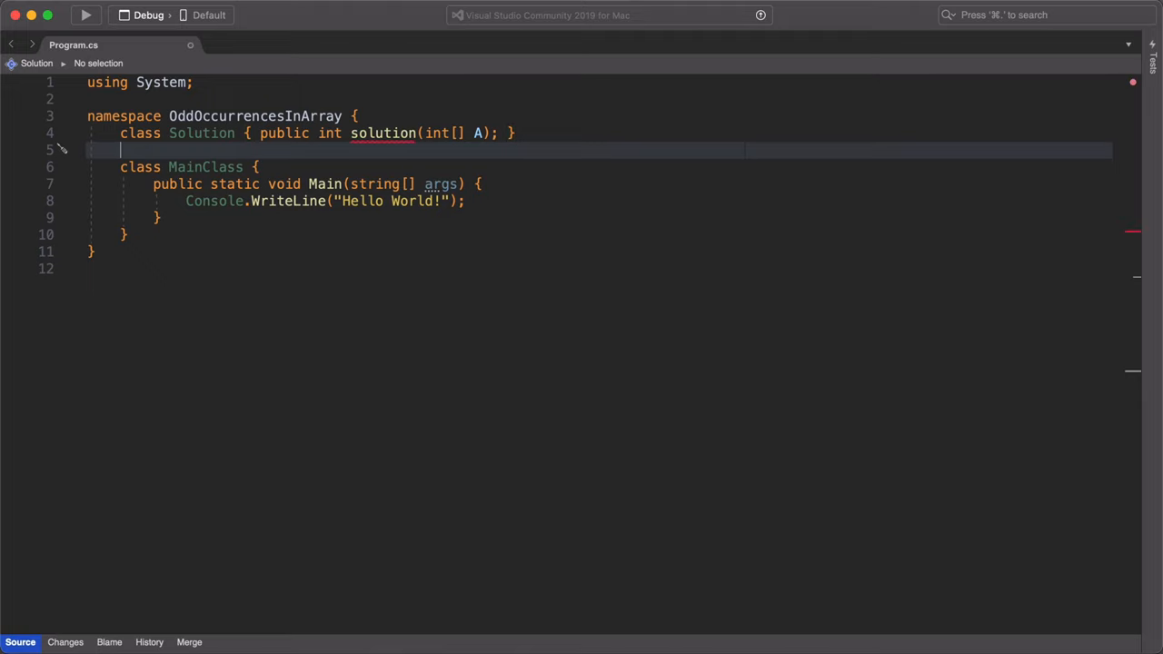
click(256, 134)
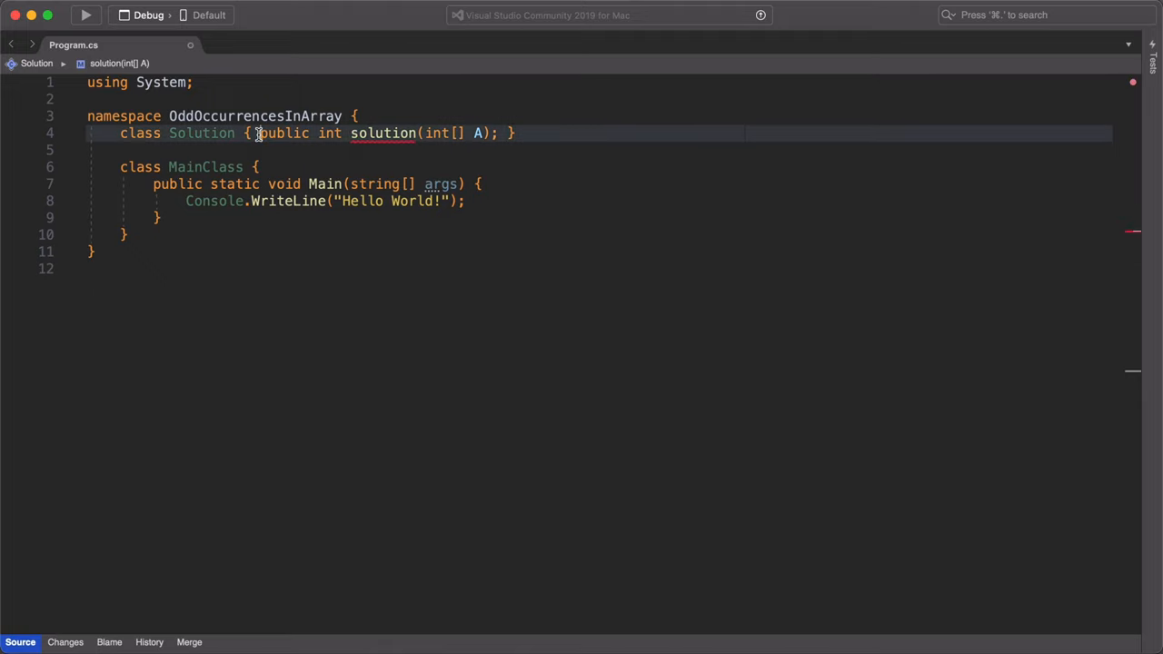
text({)
key(Return)
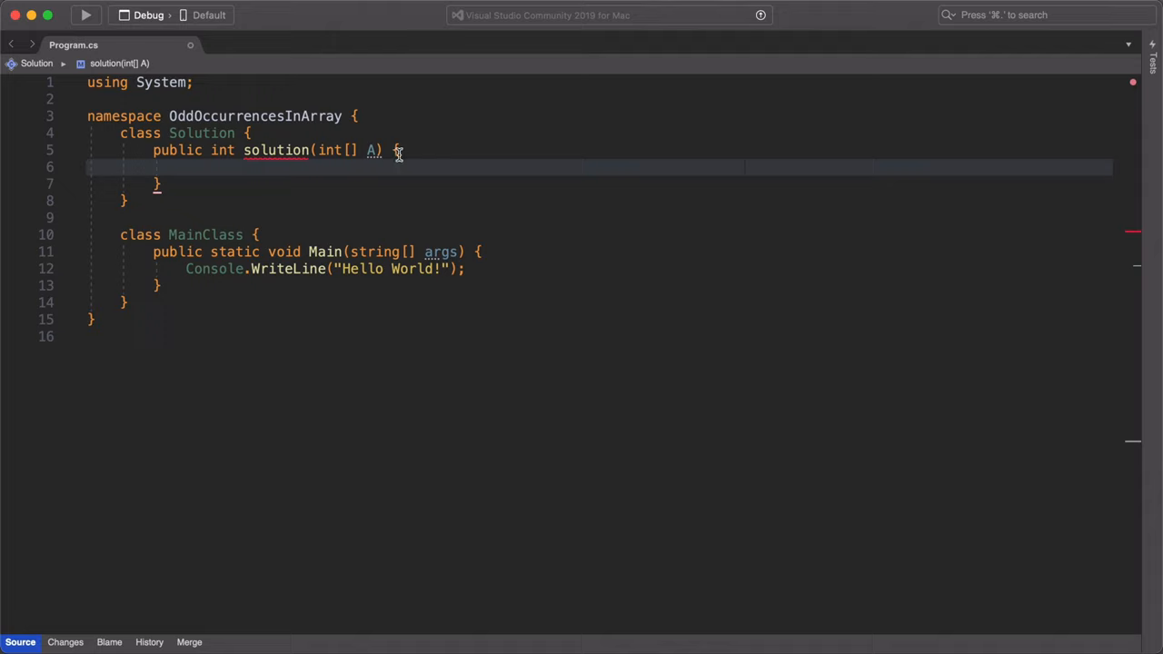
- Write return A.Aggregate((x, y) => x ^ y); in the solution method body
text(return A)
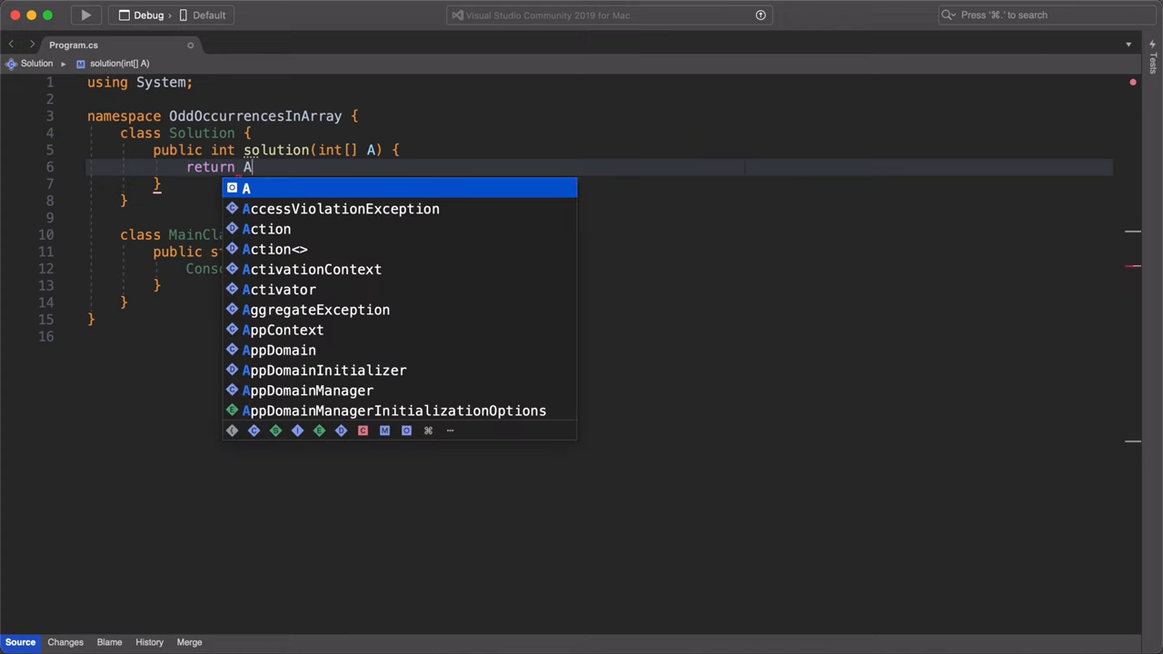
text(.A)
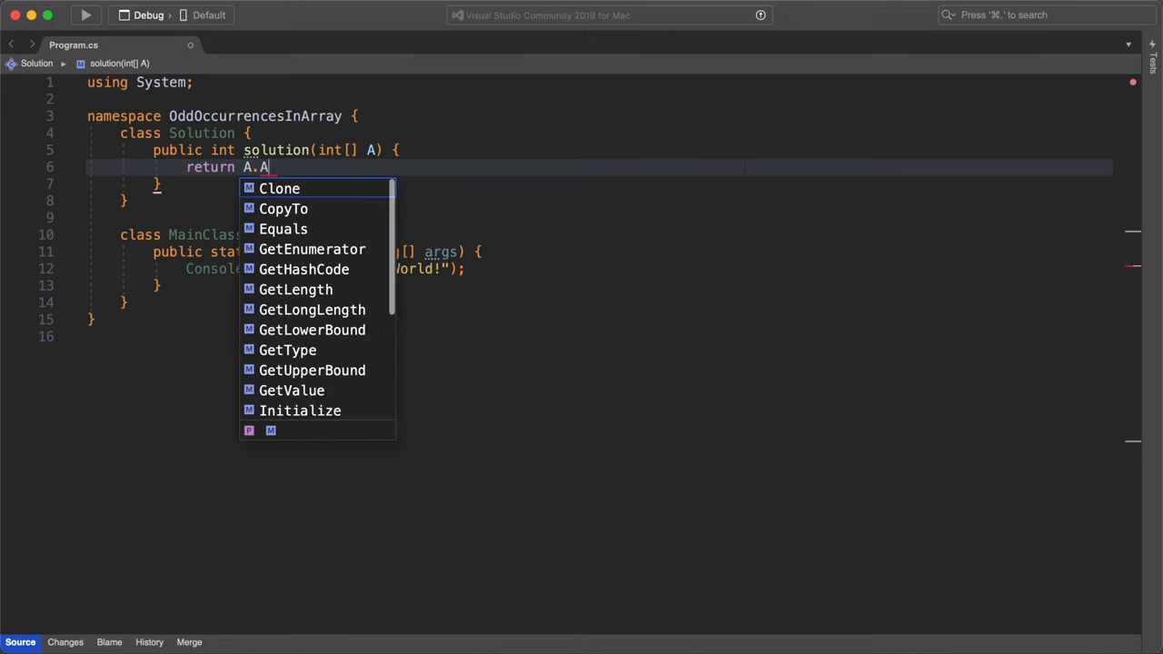
text(ggregat)
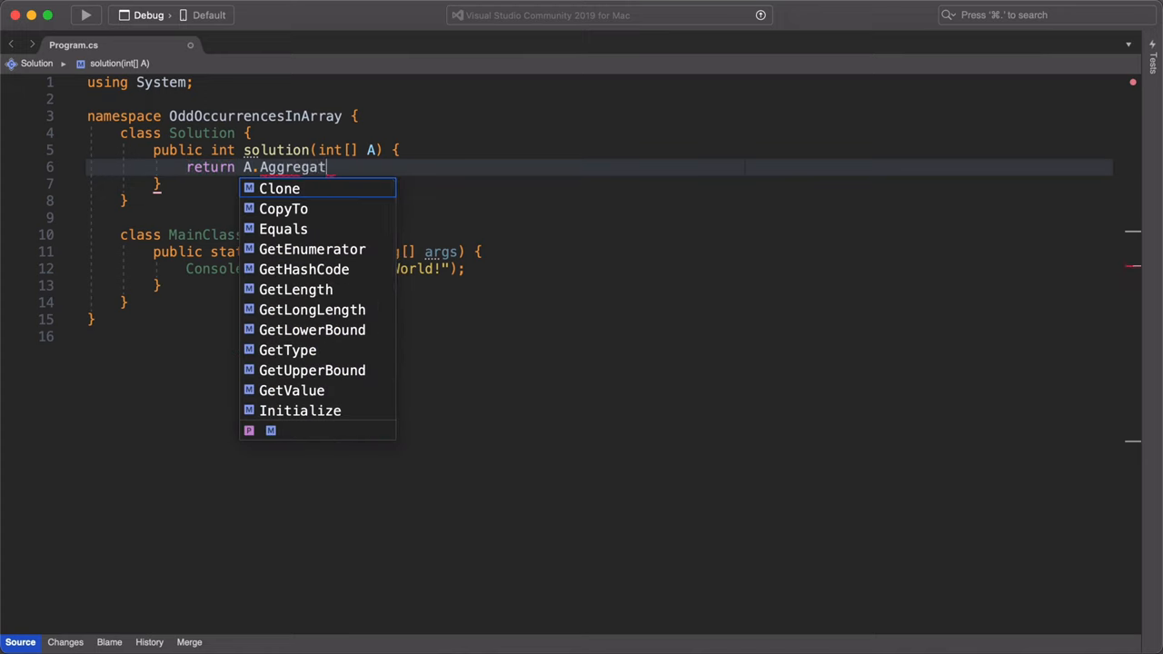
text(e()
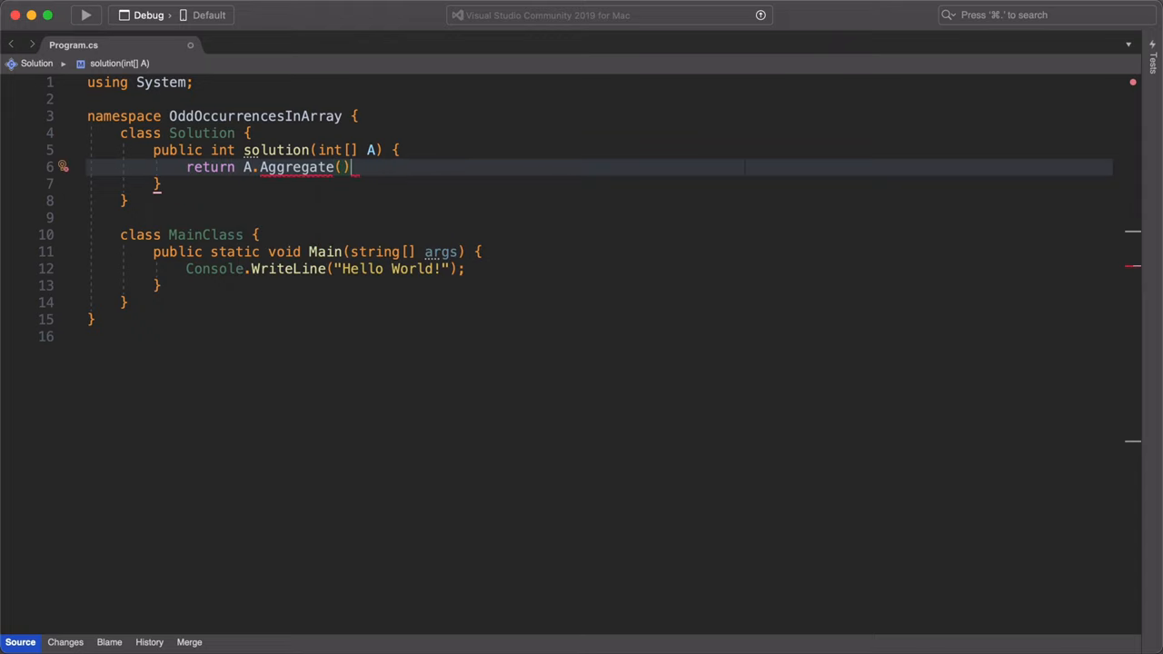
text(;)
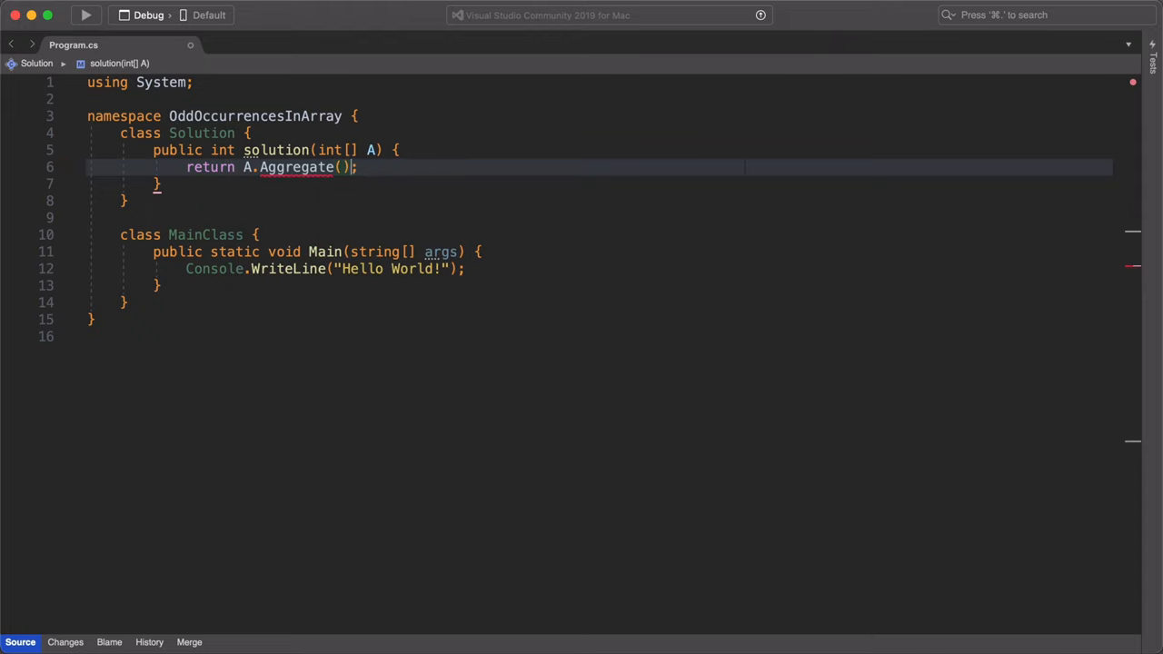
text(()
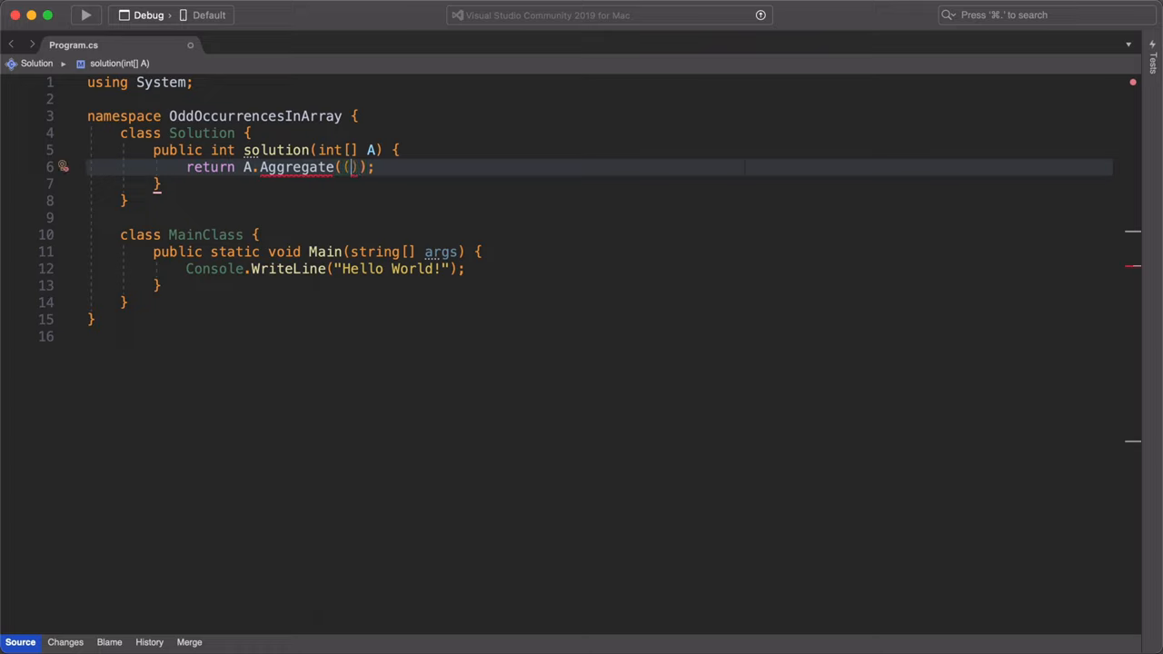
text(x)
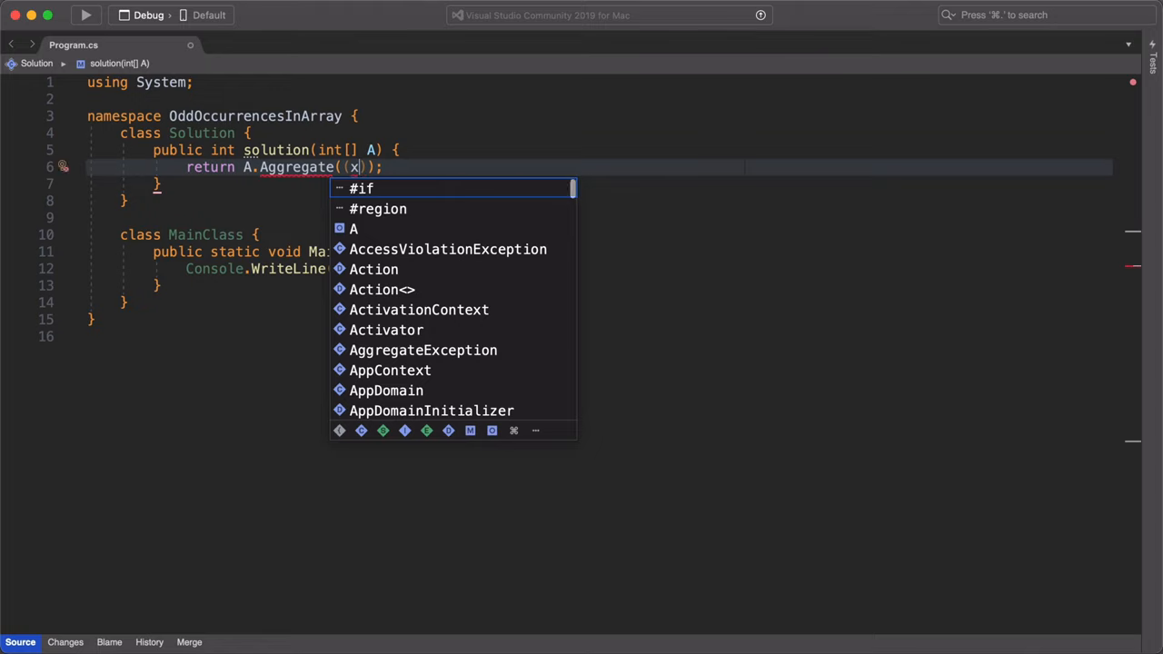
text(, y))
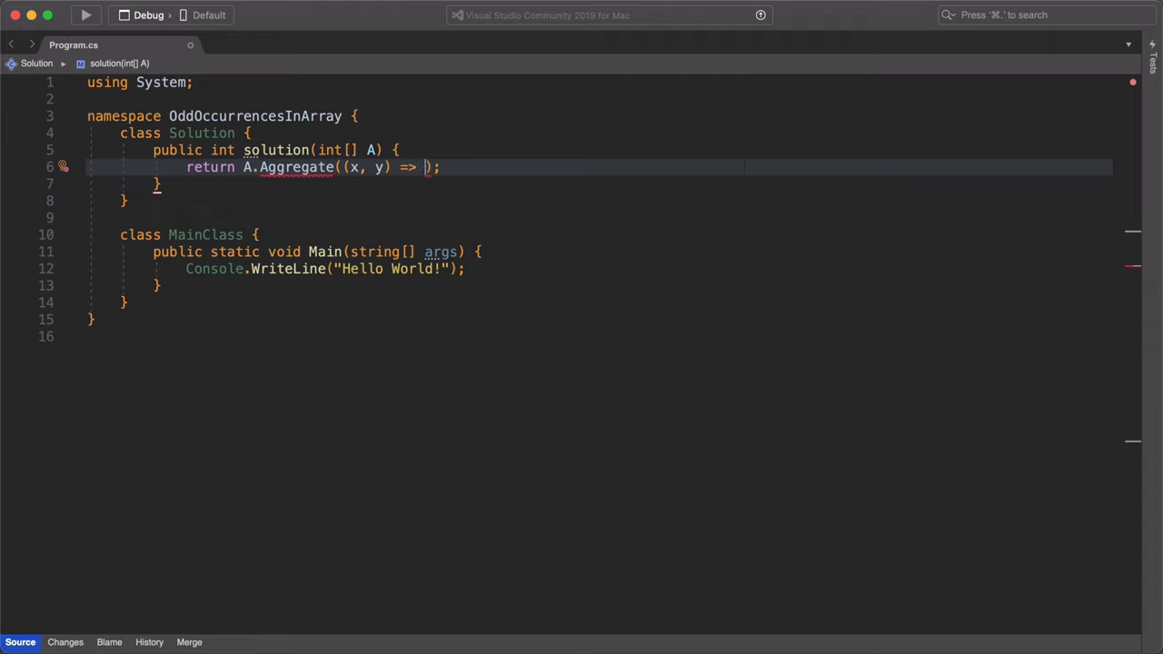
text(x)
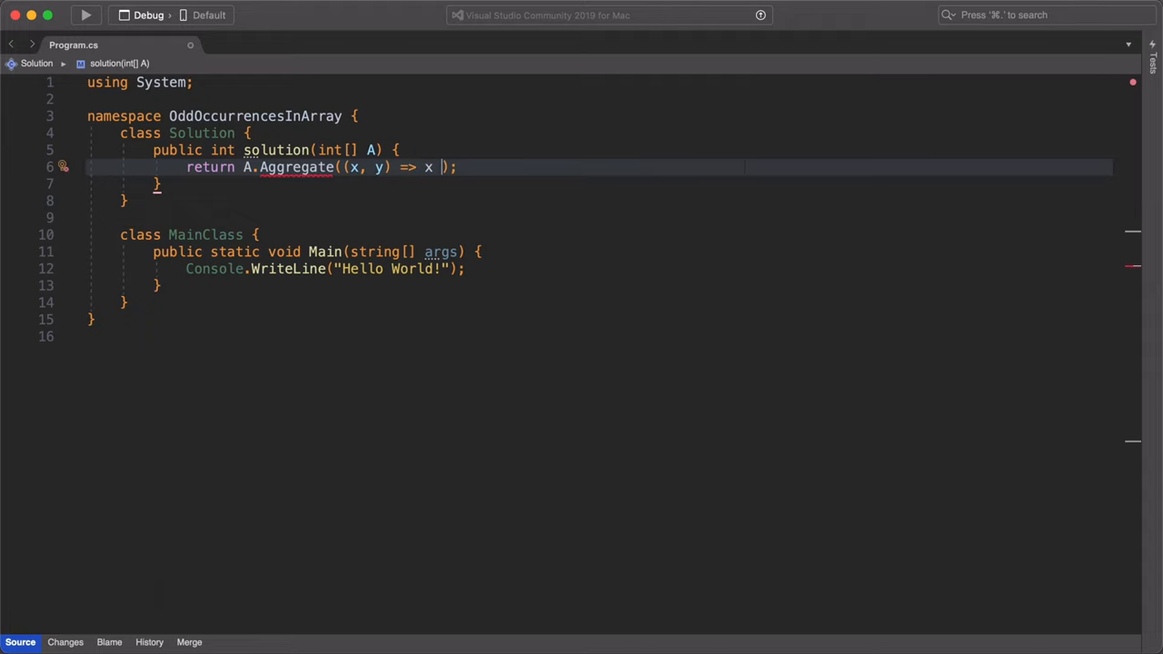
text(^)
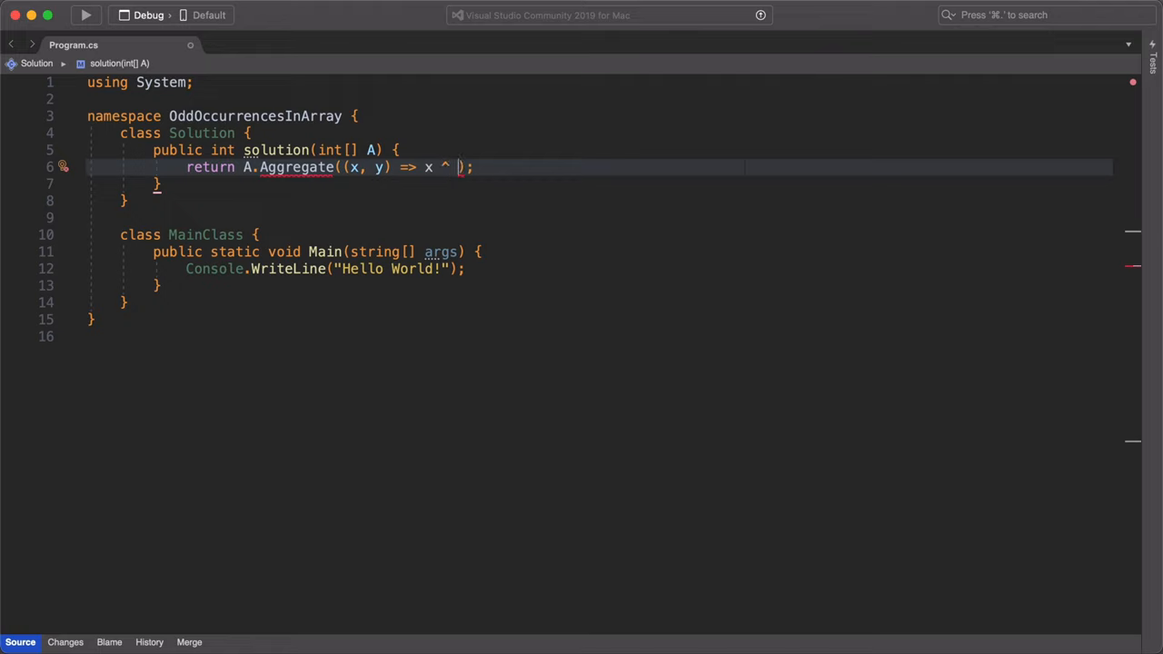
text(y)
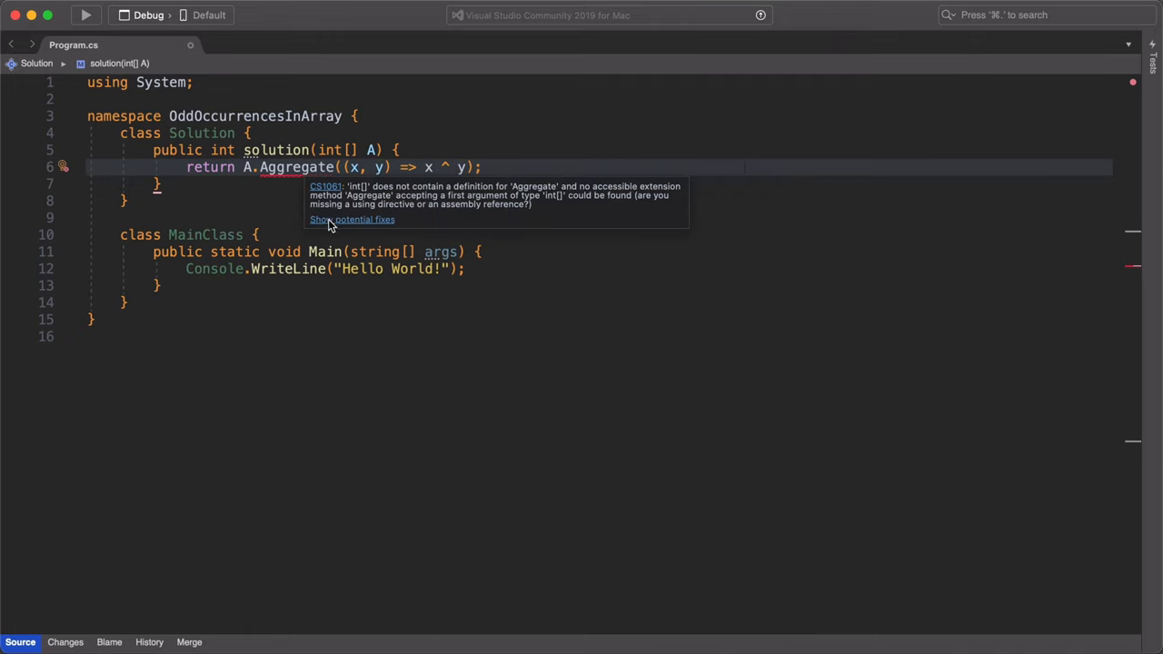
mouse_move(302, 180)
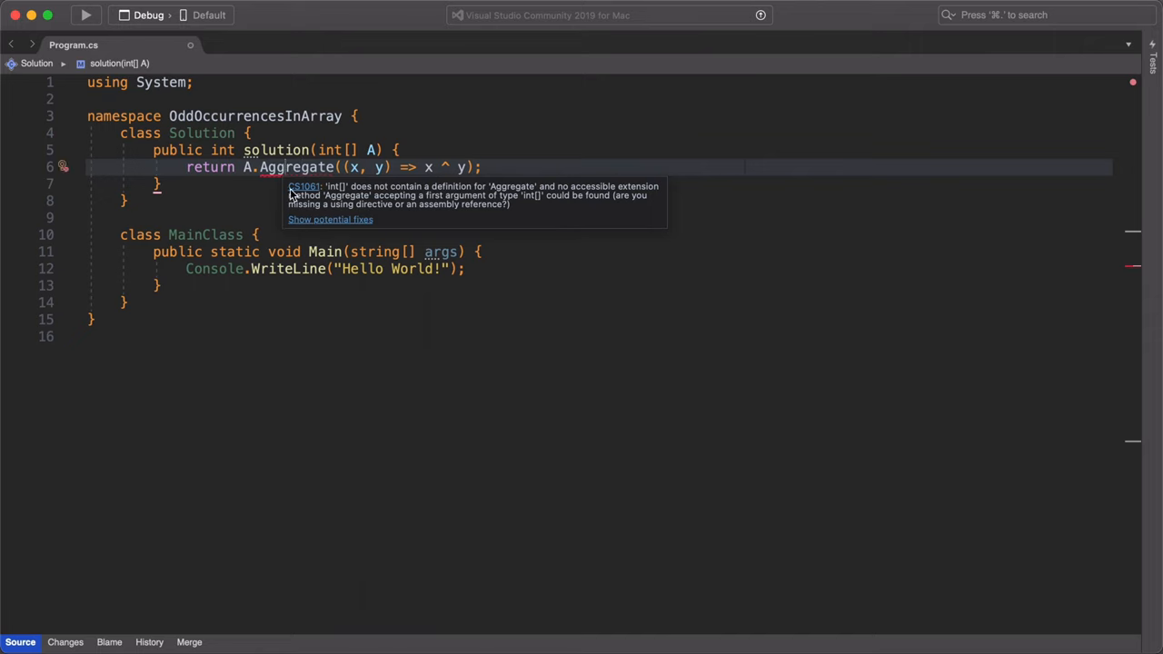
mouse_move(277, 175)
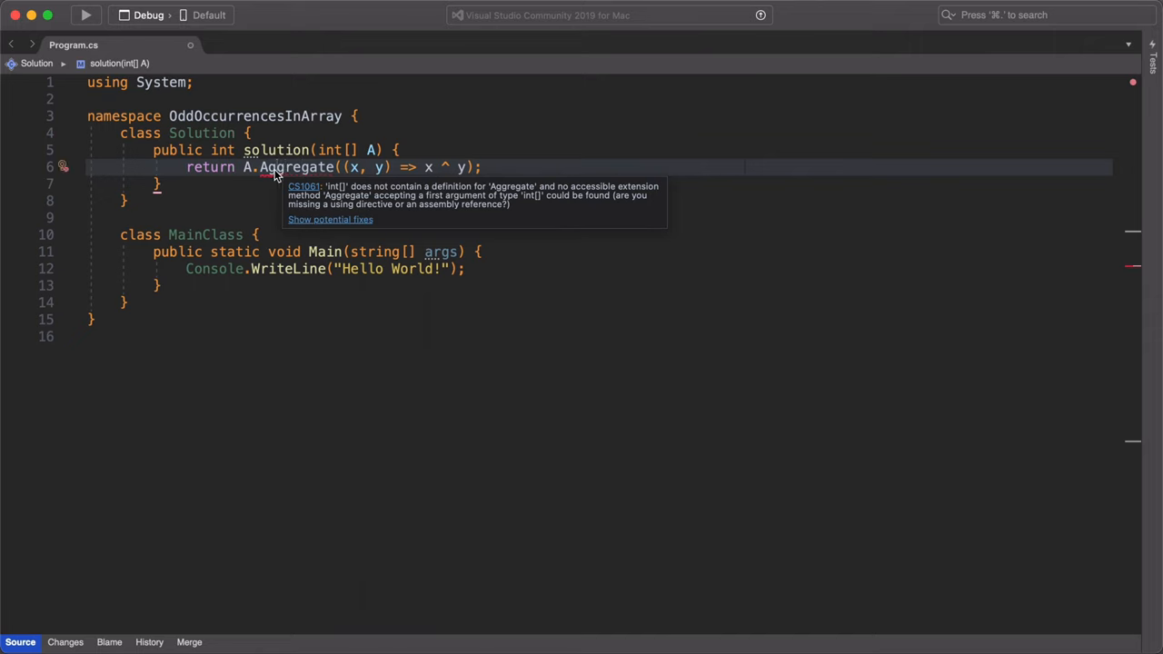
- Apply the quick fix that adds using System.Linq for Aggregate
click(64, 167)
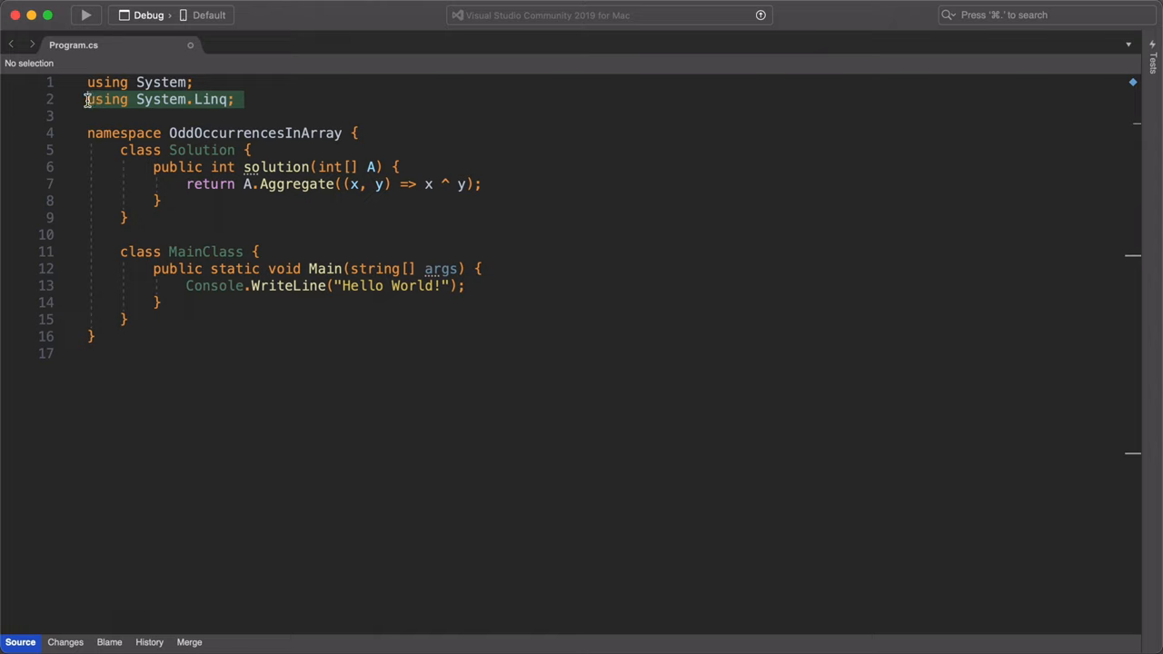
click(320, 117)
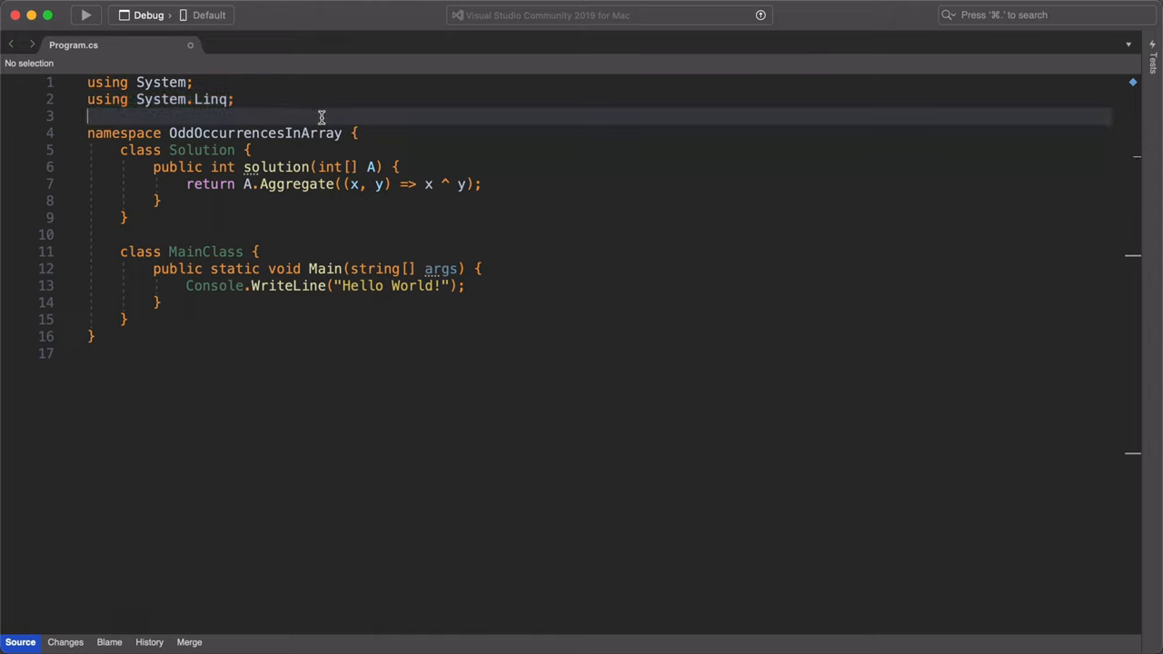
mouse_move(383, 153)
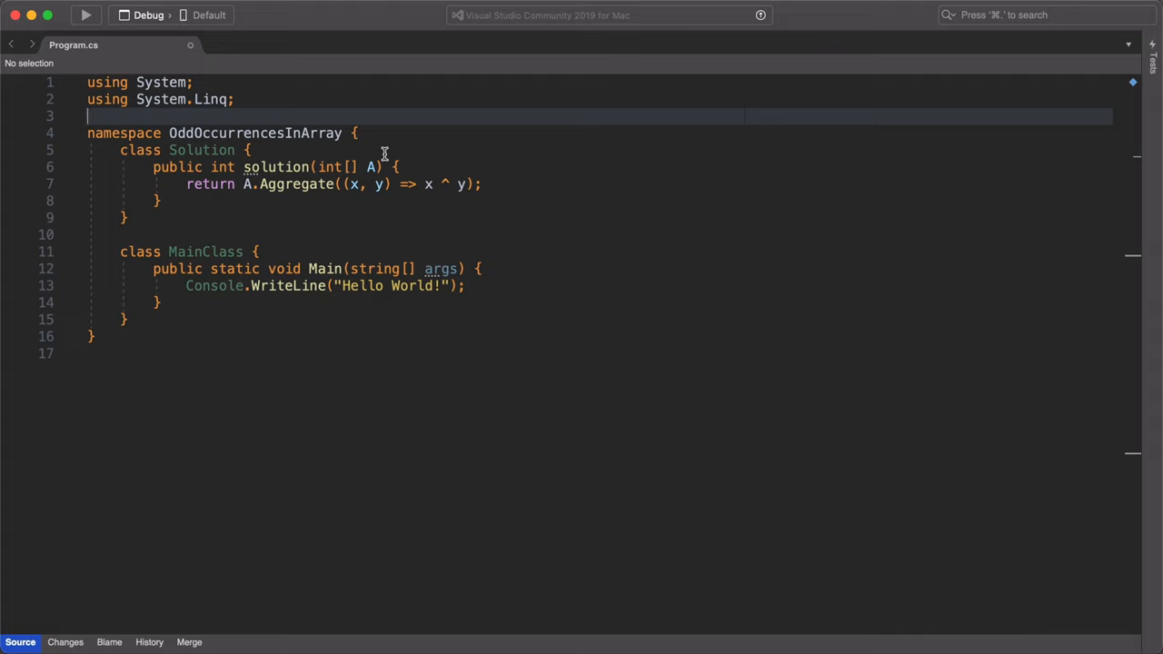
- Replace the Hello World line in Main with var sol = new Solution();
click(263, 285)
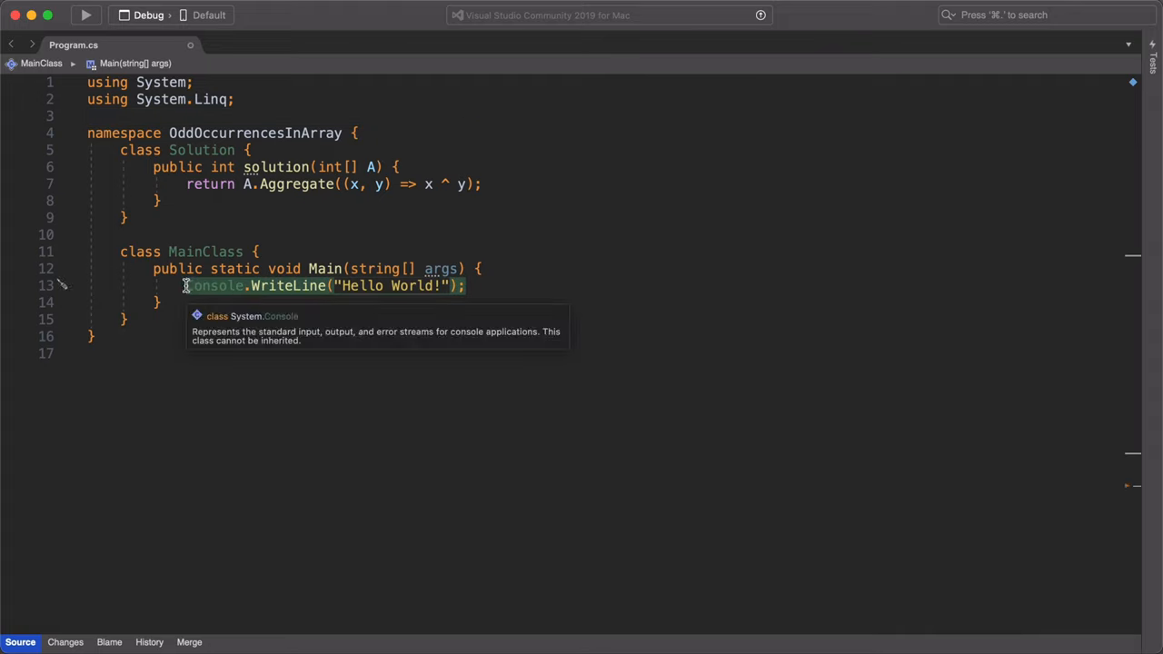
text(var sol)
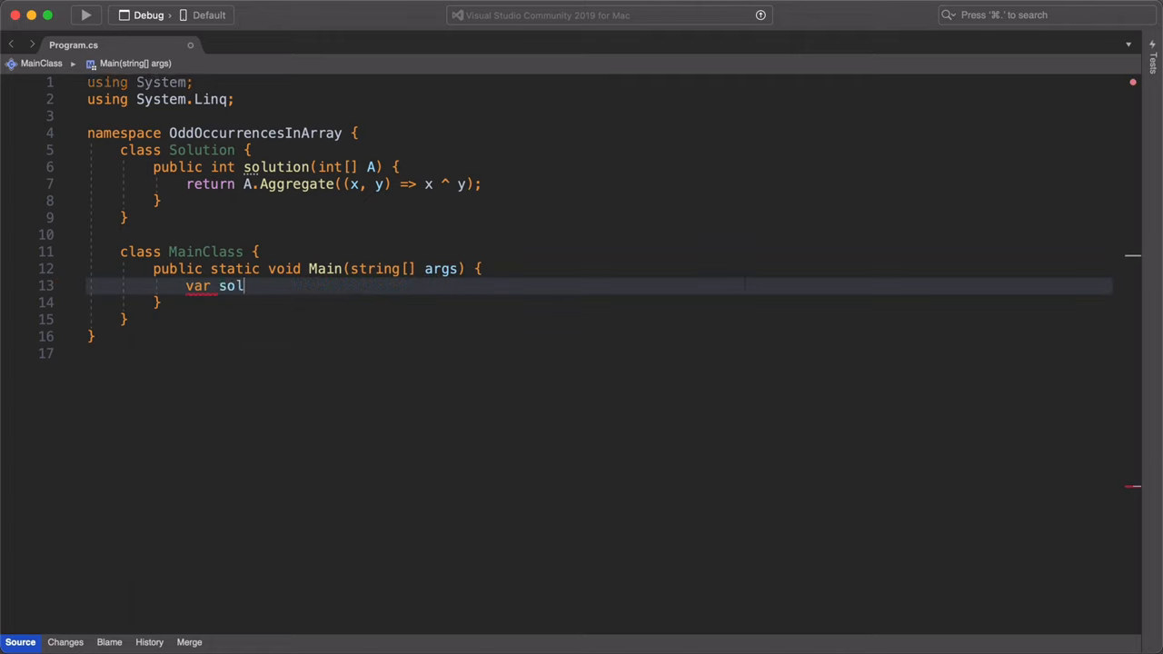
text(= new)
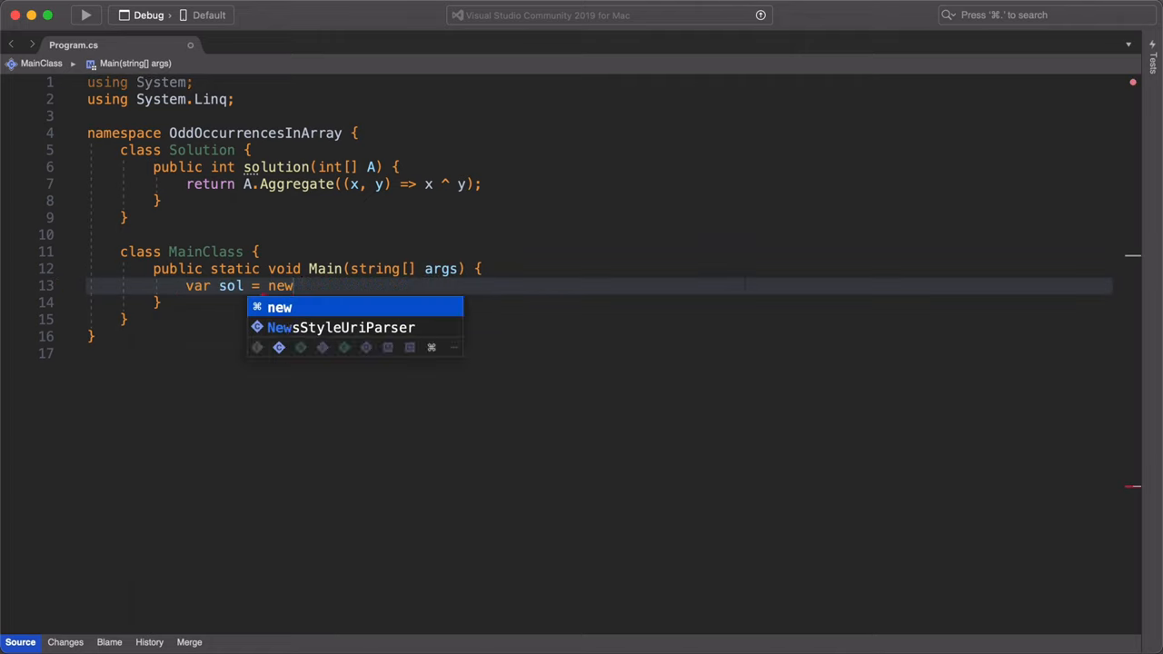
text(Solution)
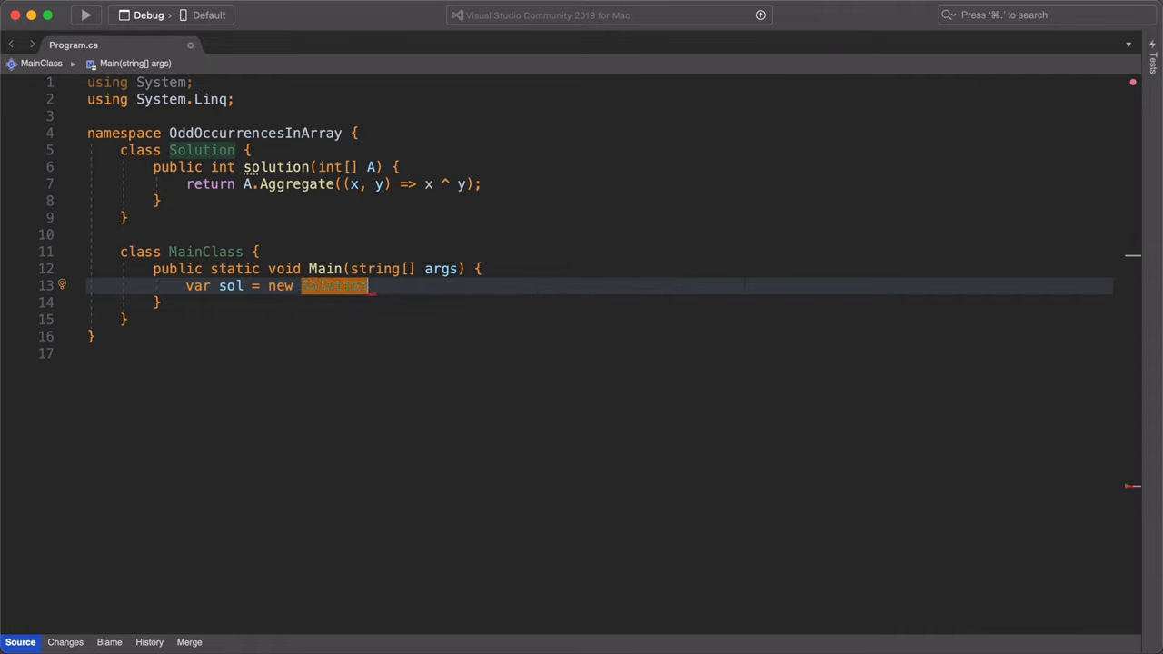
text(Solution();)
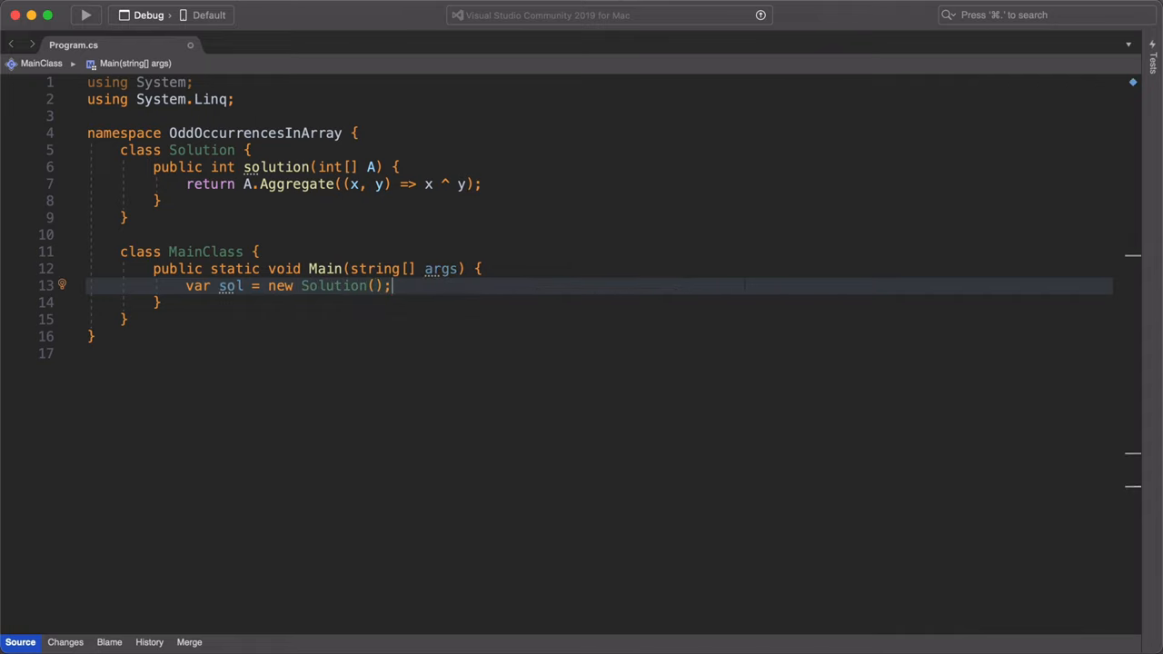
key(Return)
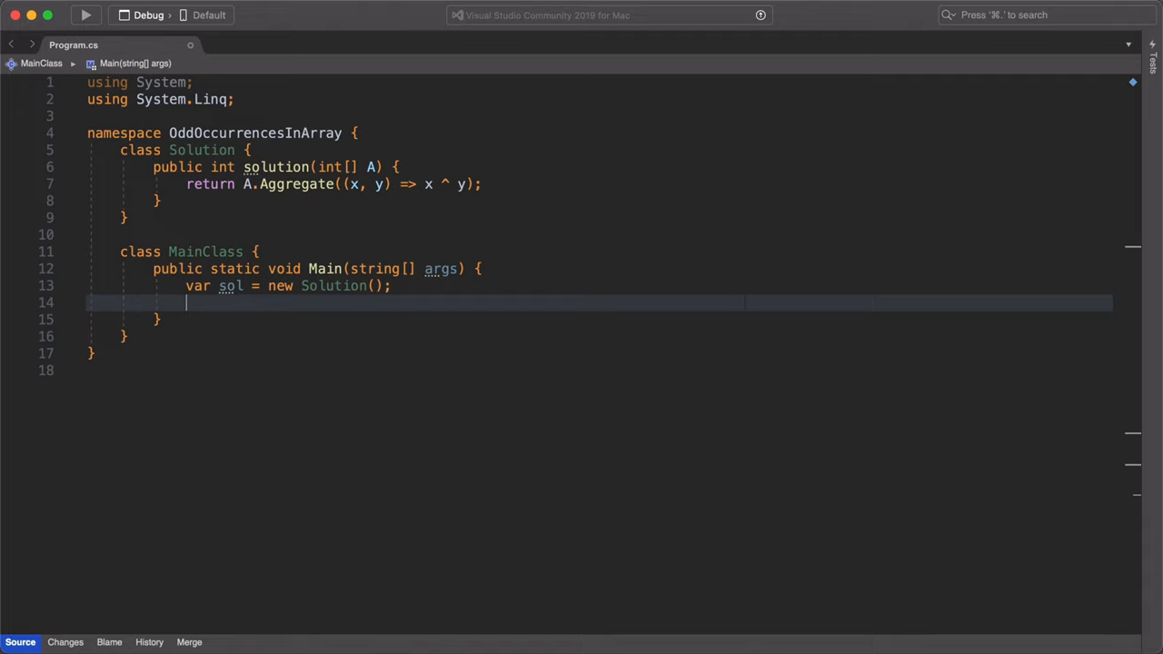
- Declare var values = new int[] { }; on the next line
text(var values)
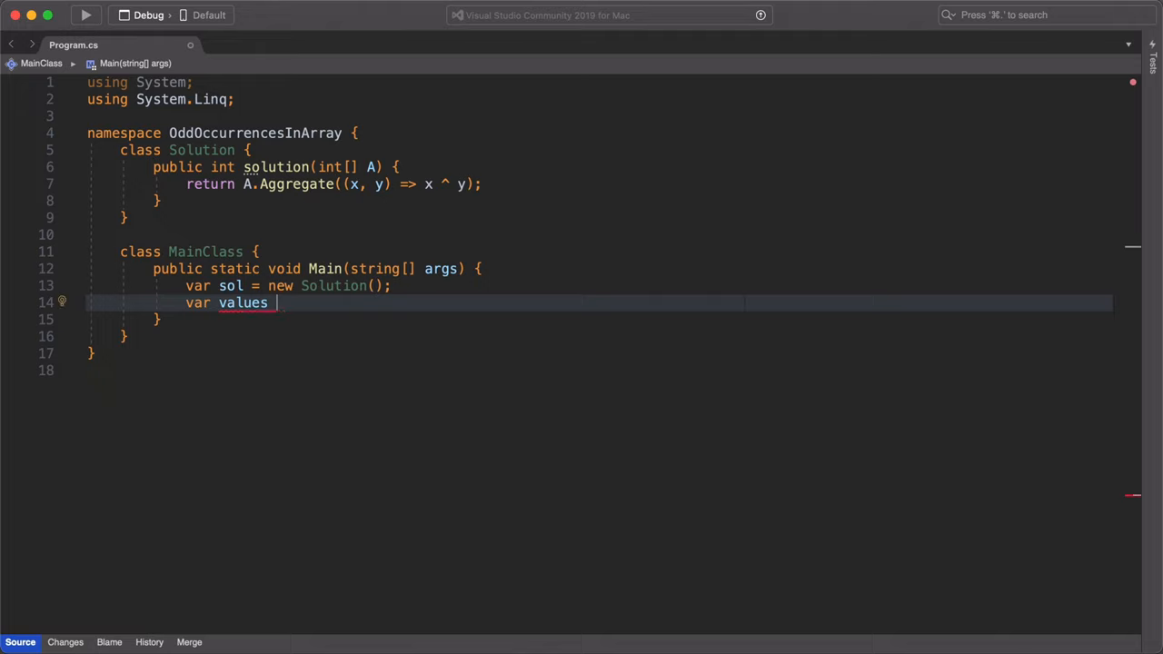
text(= new)
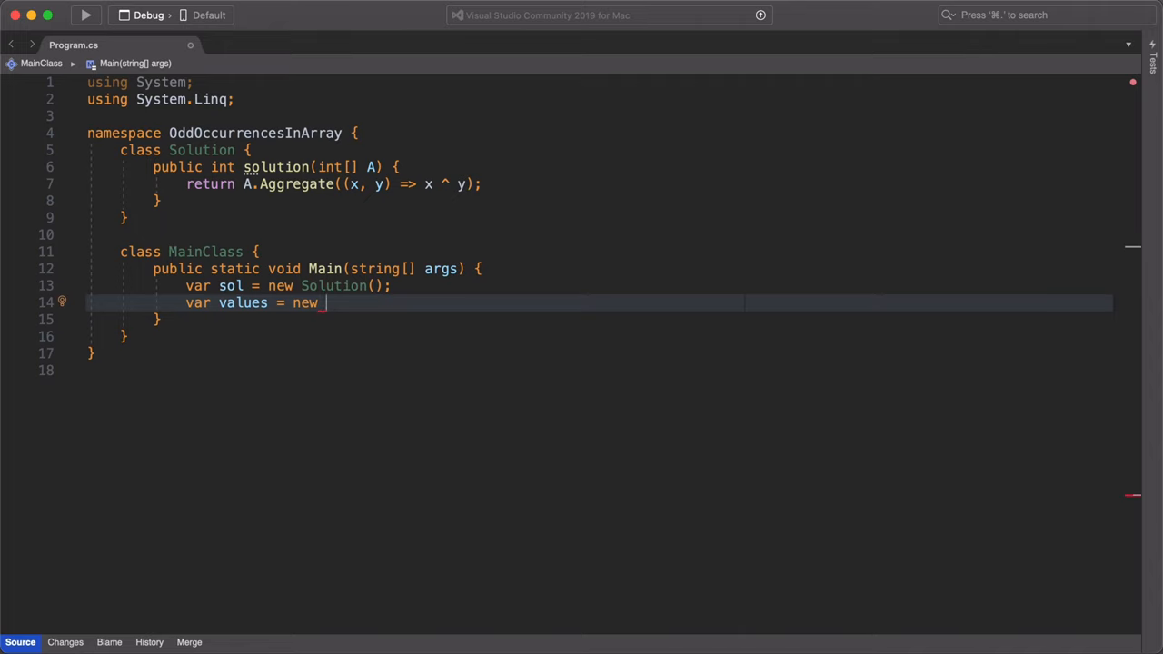
text(int)
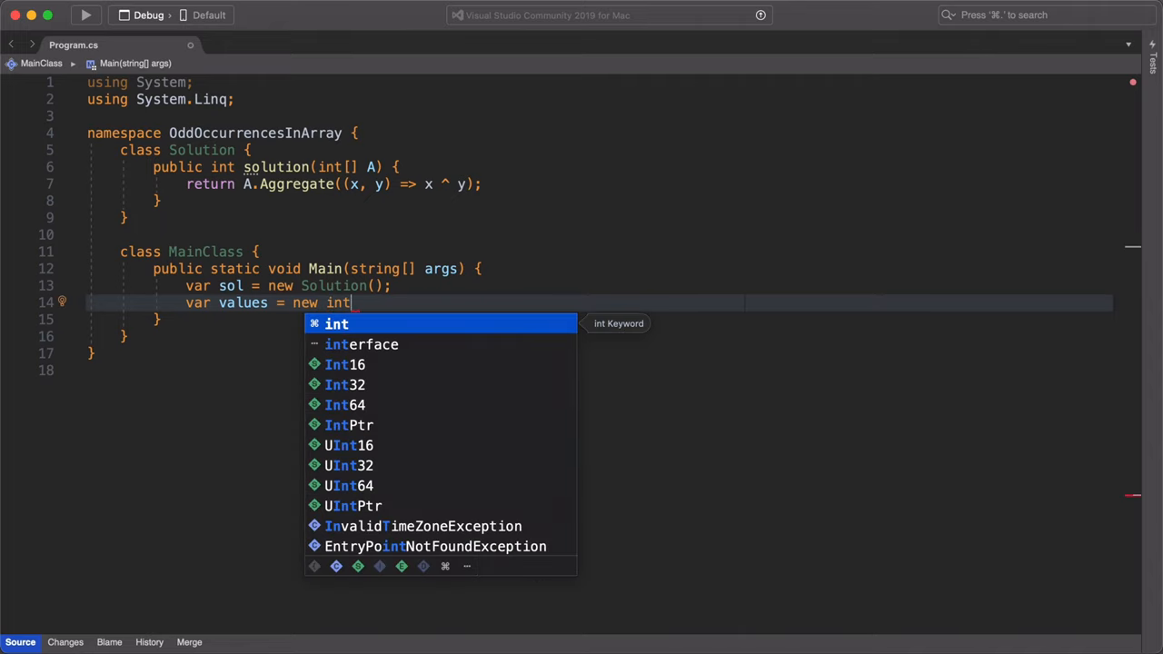
text([])
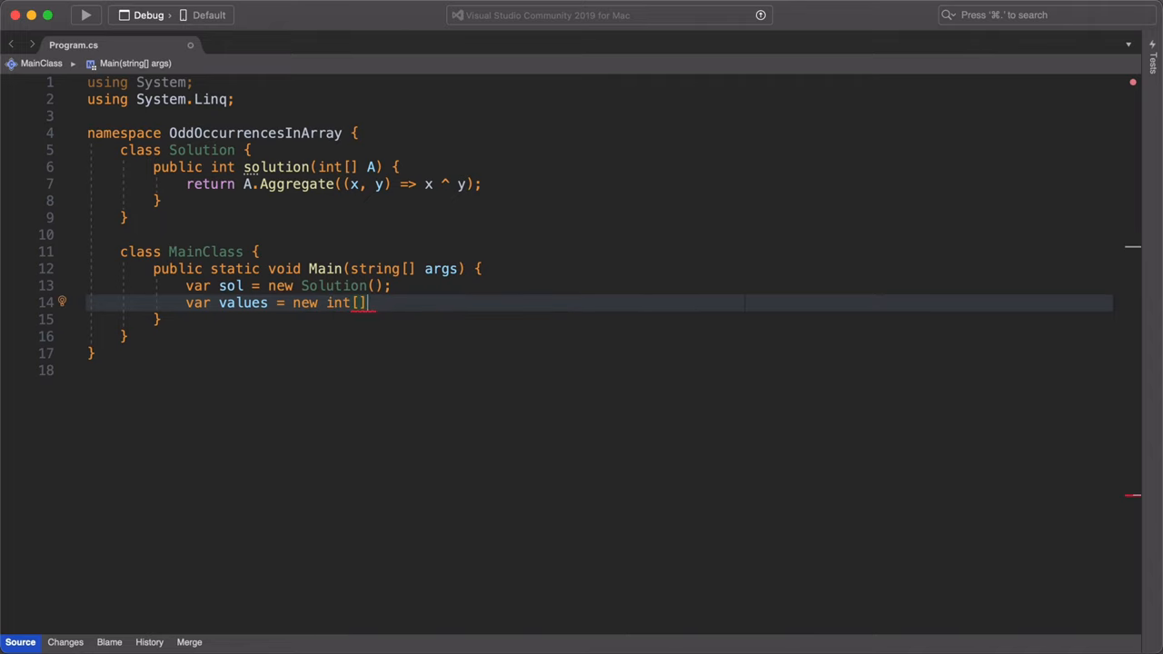
text({)
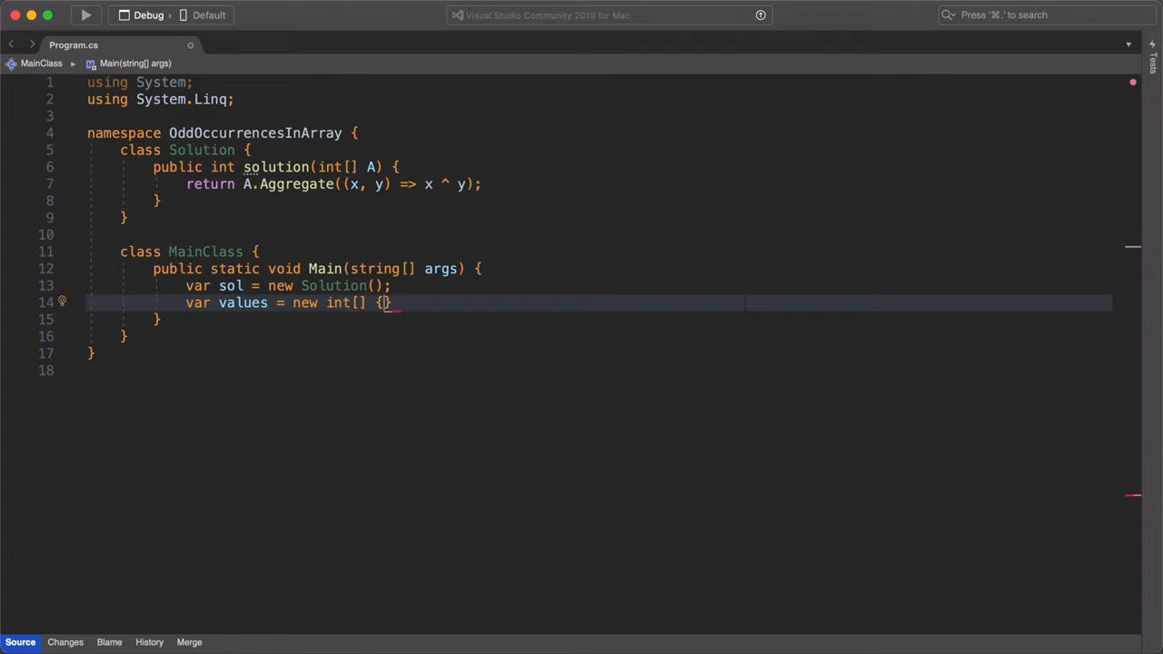
text(};)
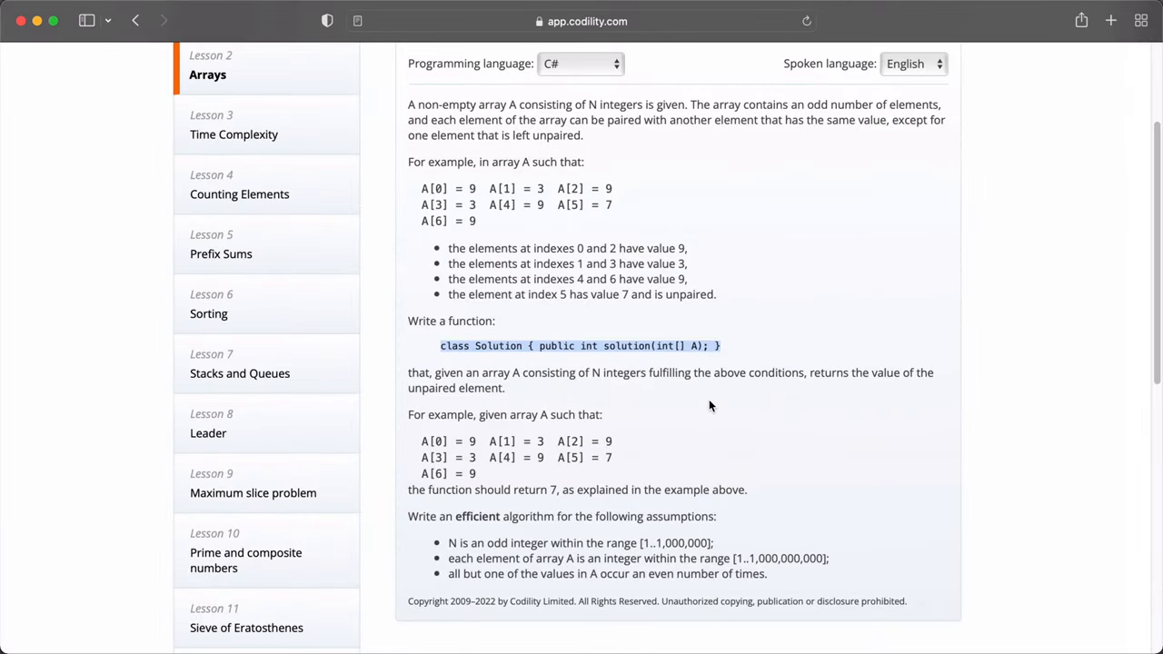
scroll(down, 3)
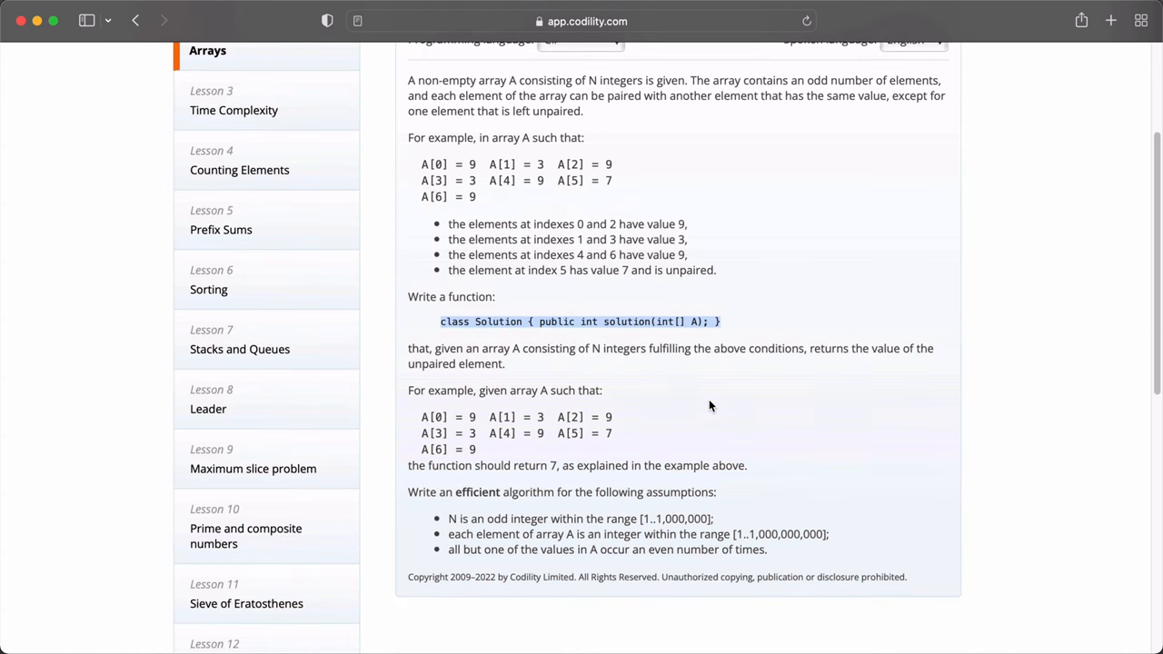
mouse_move(144, 87)
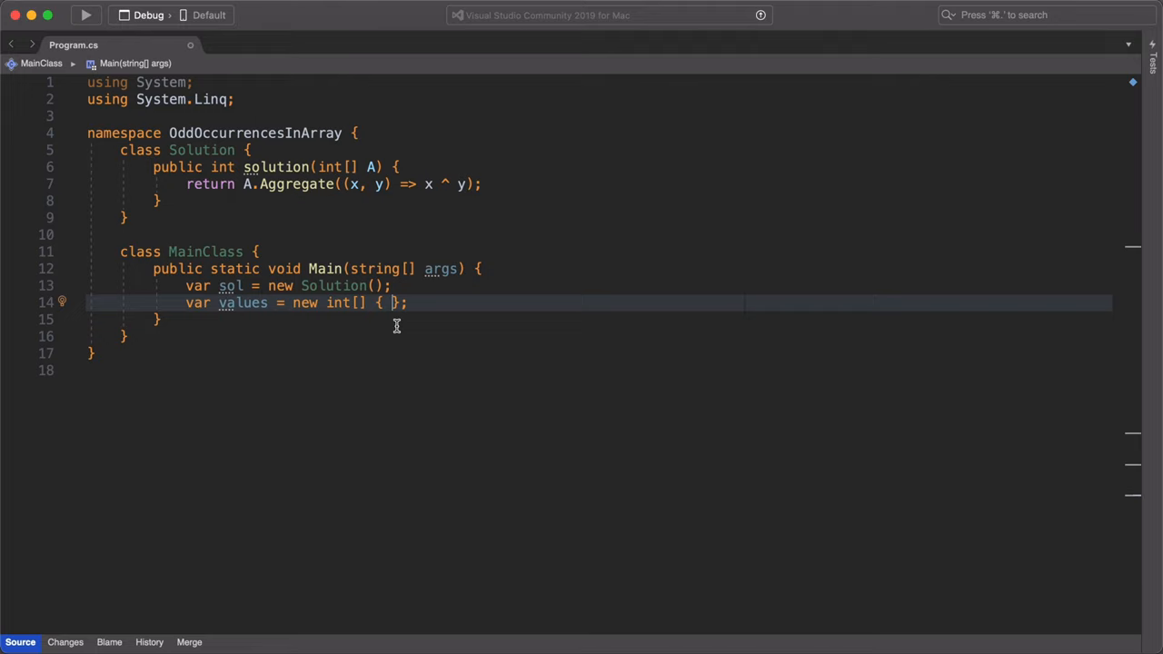
- Fill the values array with 9, 3, 9, 3, 9, 7, 7, 7, 9 and begin the Console line
text(9,)
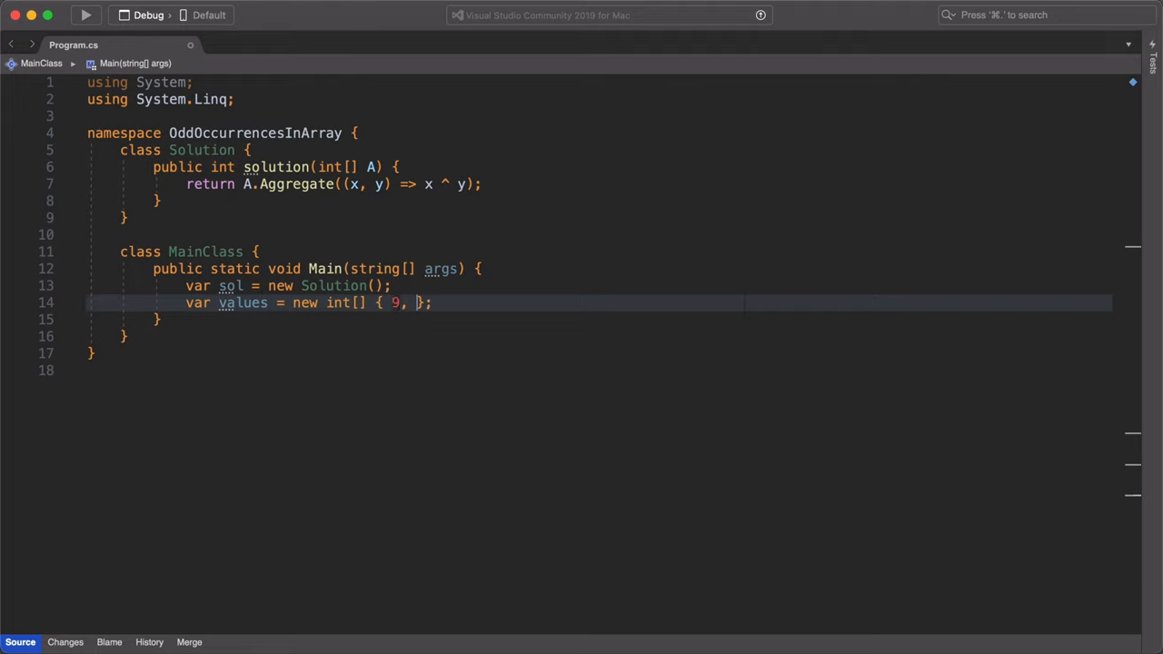
text(3, 3, 3)
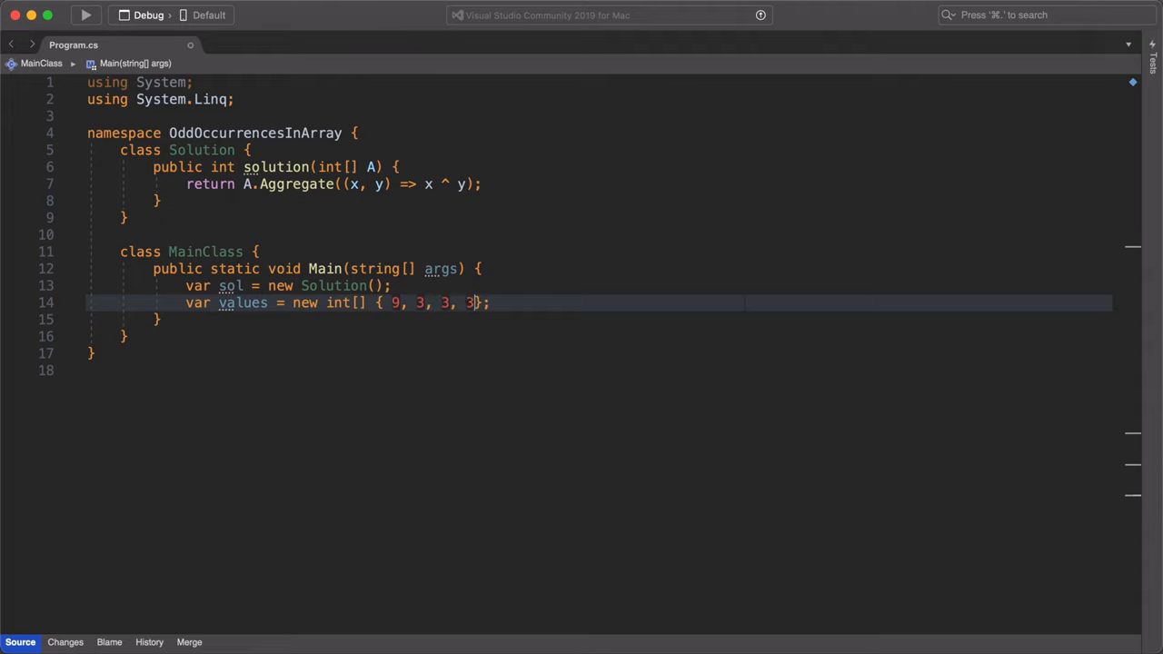
key(Backspace)
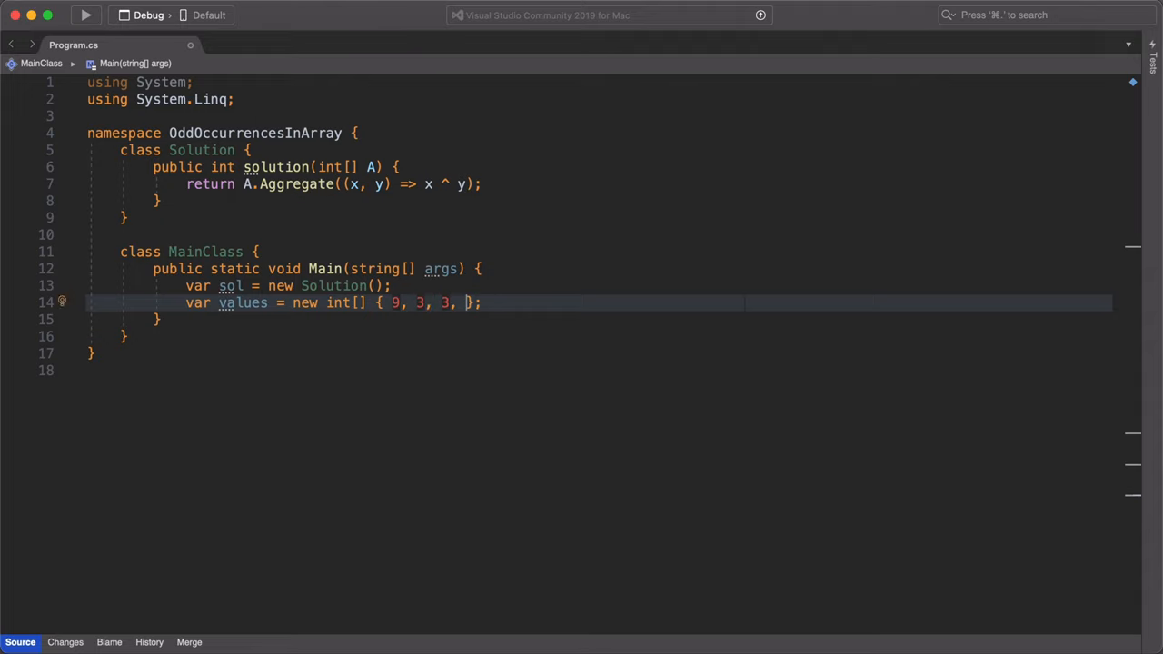
key(Backspace)
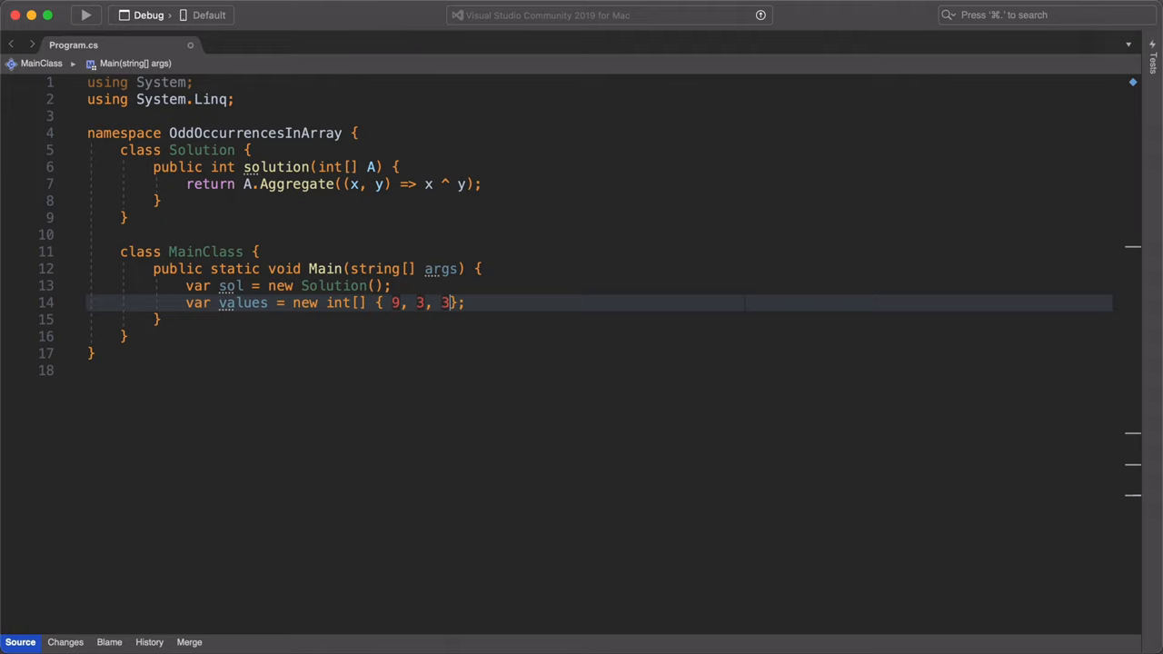
text(9)
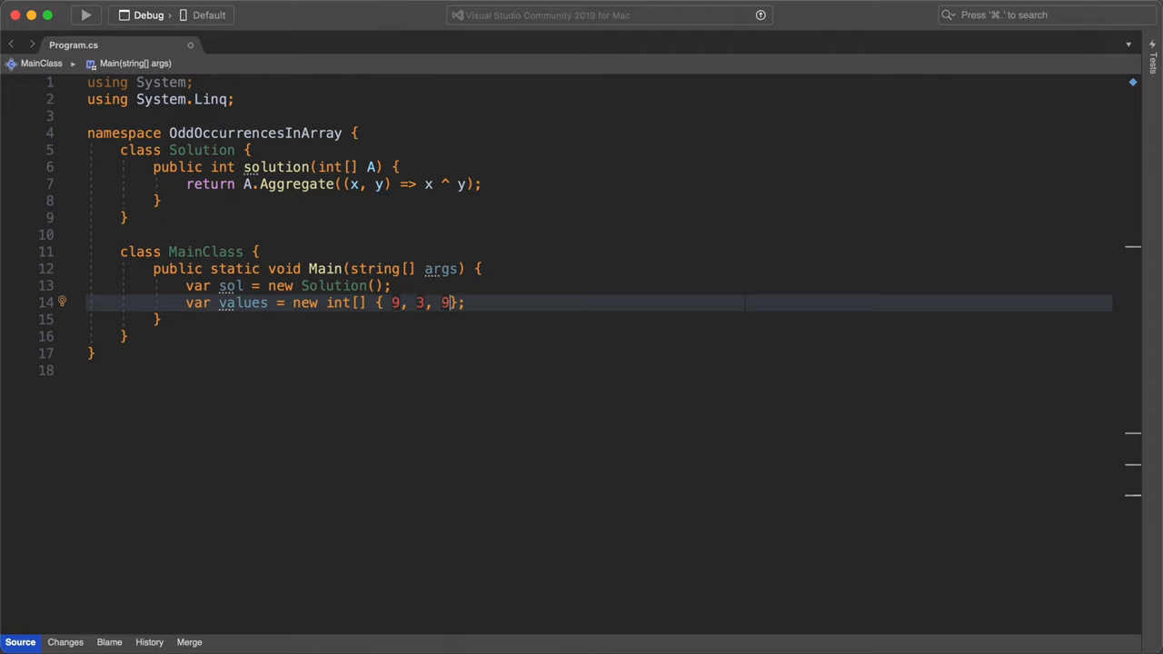
text(, 3)
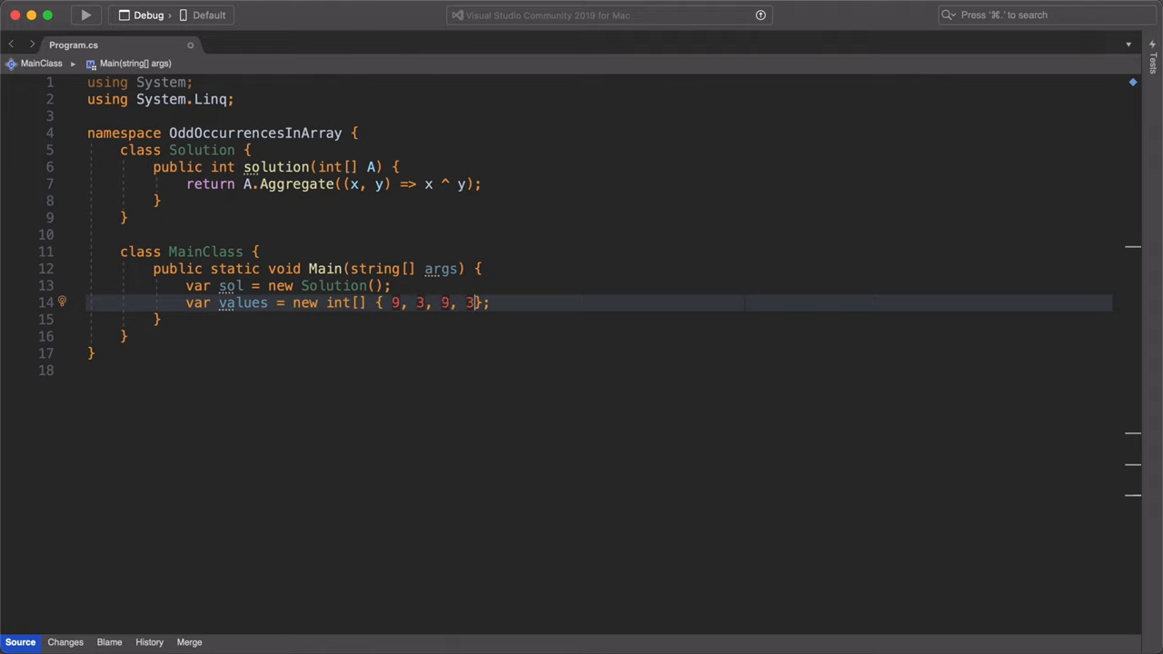
text(, 9,)
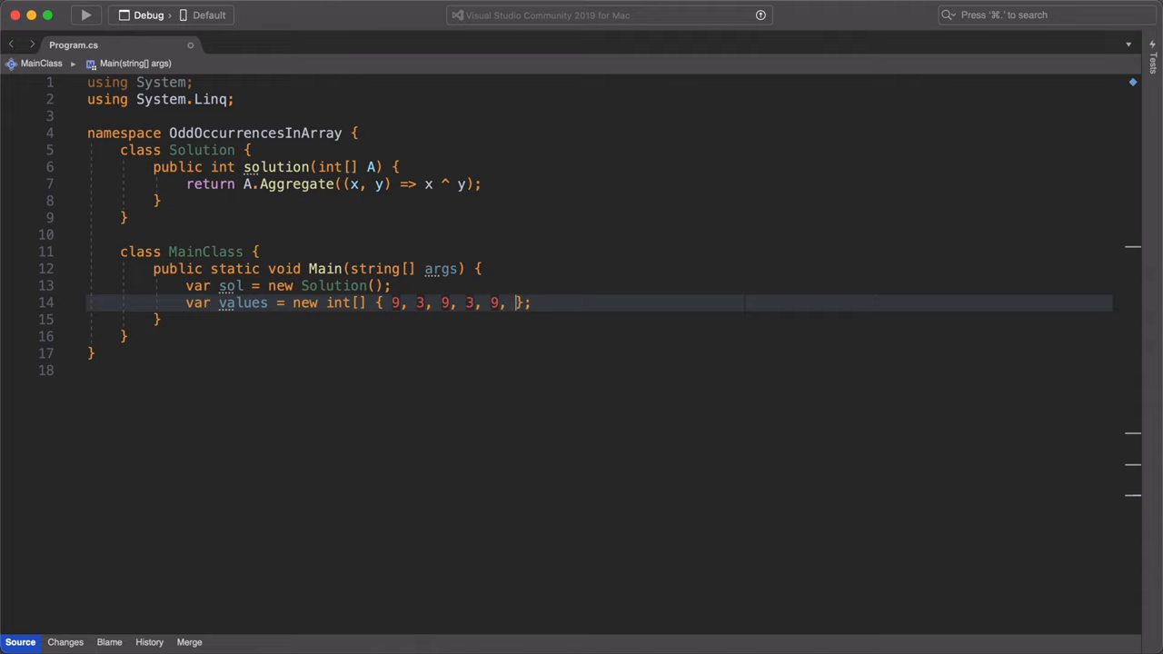
text(7)
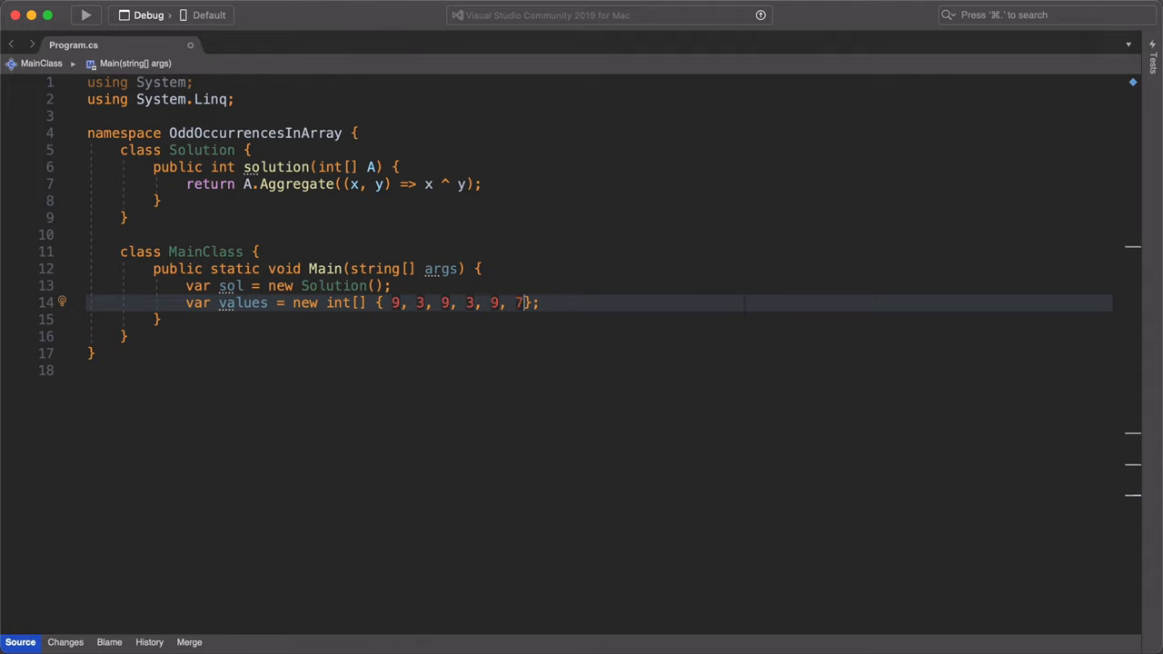
text(, 7, 7,)
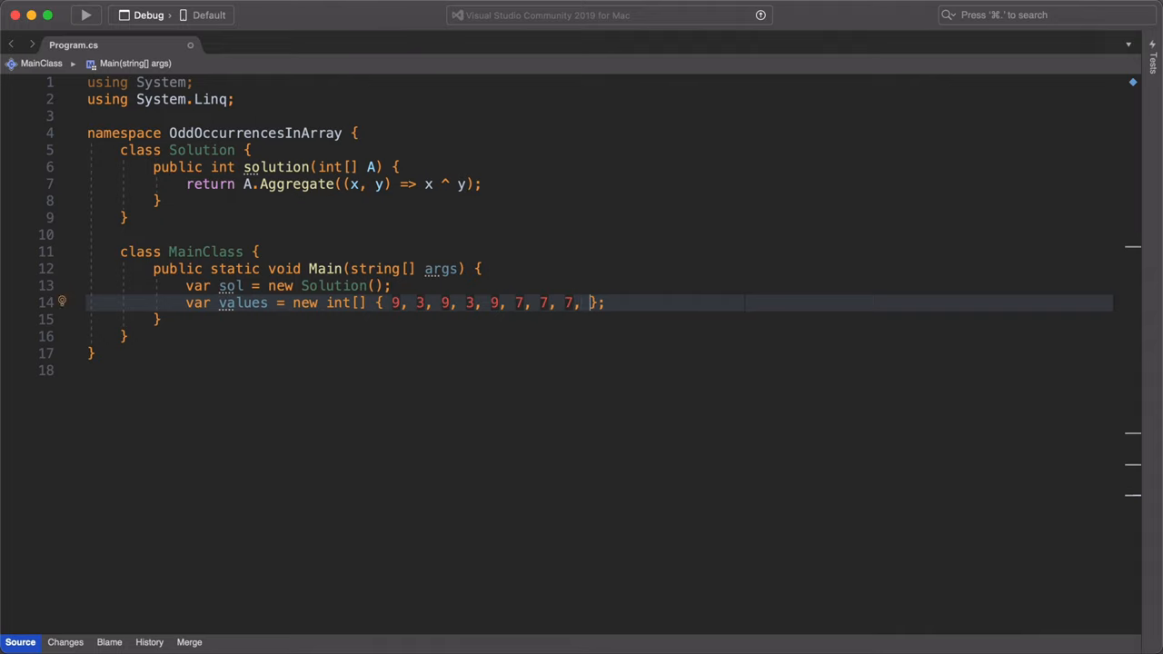
text(9)
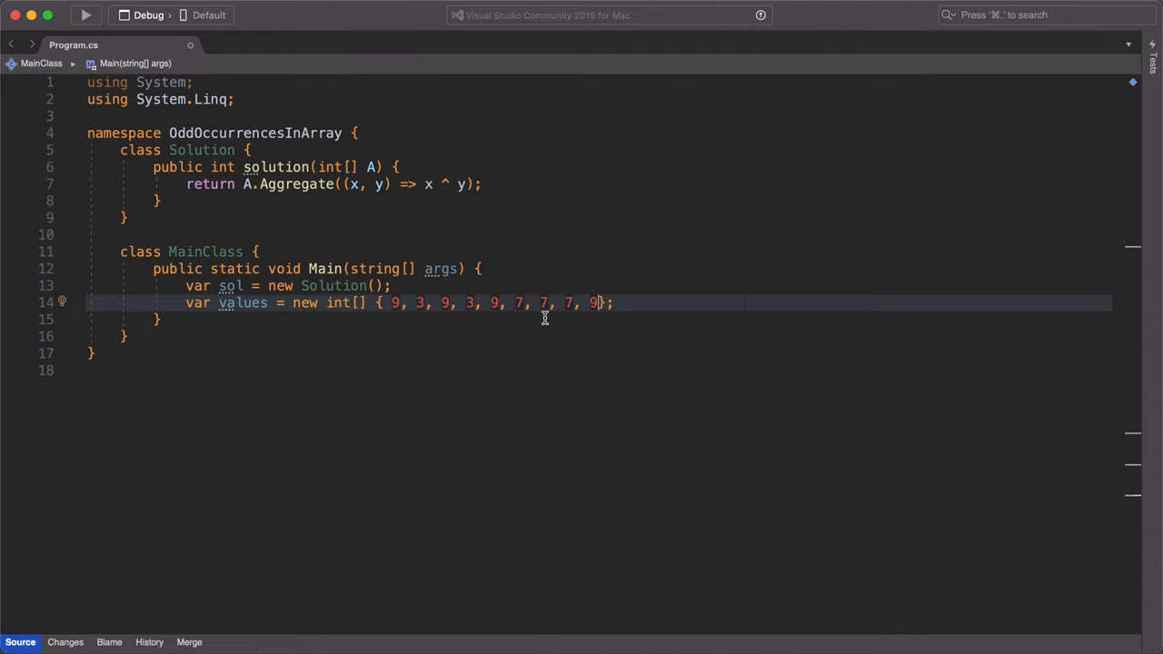
text(Console)
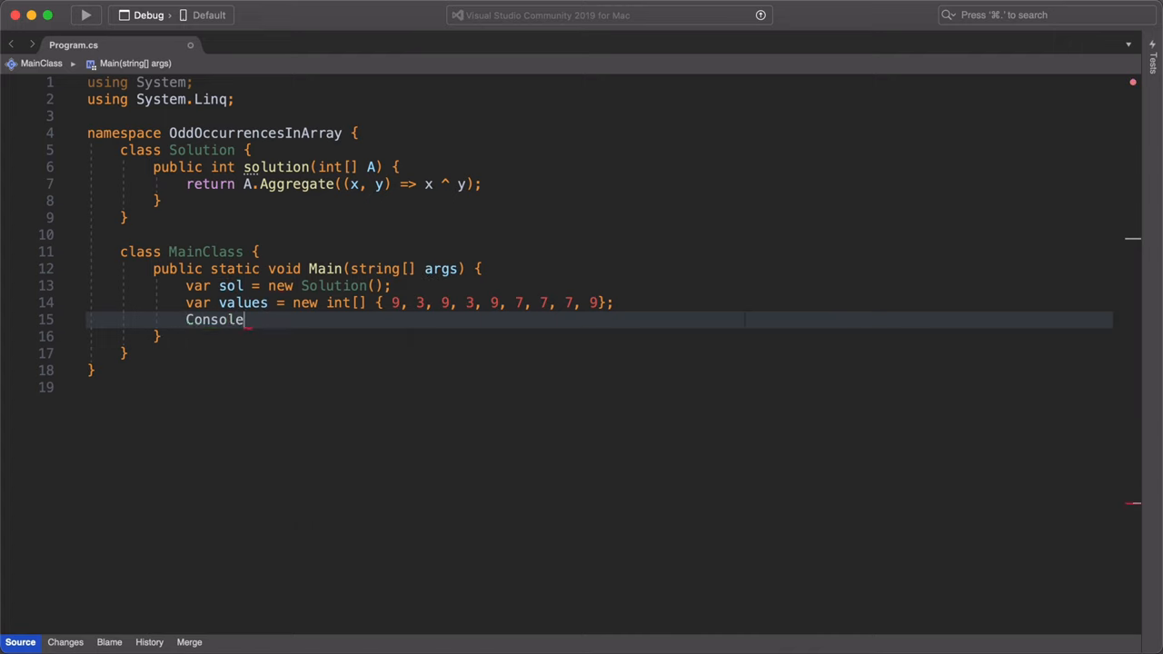
- Complete Console.WriteLine(sol.solution(values)); with IntelliSense picks
text(.WriteLine();)
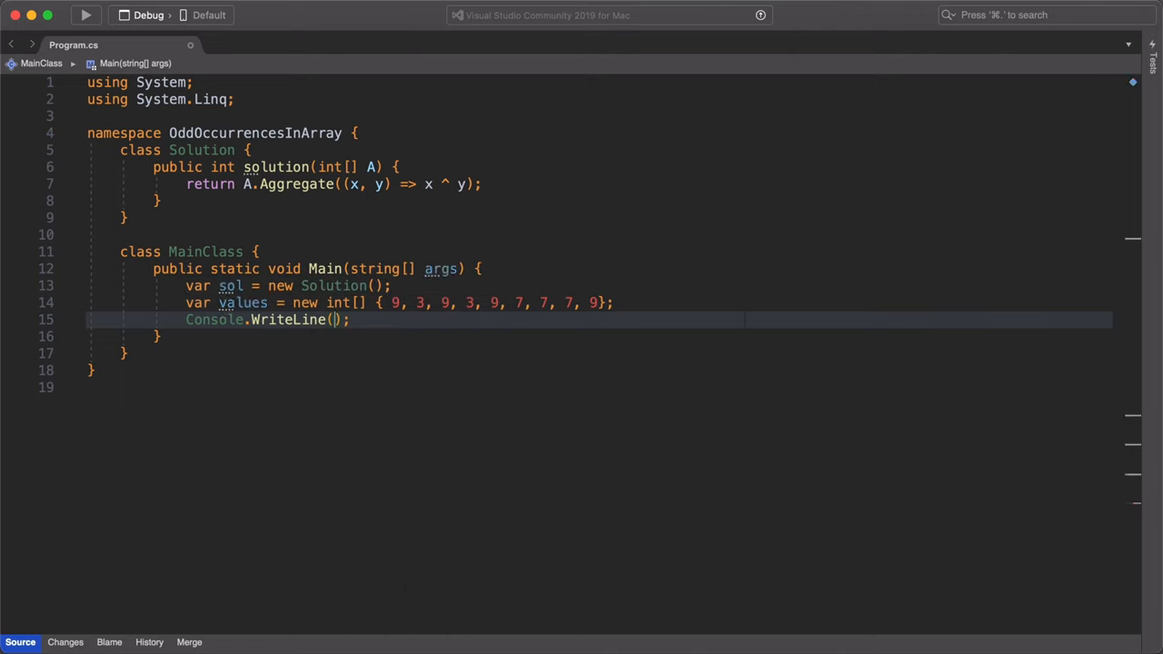
text(sol.)
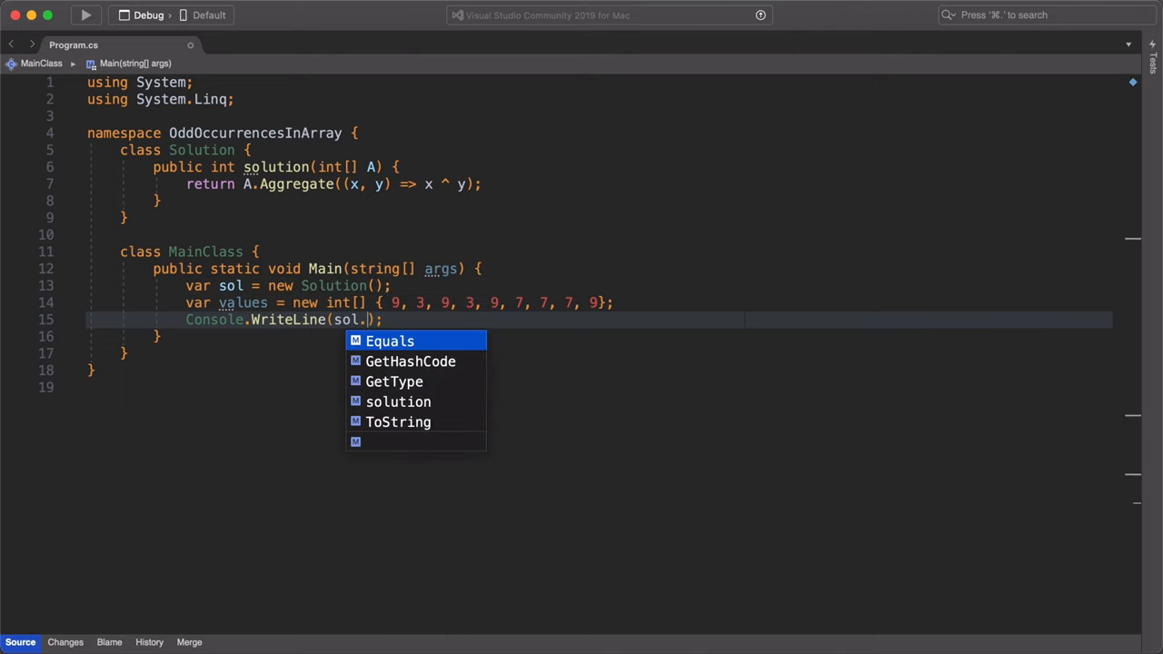
mouse_move(389, 341)
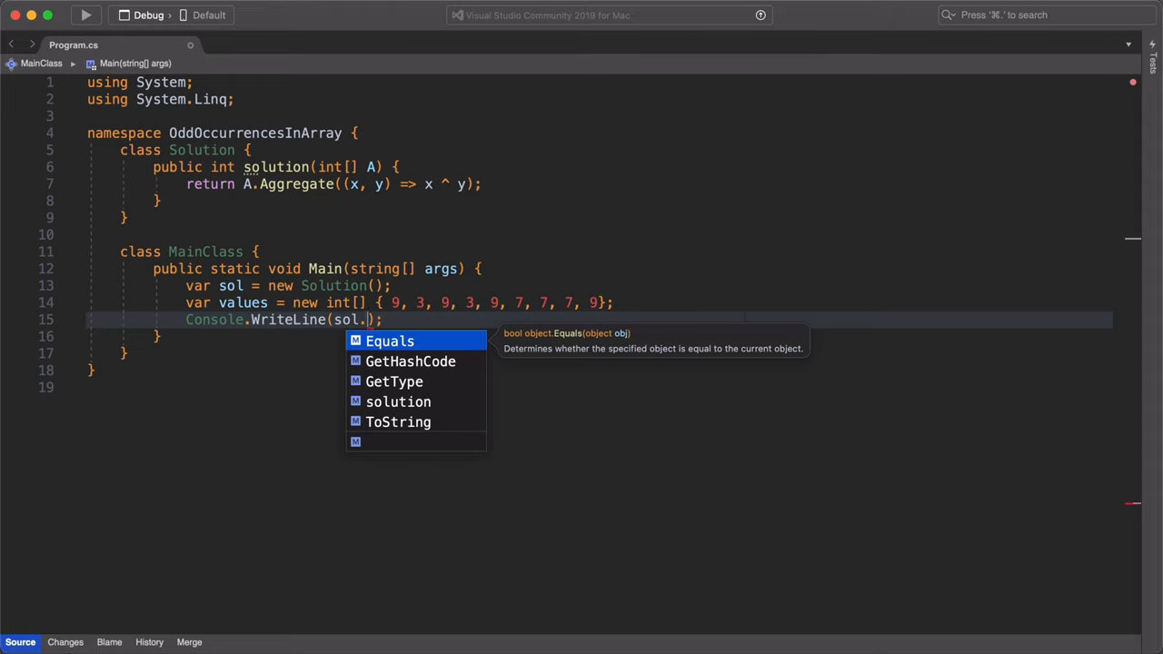
text(solution()
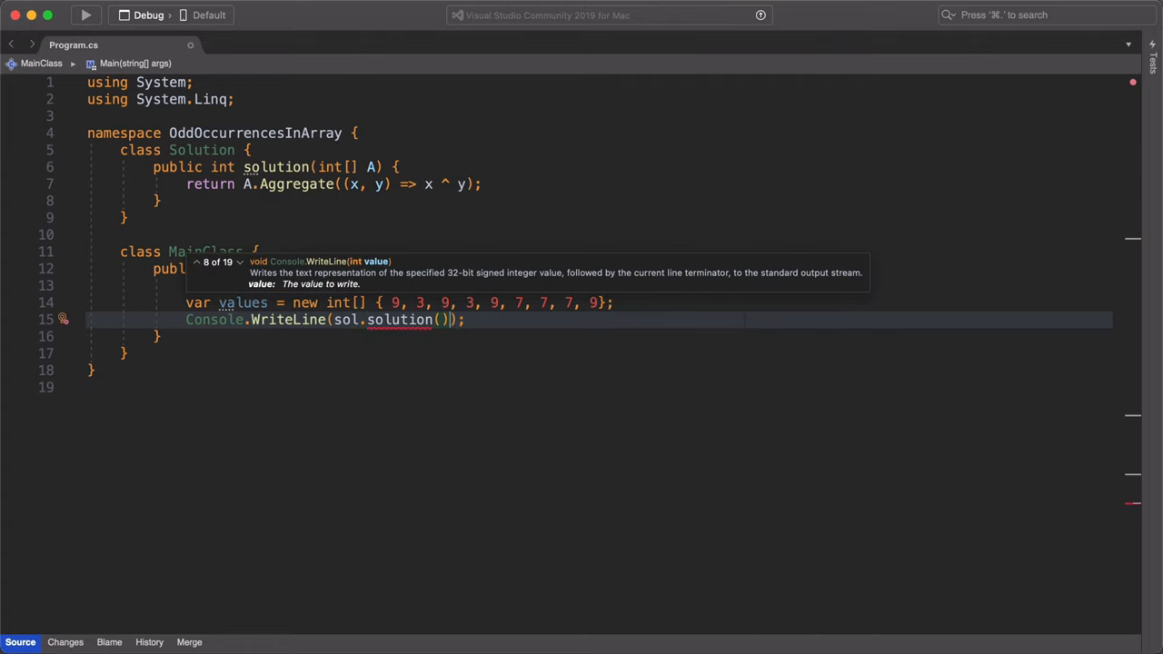
text(values)
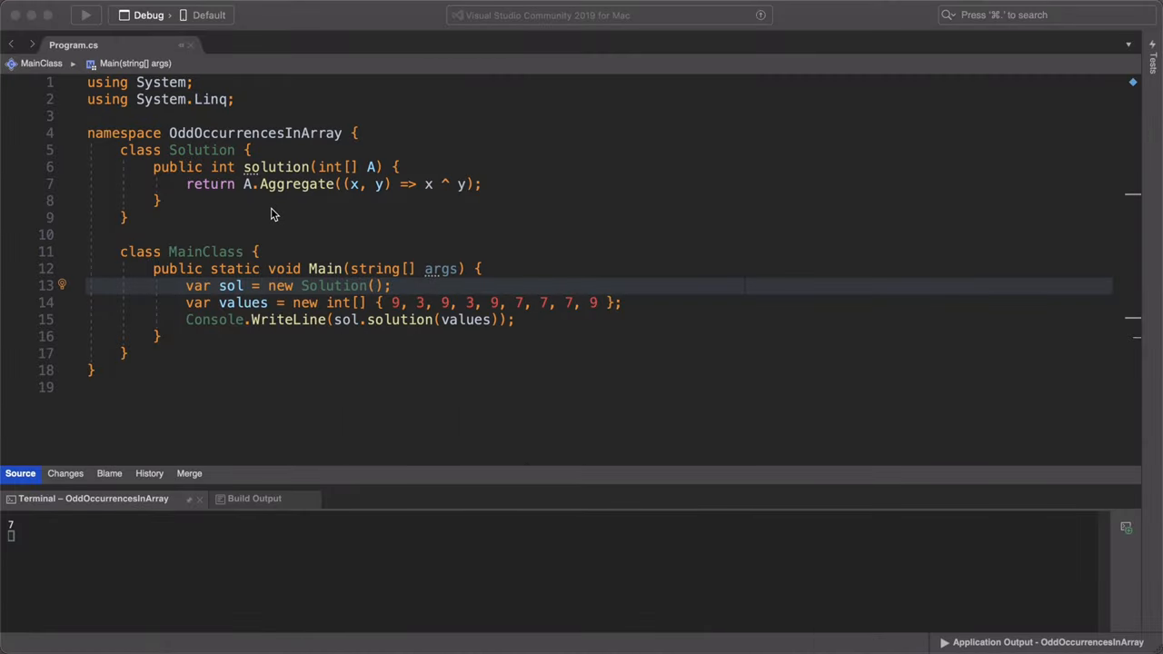
mouse_move(240, 206)
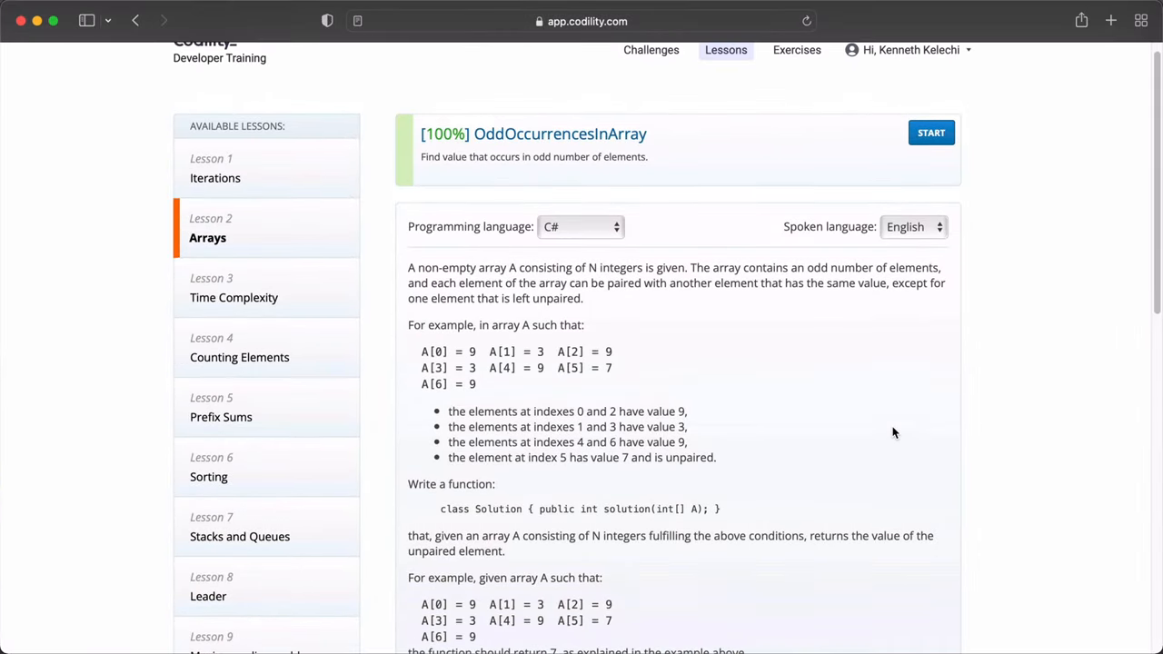
- Launch the OddOccurrencesInArray task's timed test environment from the lesson page
scroll(up, 3)
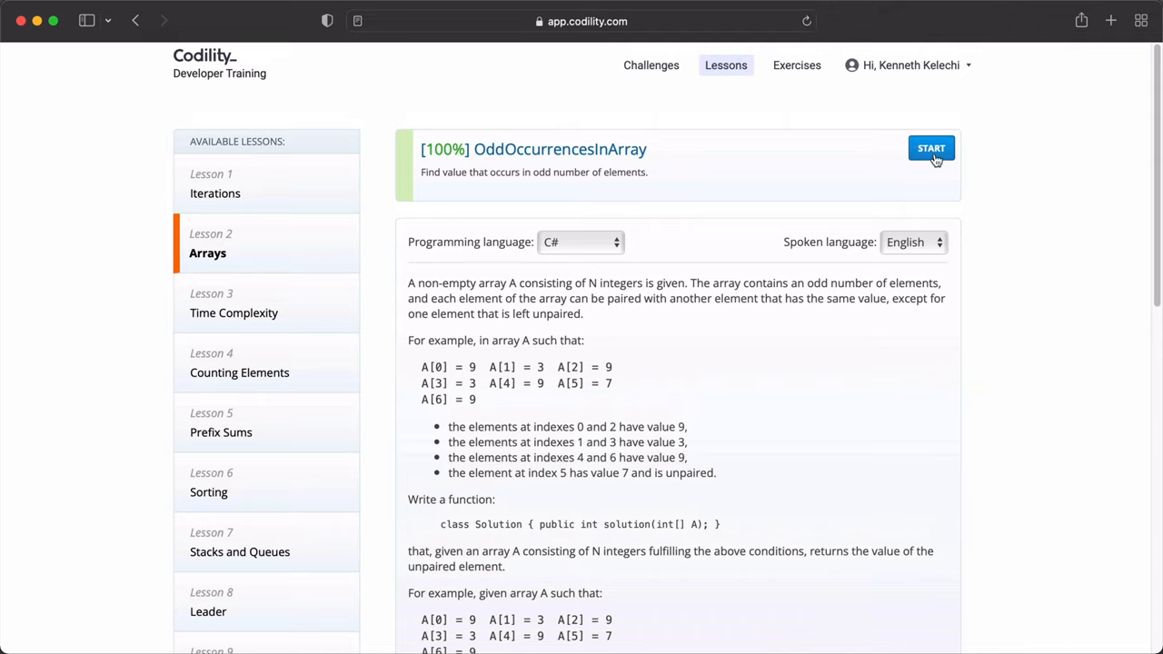
click(931, 149)
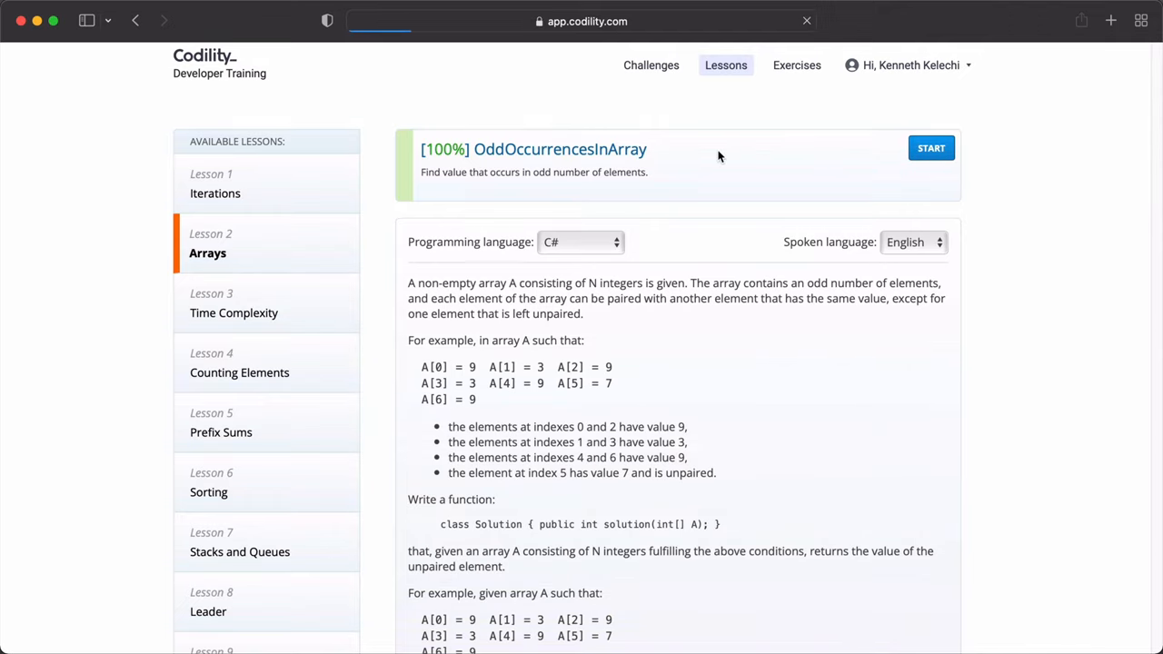
click(930, 147)
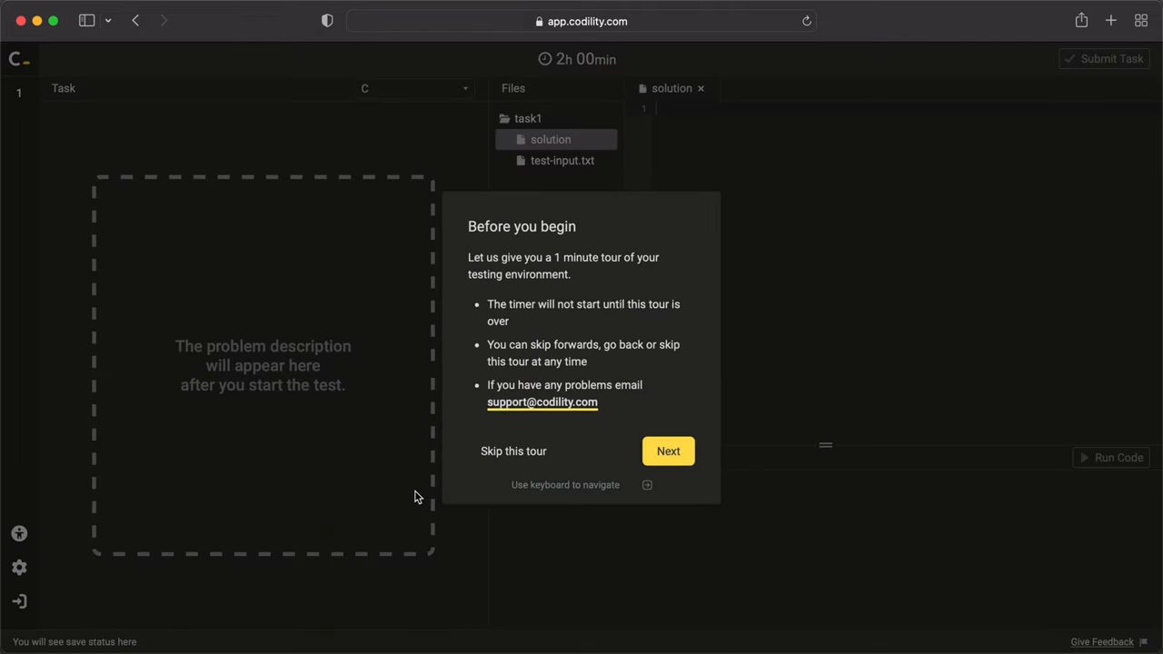
- Skip the tour, start the timer and confirm C# as the solution language
click(513, 451)
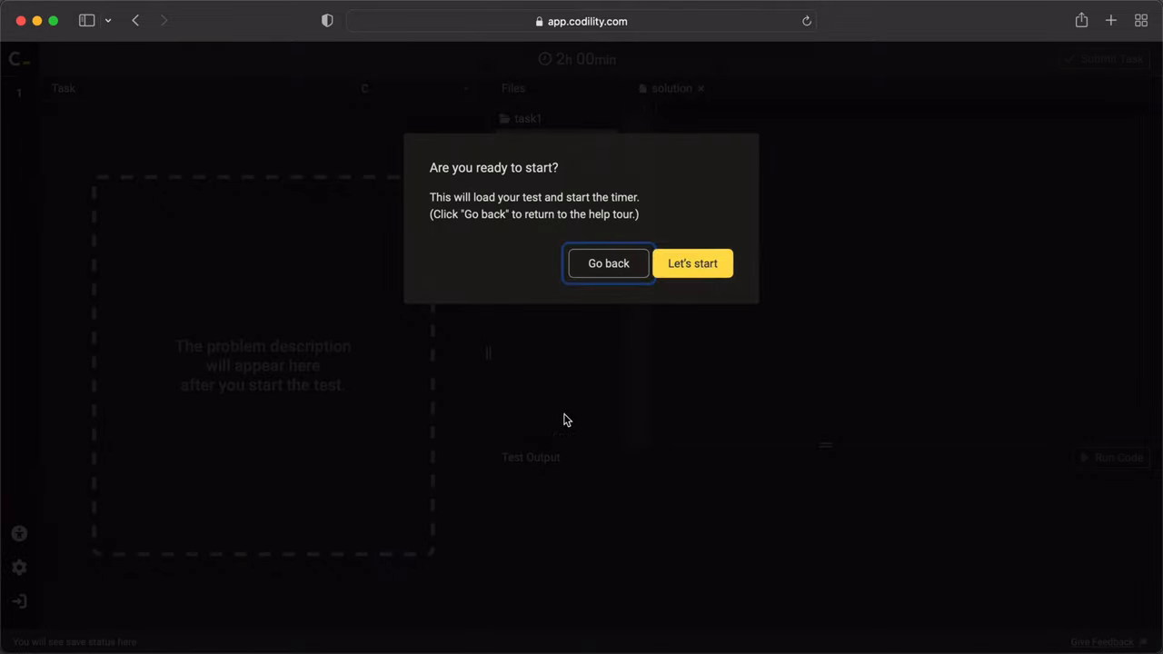
click(692, 263)
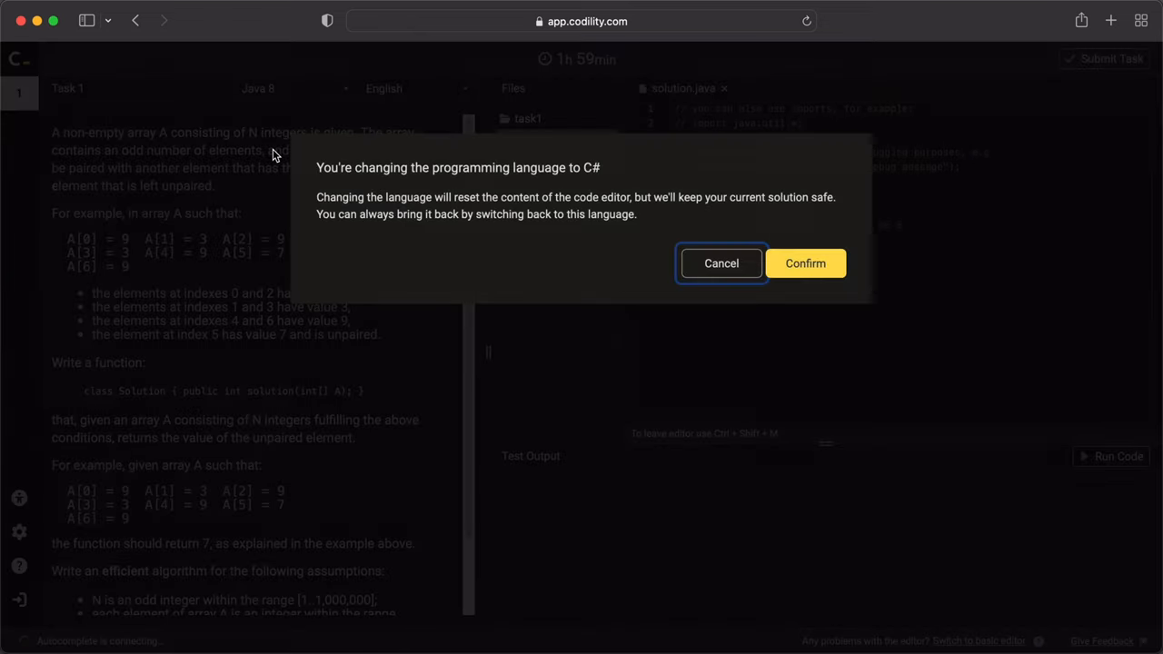
click(806, 264)
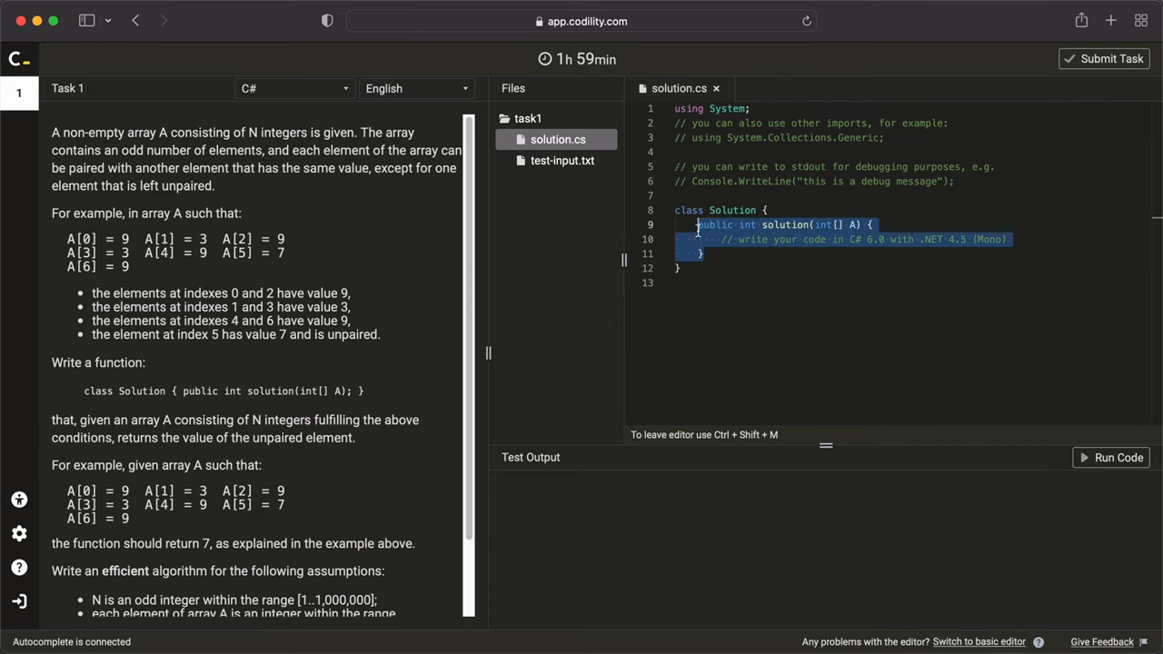
- Write 'return A.Aggregate((x, y) => x ^ y);' with 'using System.Linq;' and run it on the example test
text(return A.Aggregate((x, y) => x ^ y);)
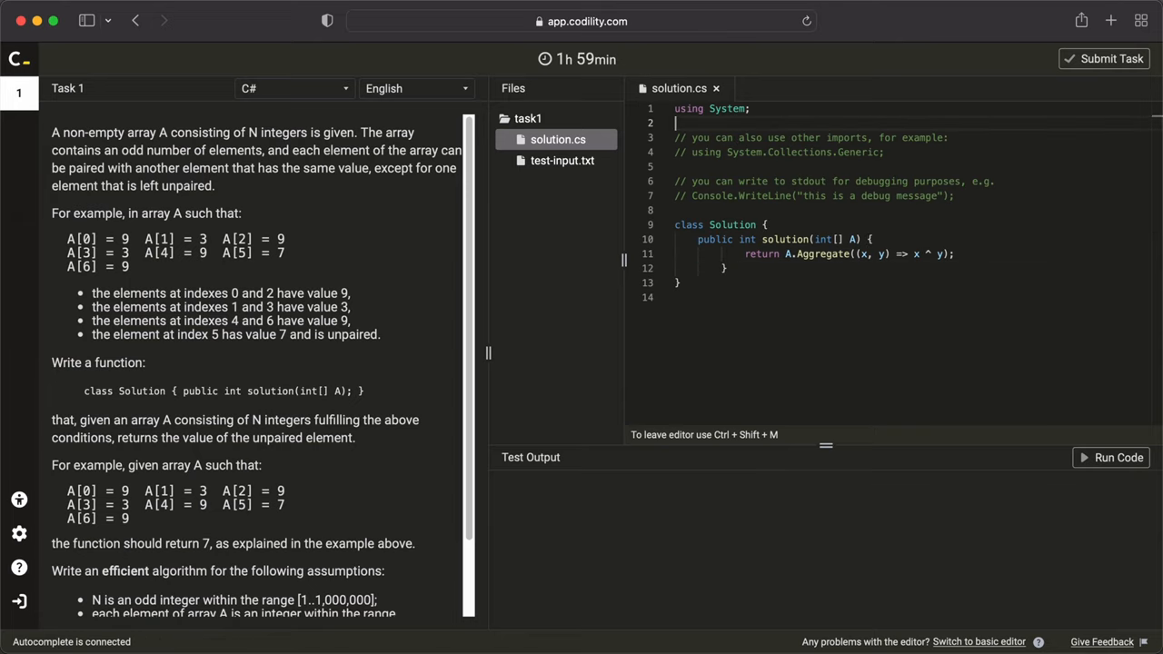
text(using System.Linq;)
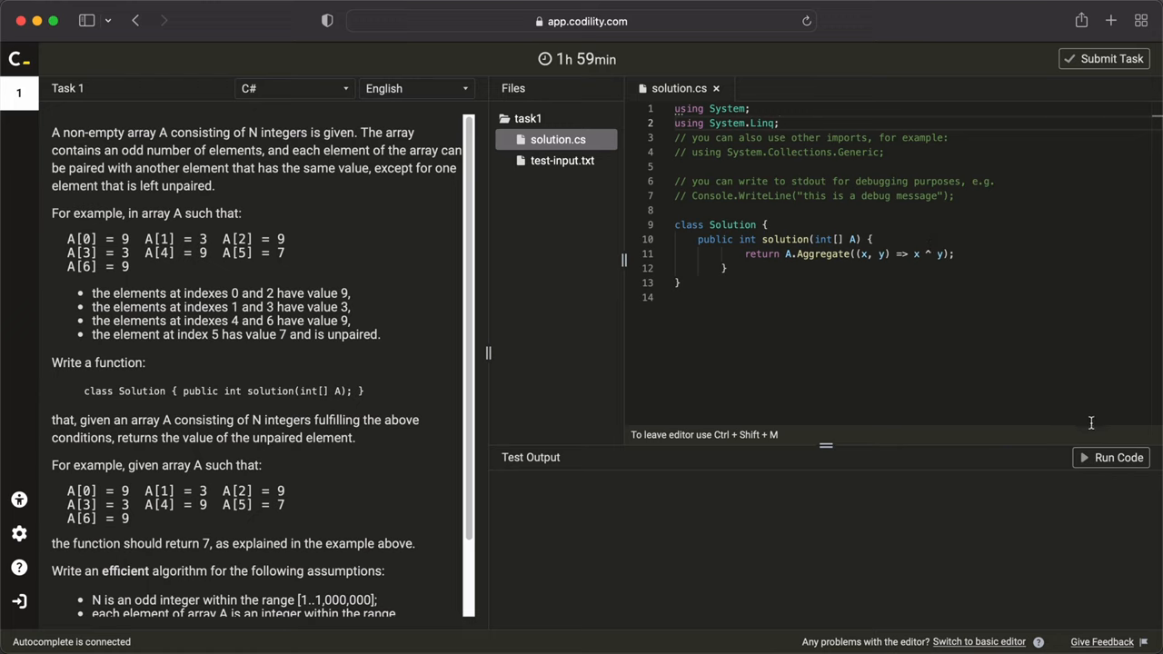
click(1119, 458)
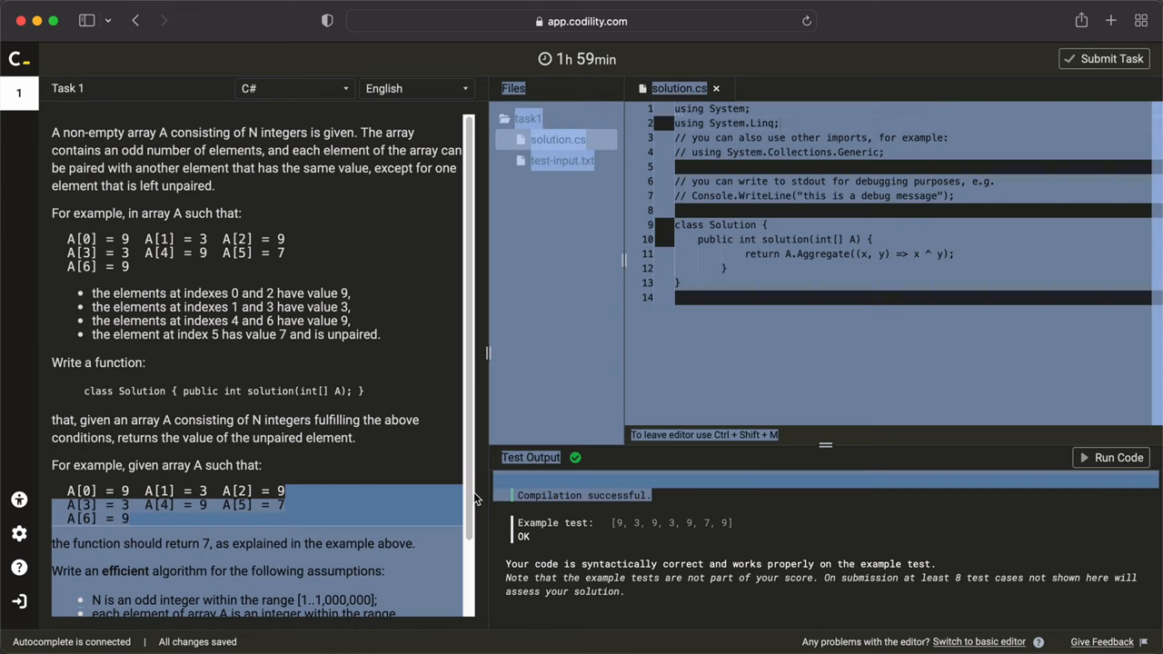
- Submit the passing C# solution for final grading and confirm the submission
click(879, 523)
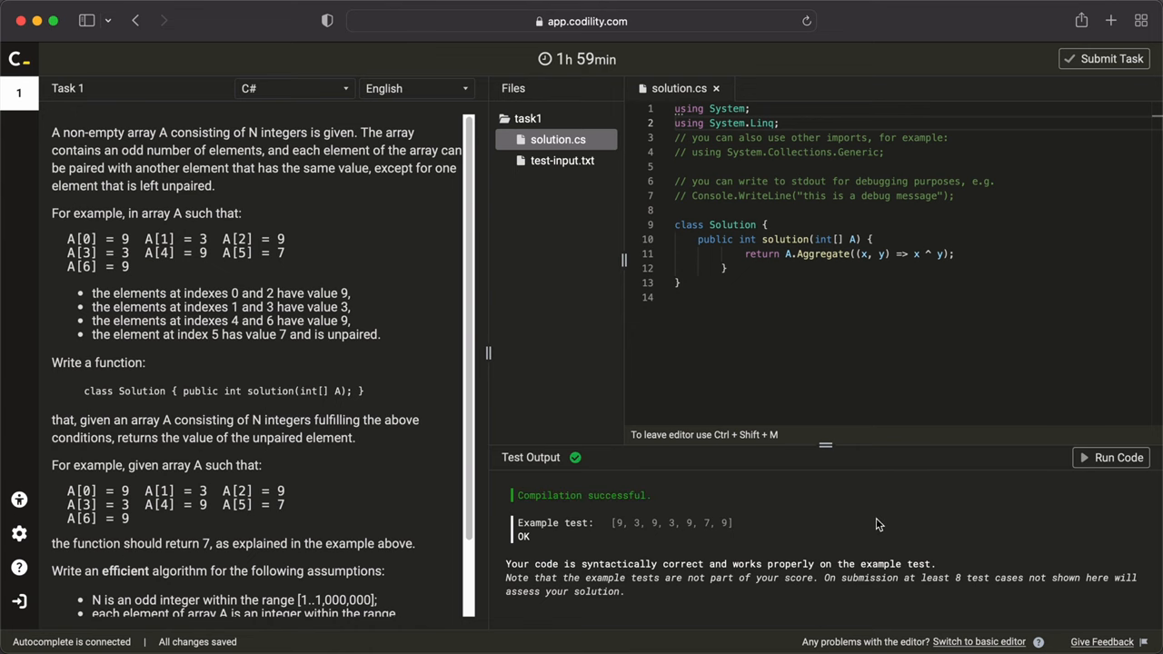
click(1103, 58)
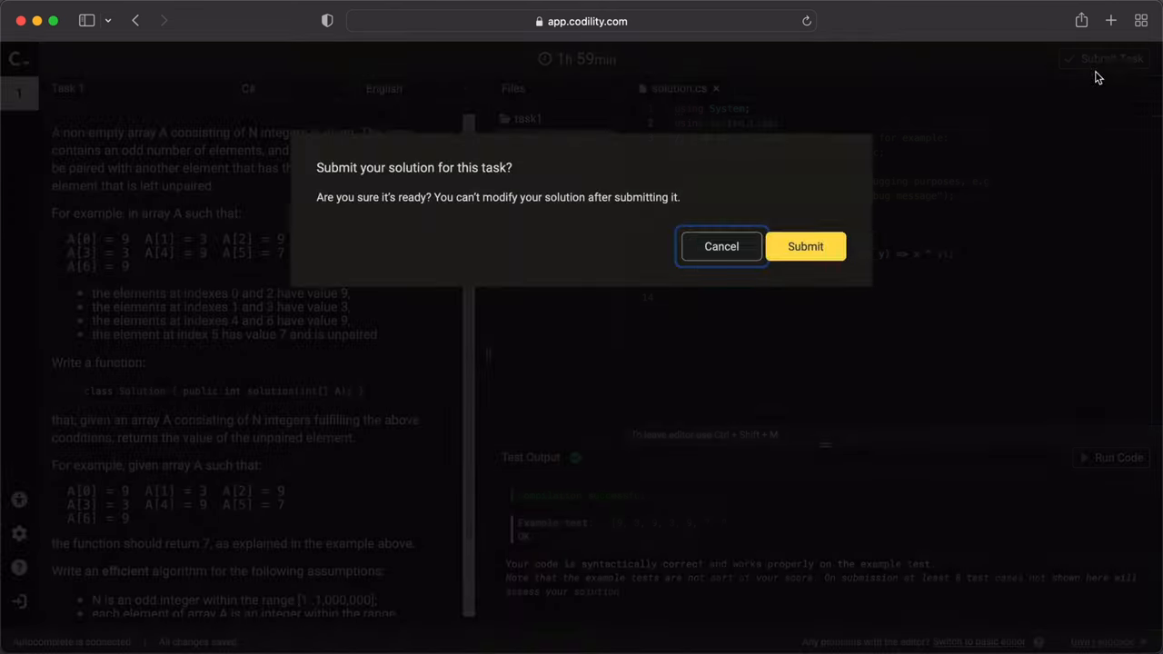
click(805, 247)
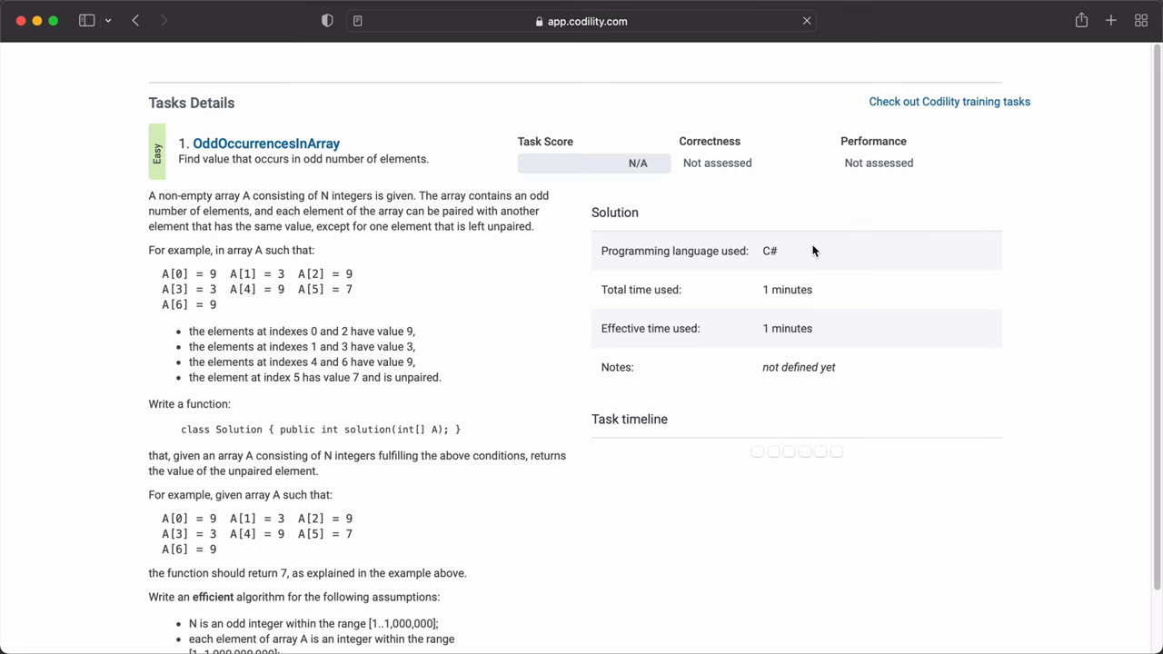
- Review the CodeCheck report's Task Details and timeline as the 100% total score appears
scroll(up, 3)
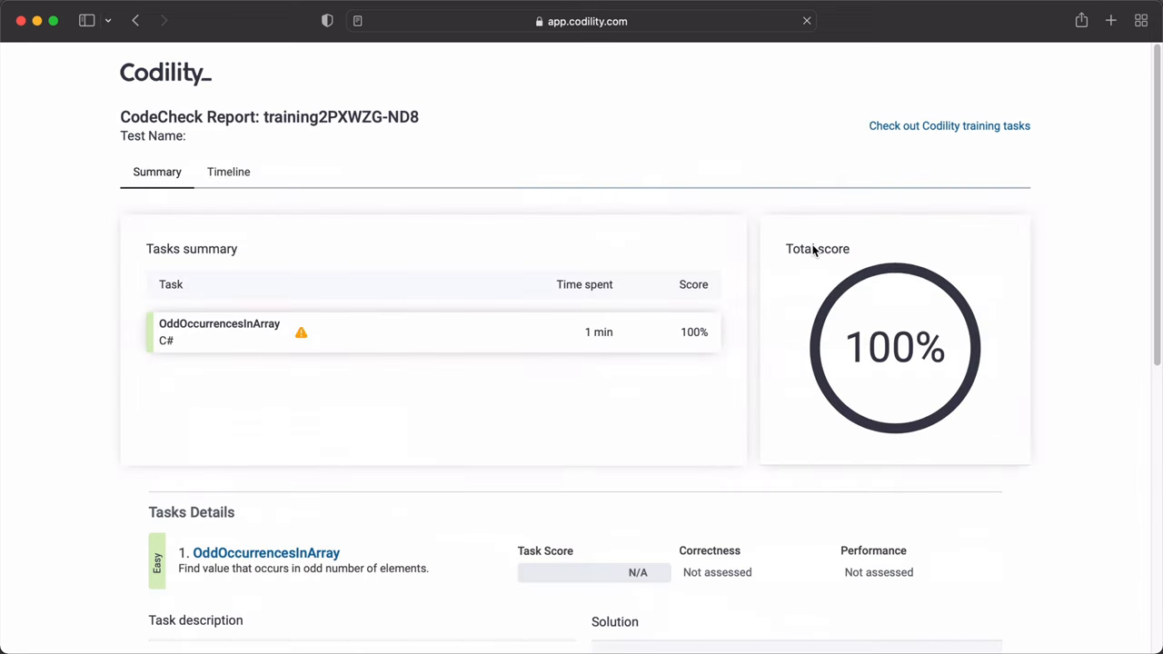
mouse_move(774, 244)
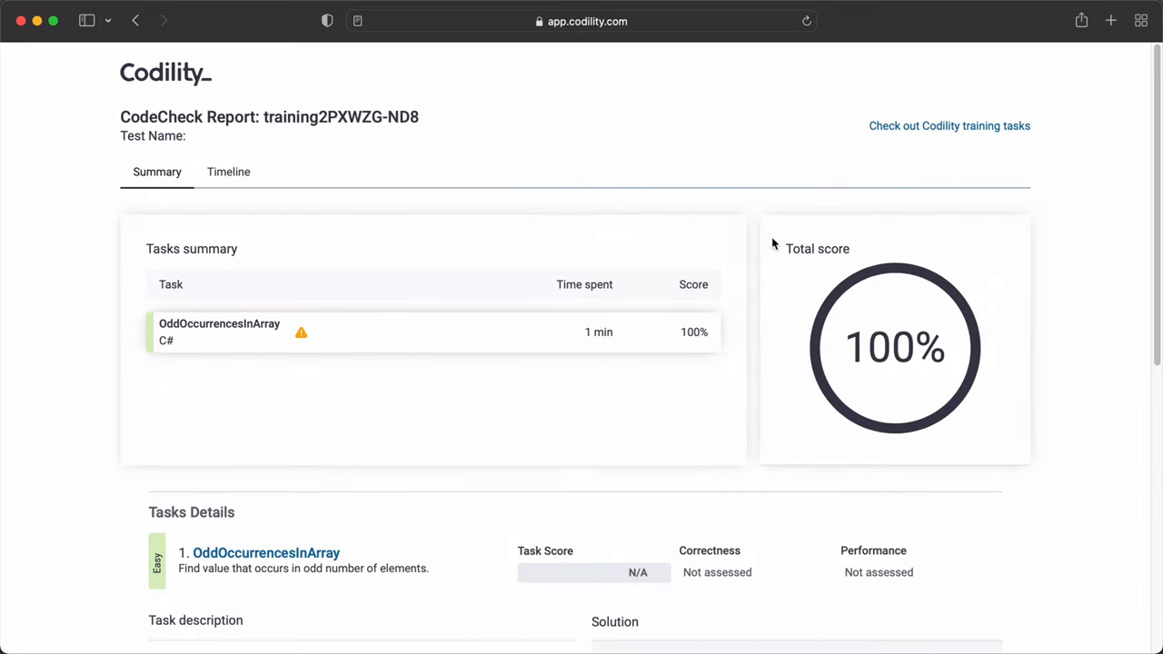
scroll(down, 3)
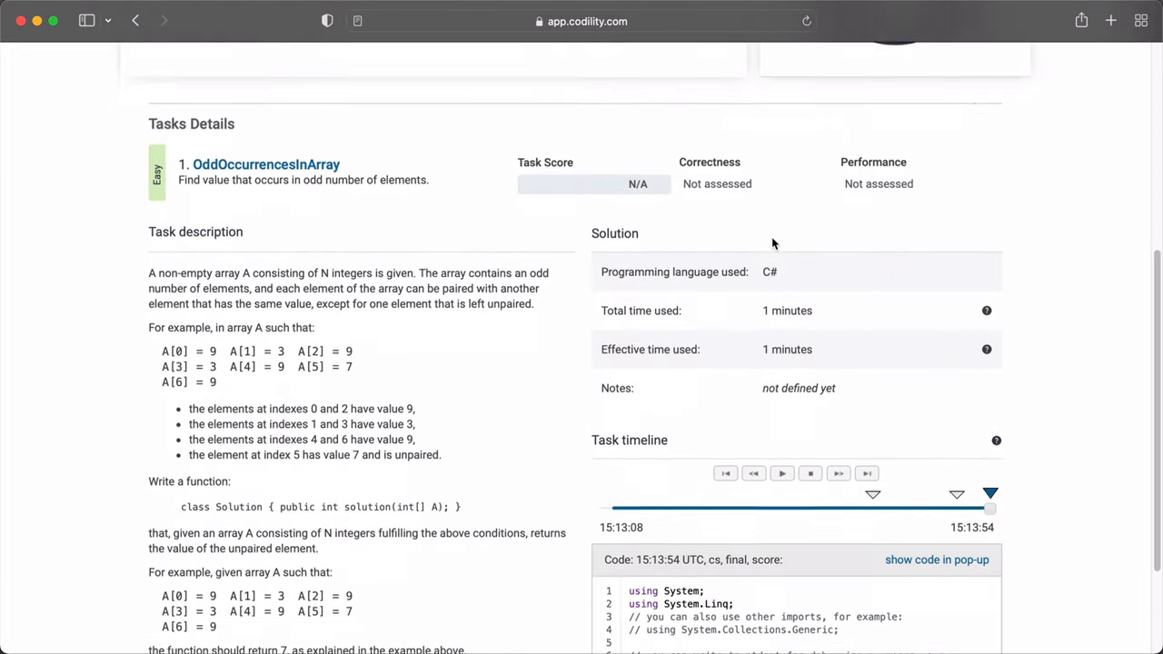
scroll(down, 3)
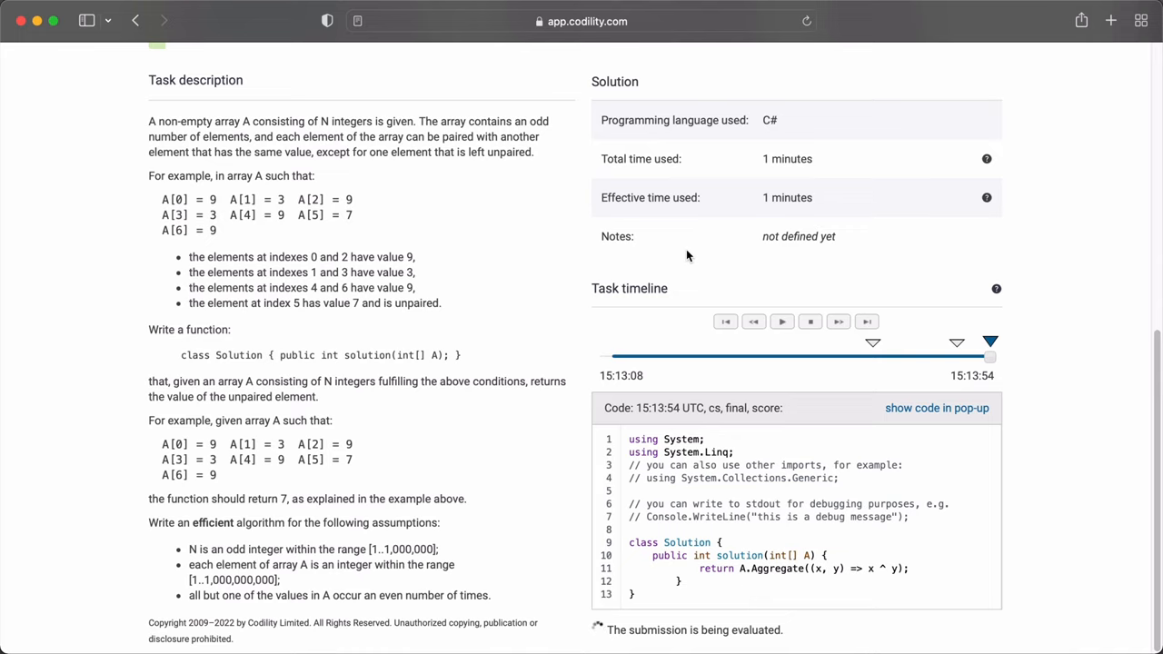
click(807, 22)
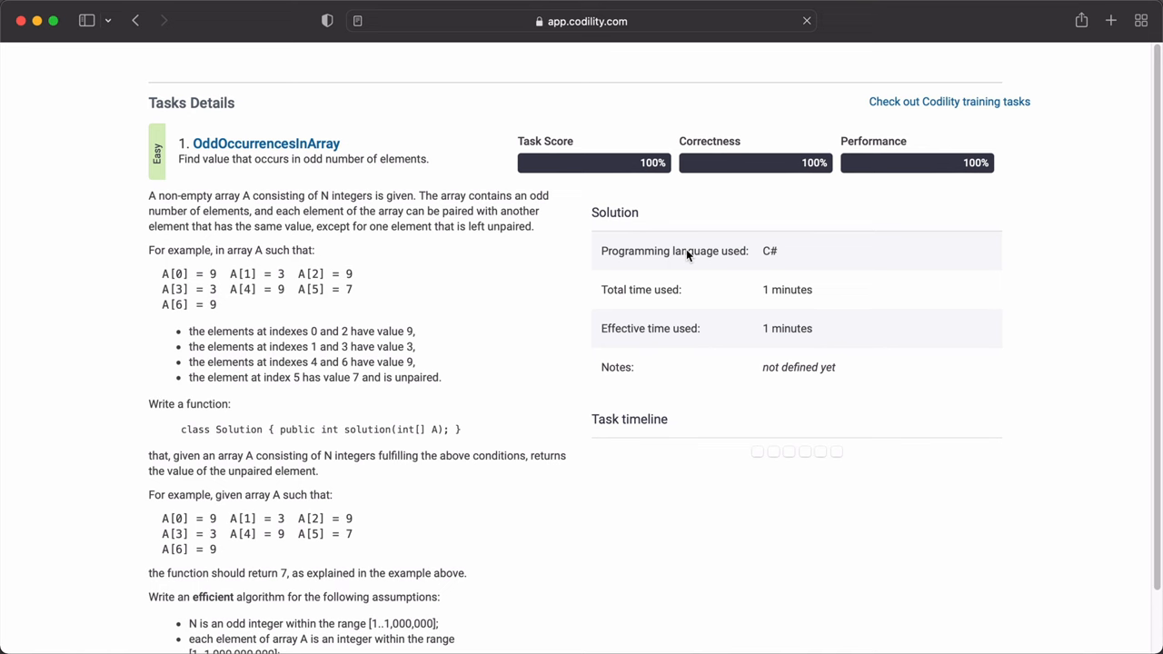
- Scroll through the Analysis section verifying every example, correctness and performance test passed
scroll(down, 3)
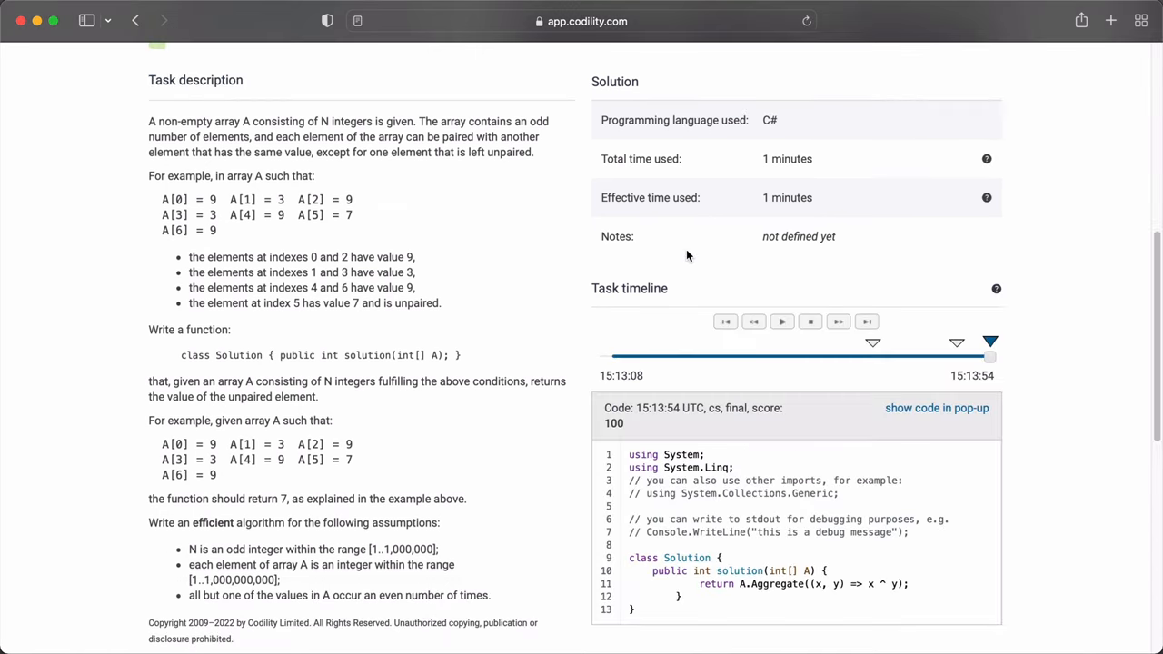
scroll(down, 3)
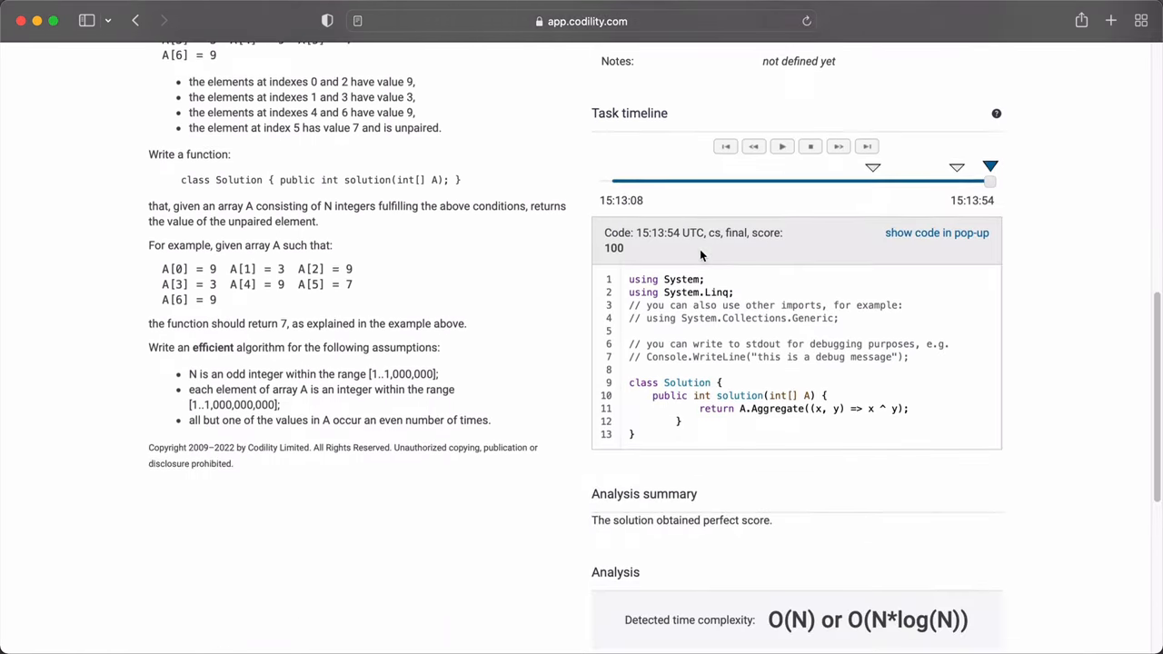
scroll(down, 3)
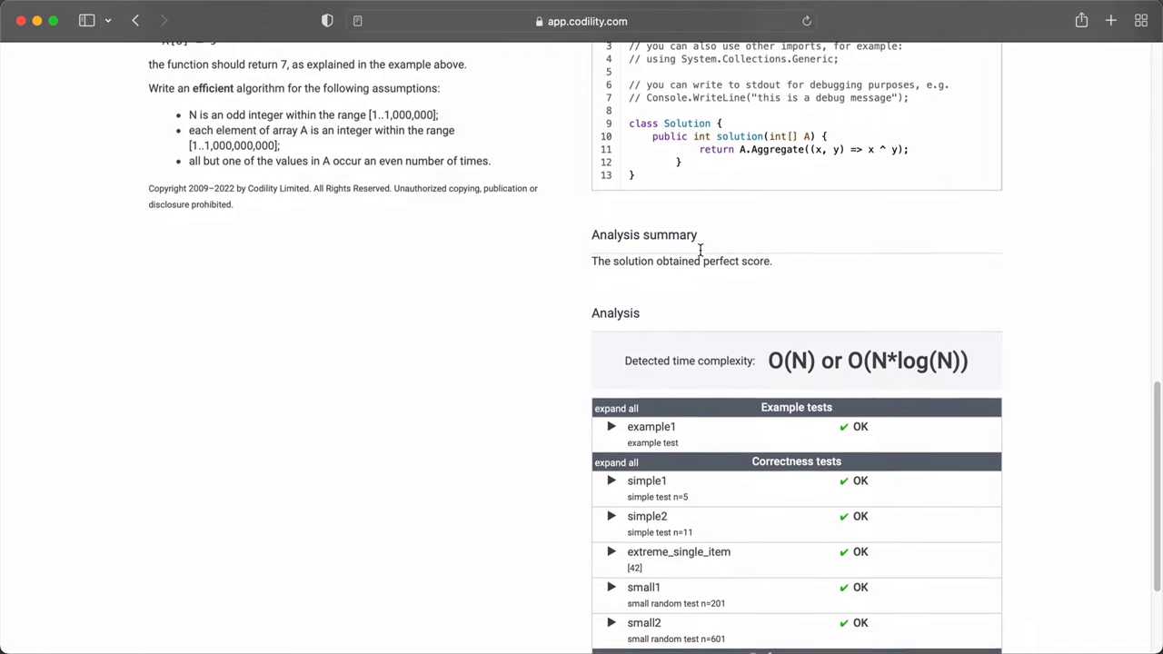
scroll(down, 3)
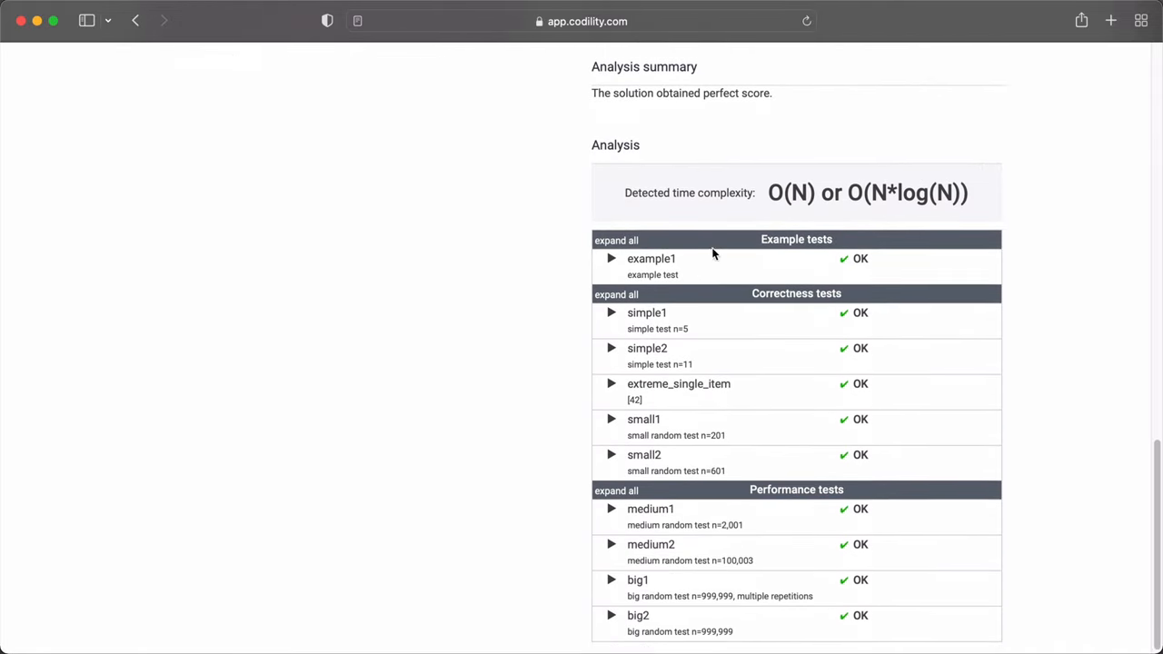
scroll(up, 3)
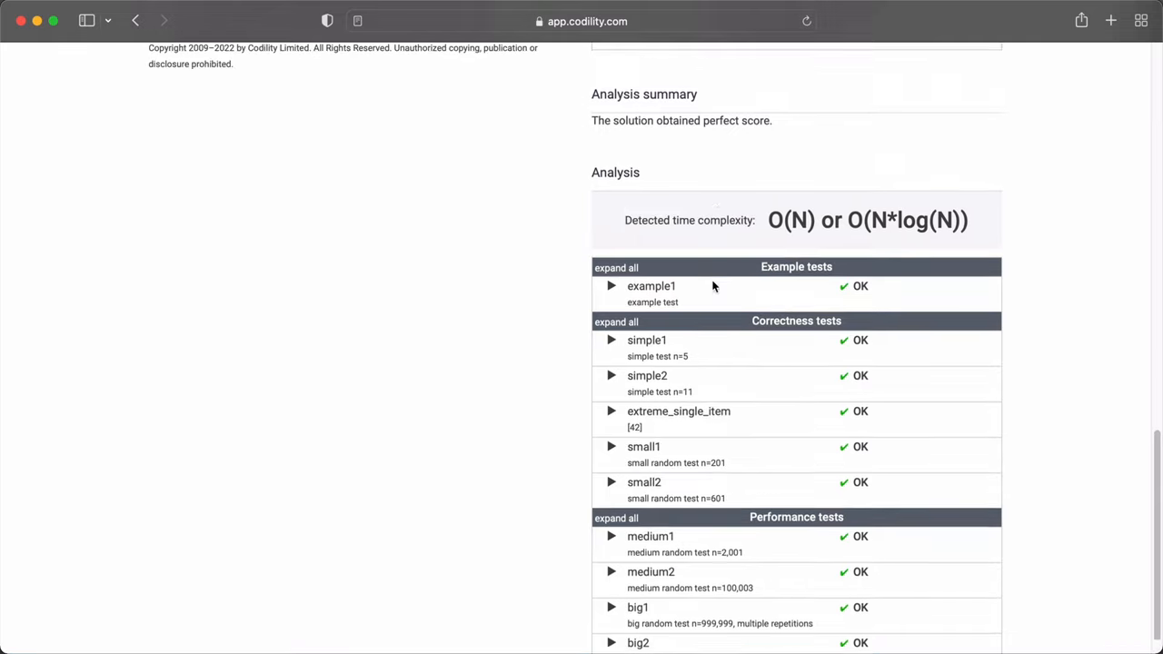
scroll(up, 3)
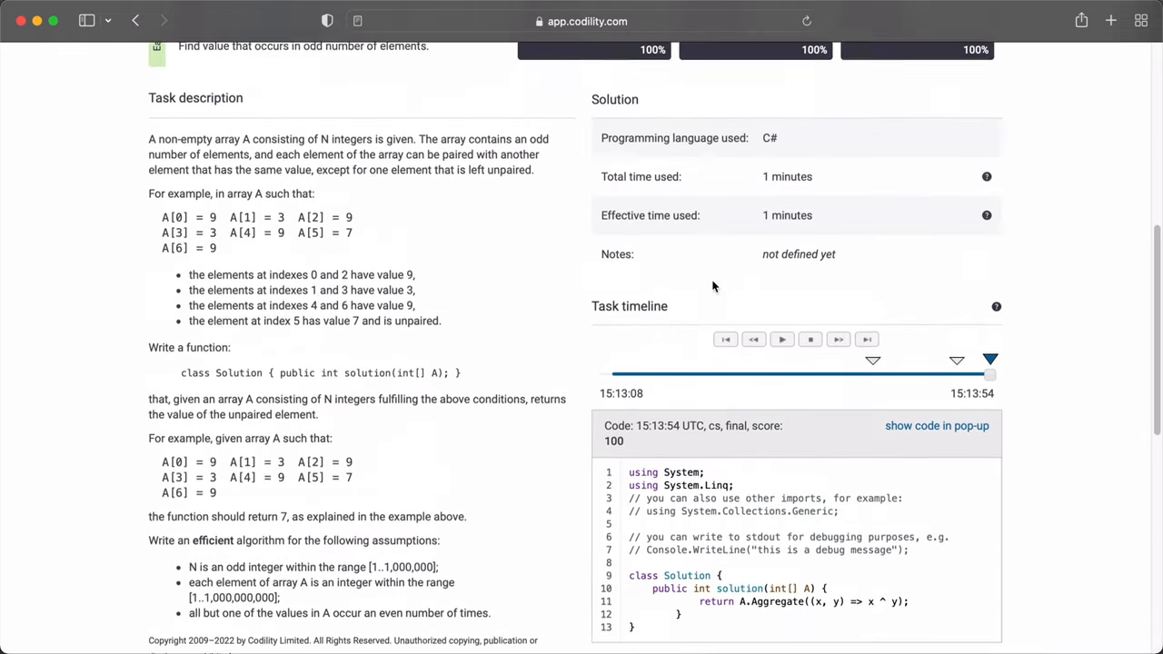
scroll(up, 3)
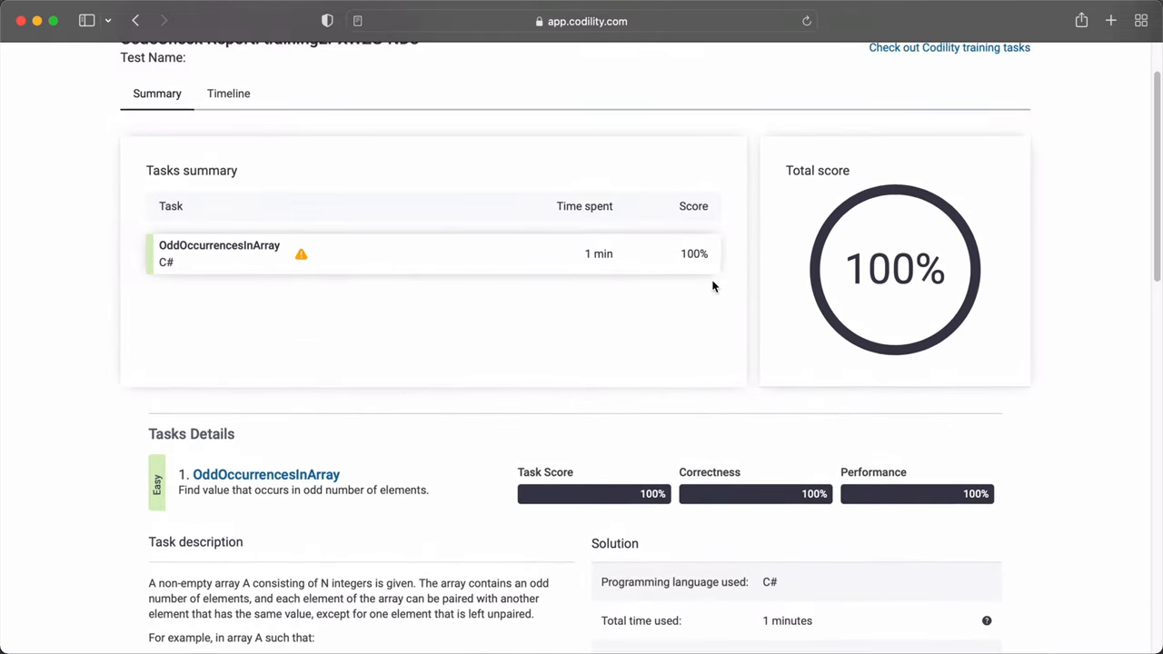
scroll(up, 3)
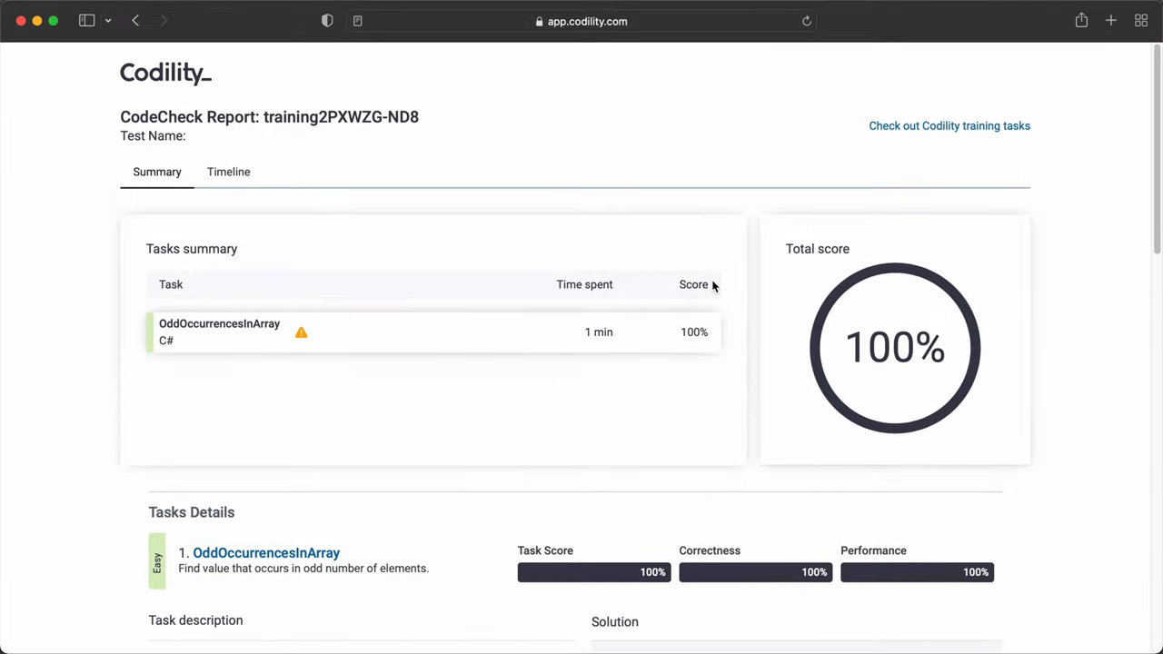
mouse_move(714, 247)
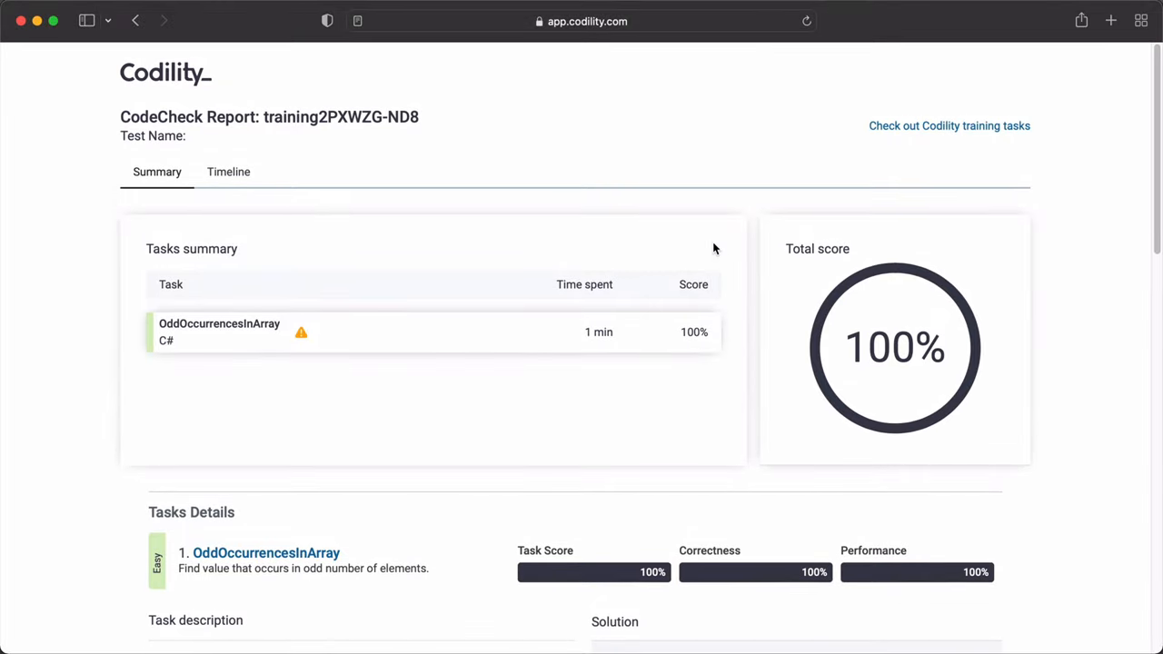